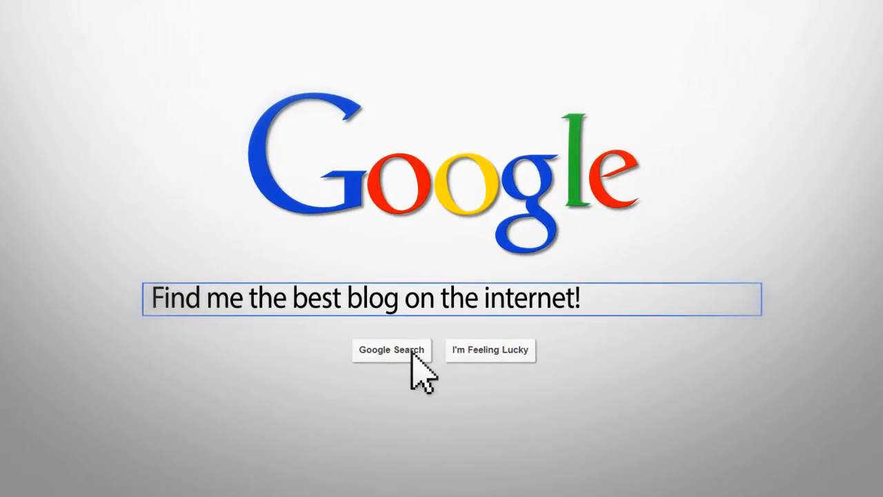
- Scroll to Keyword Rankings: 30 tracked keywords, 23 beyond 51, plus keyword opportunities like car colour codes
click(391, 350)
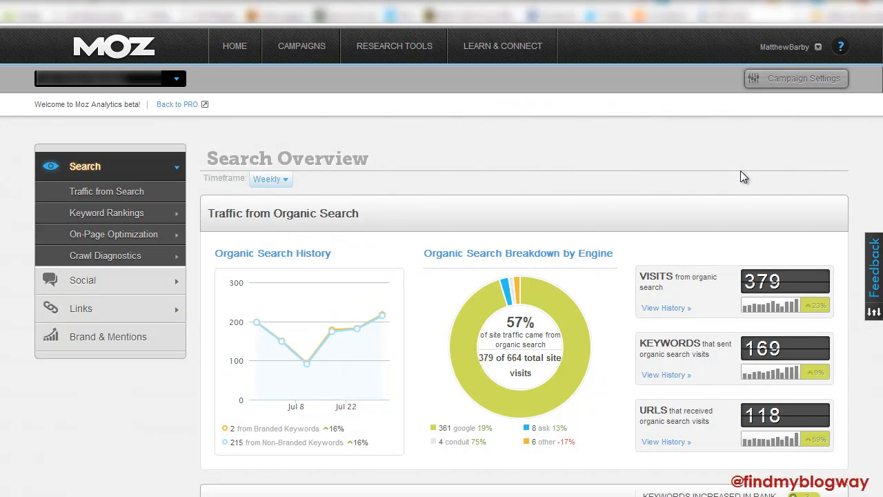
mouse_move(703, 153)
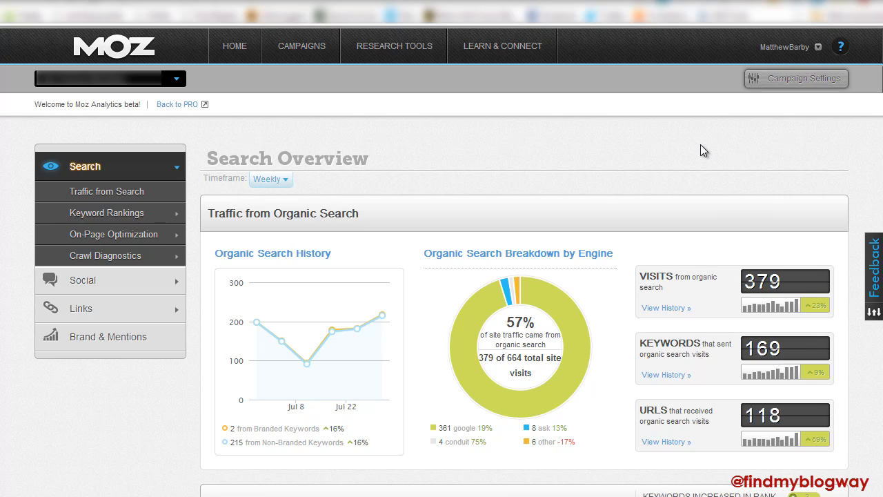
mouse_move(706, 145)
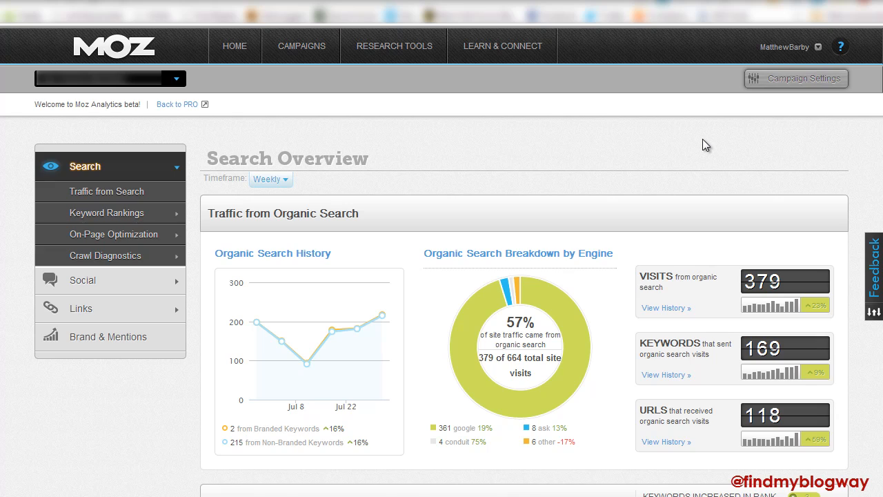
mouse_move(562, 146)
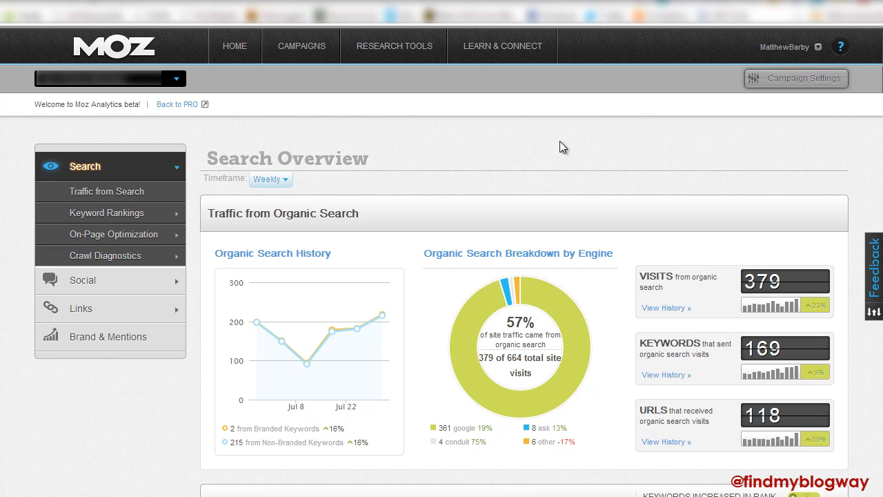
mouse_move(568, 132)
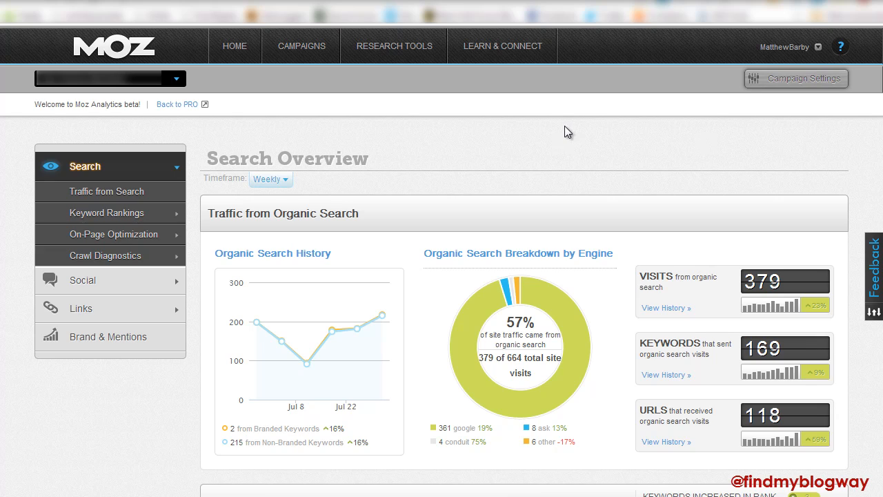
mouse_move(442, 143)
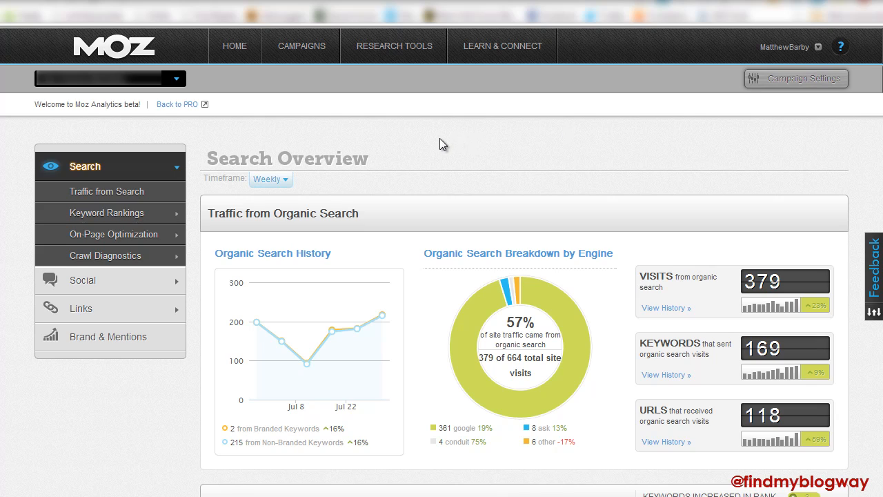
mouse_move(448, 149)
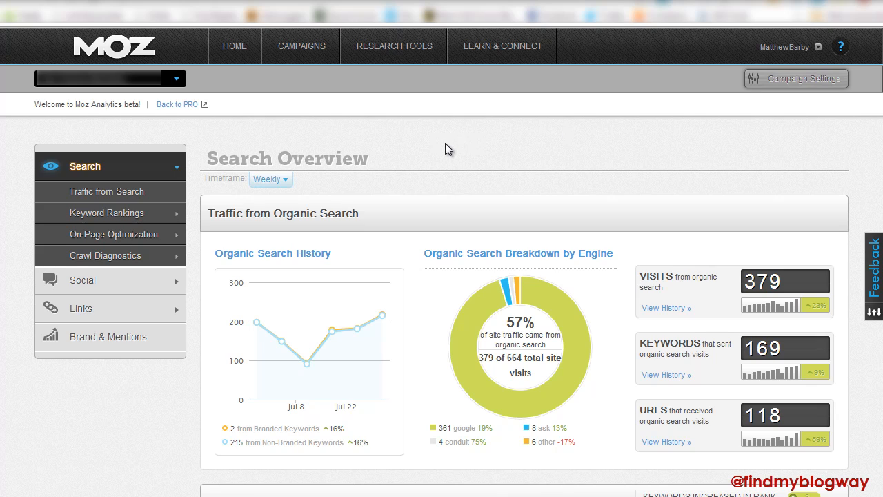
mouse_move(523, 143)
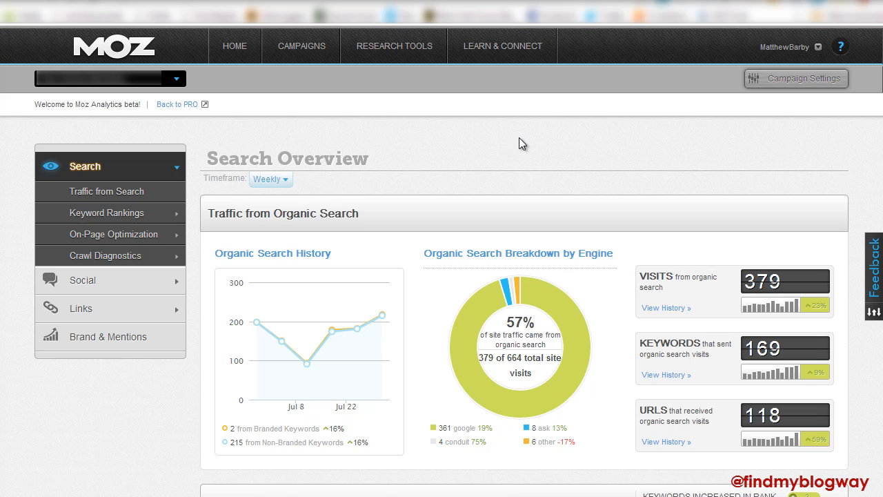
mouse_move(128, 112)
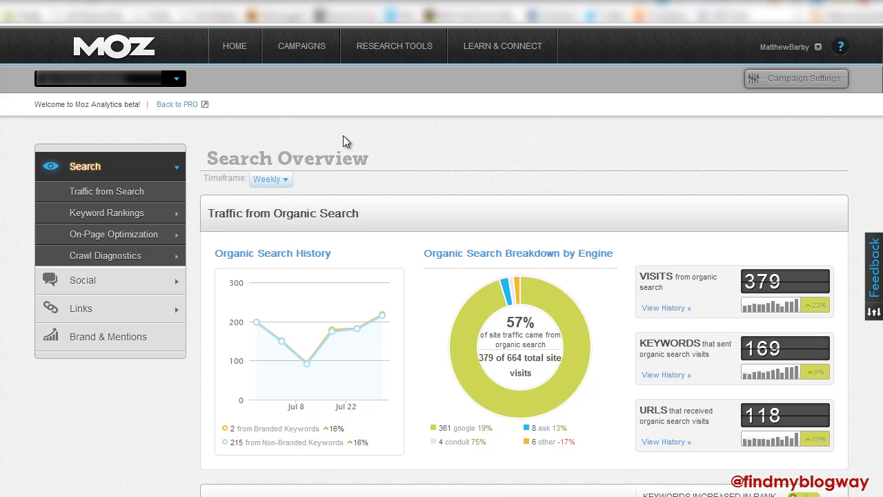
mouse_move(874, 142)
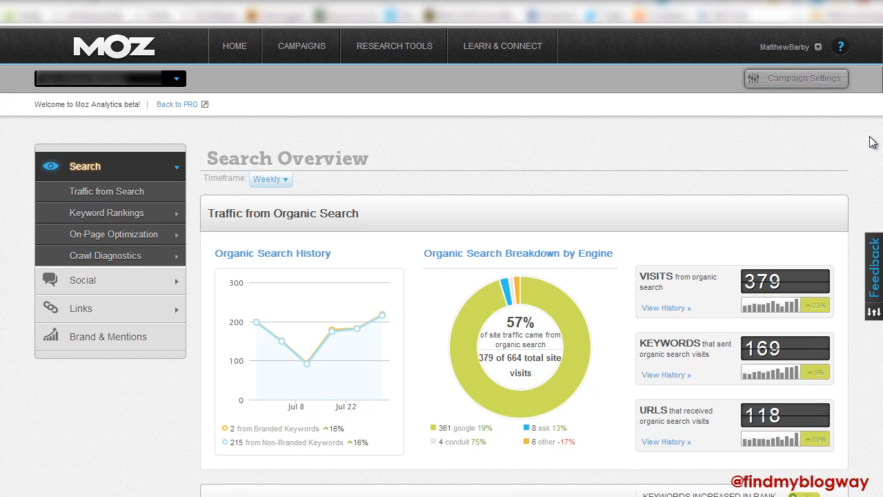
mouse_move(107, 148)
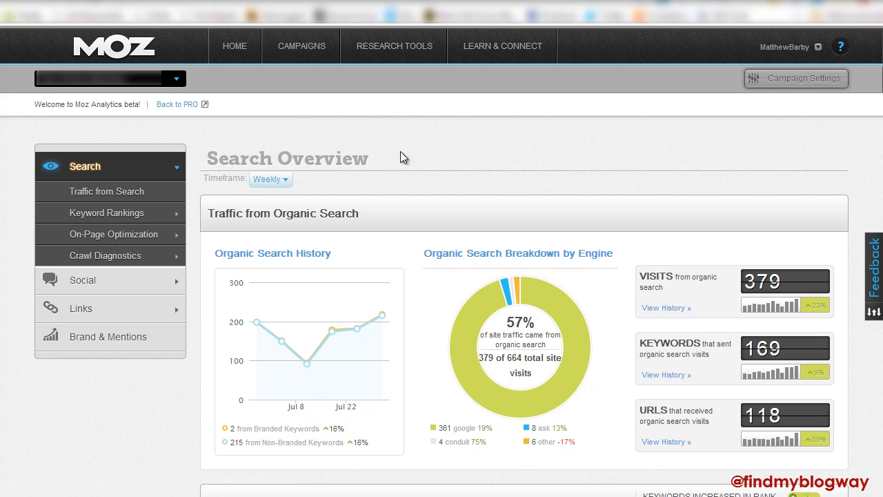
mouse_move(365, 148)
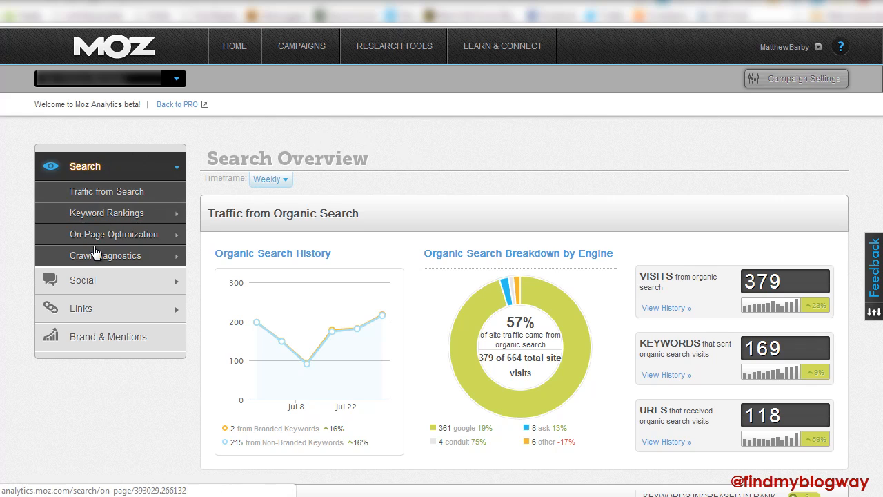
click(107, 212)
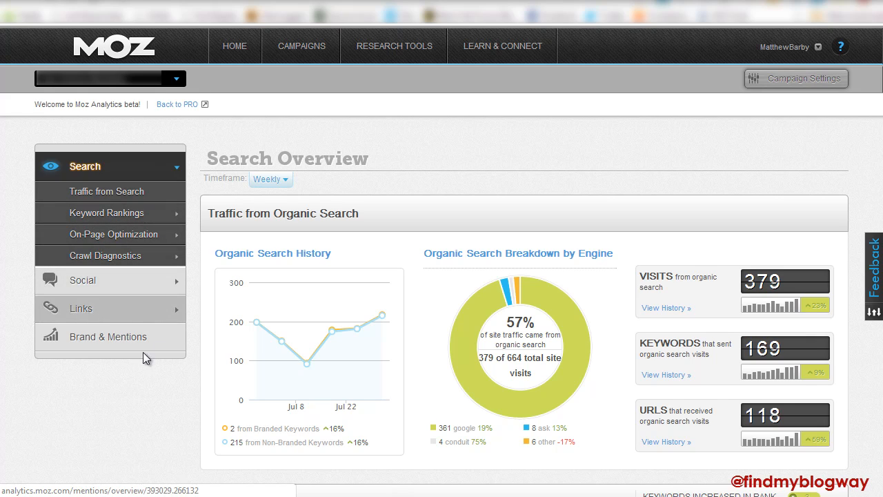
mouse_move(123, 337)
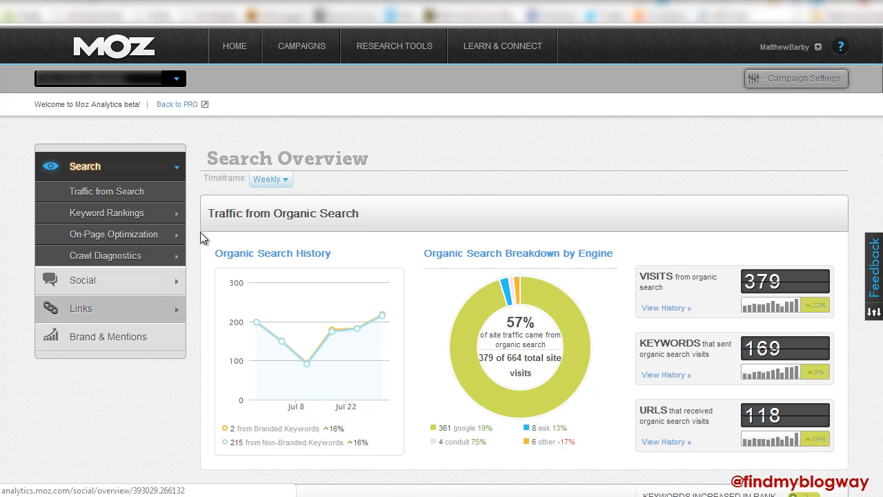
mouse_move(82, 309)
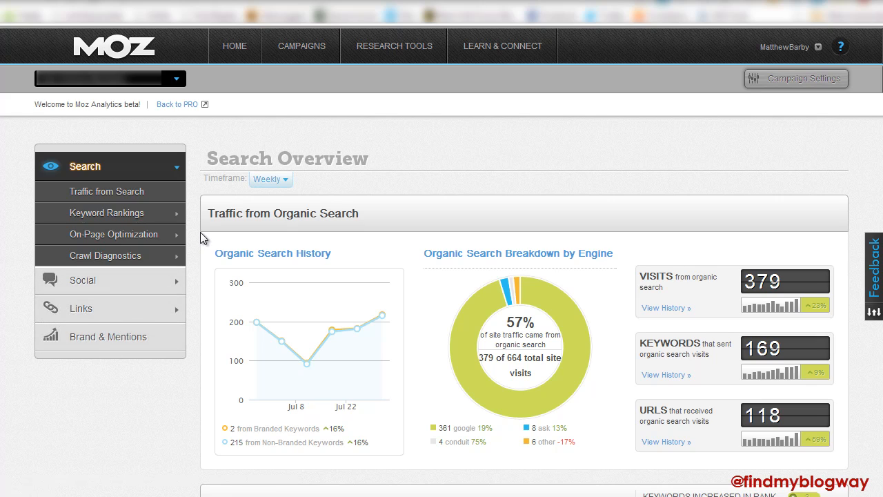
mouse_move(364, 135)
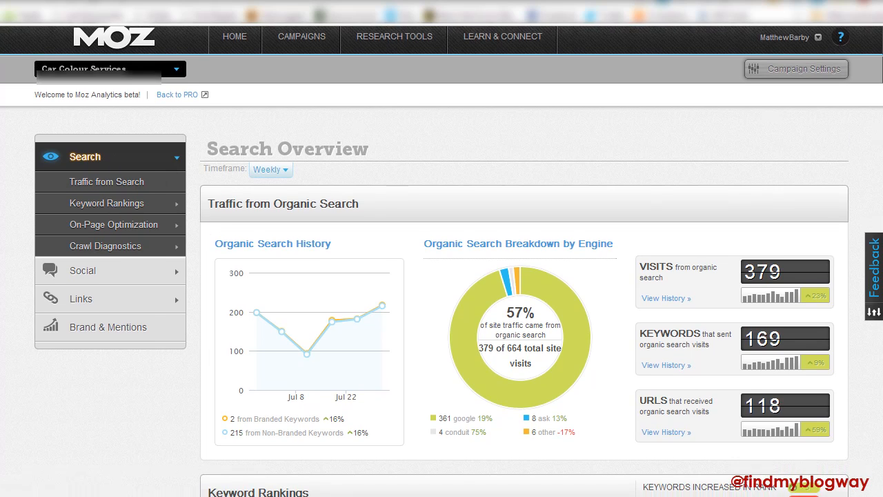
scroll(down, 3)
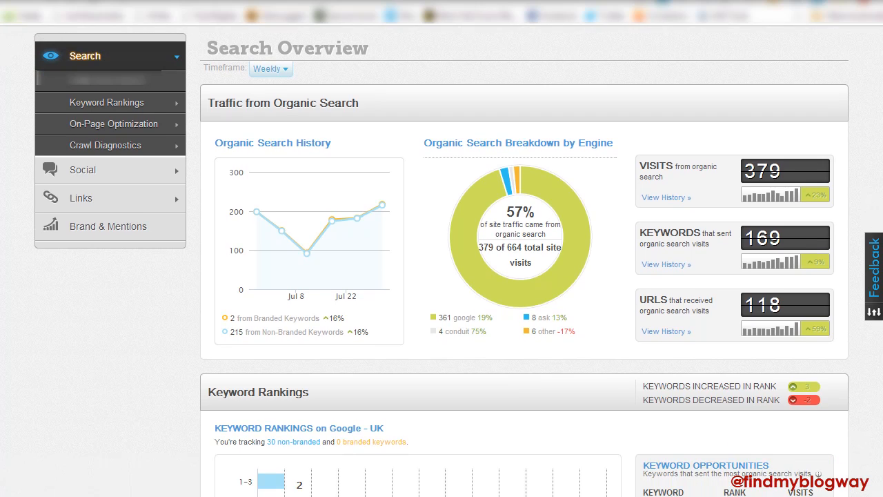
mouse_move(477, 178)
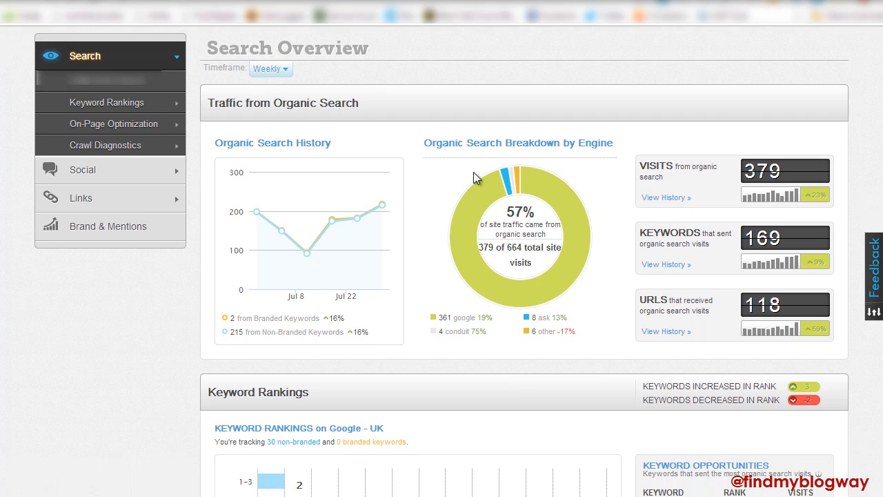
mouse_move(473, 177)
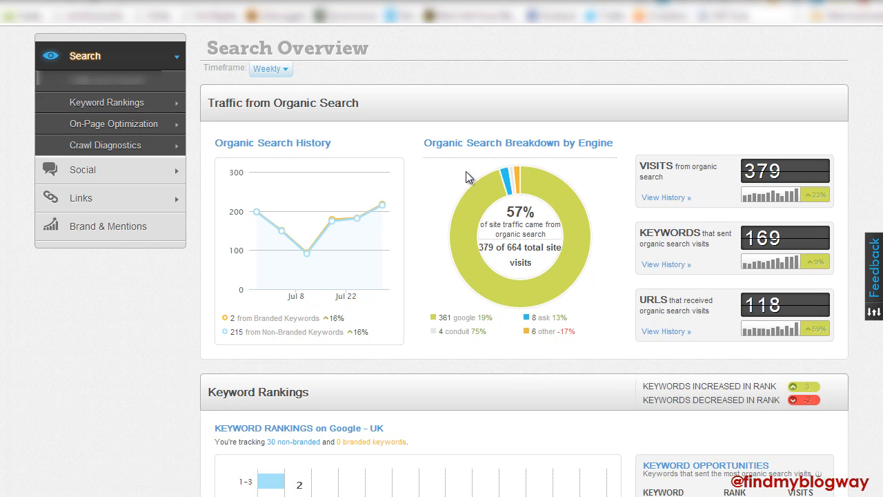
mouse_move(470, 171)
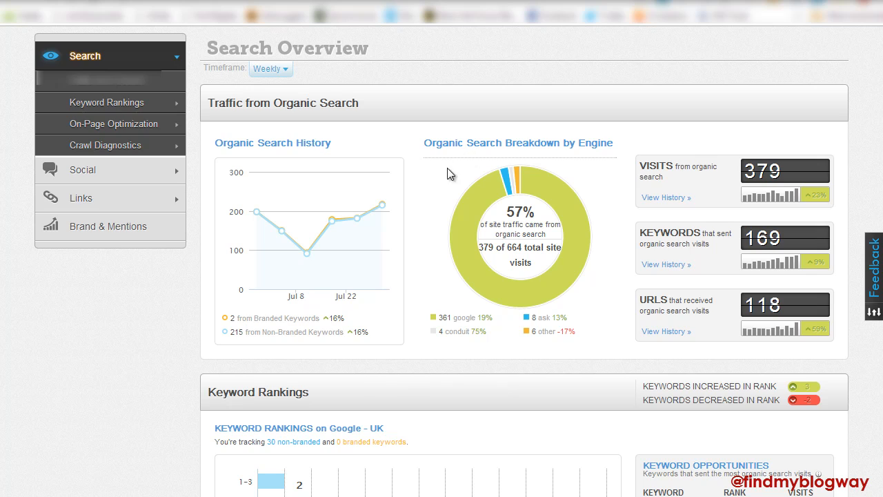
mouse_move(266, 91)
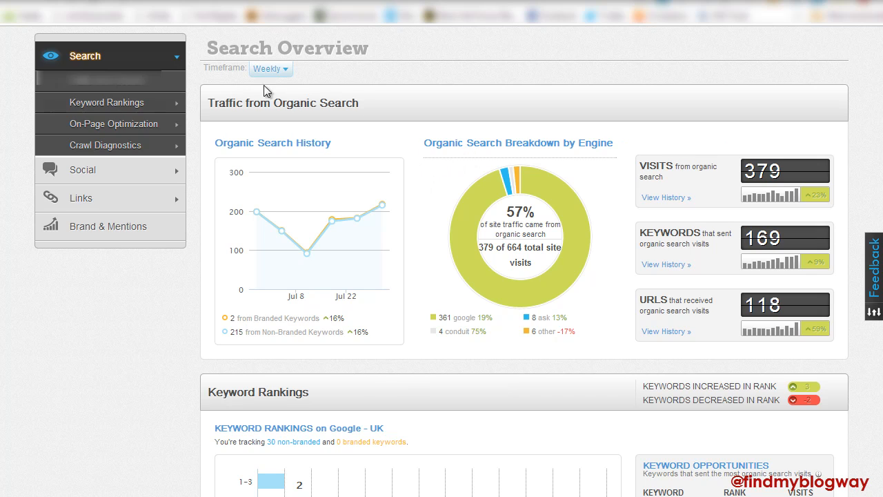
mouse_move(879, 144)
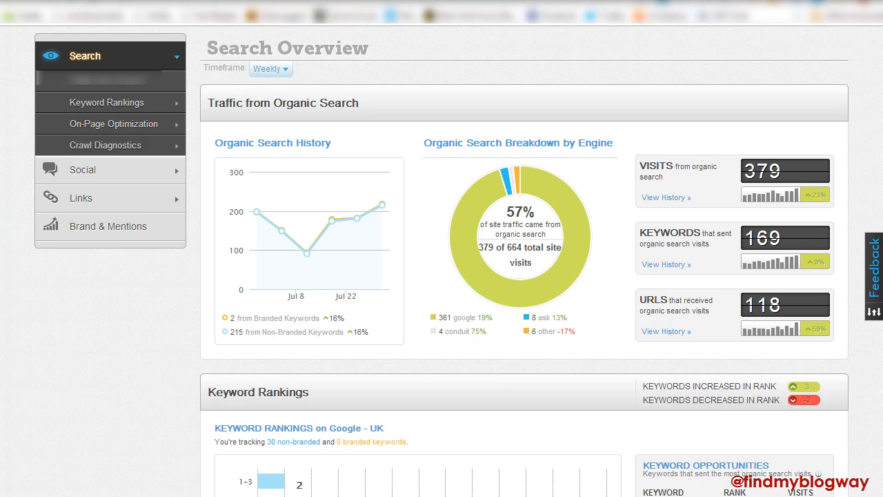
scroll(down, 3)
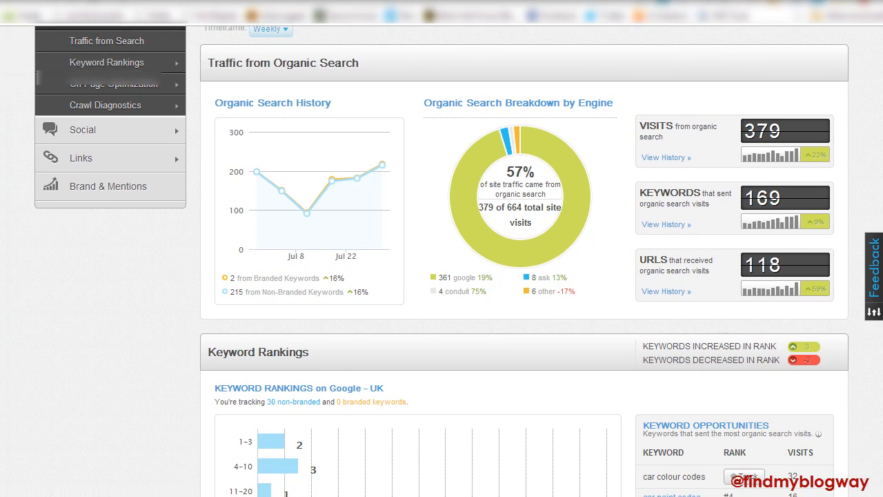
scroll(down, 3)
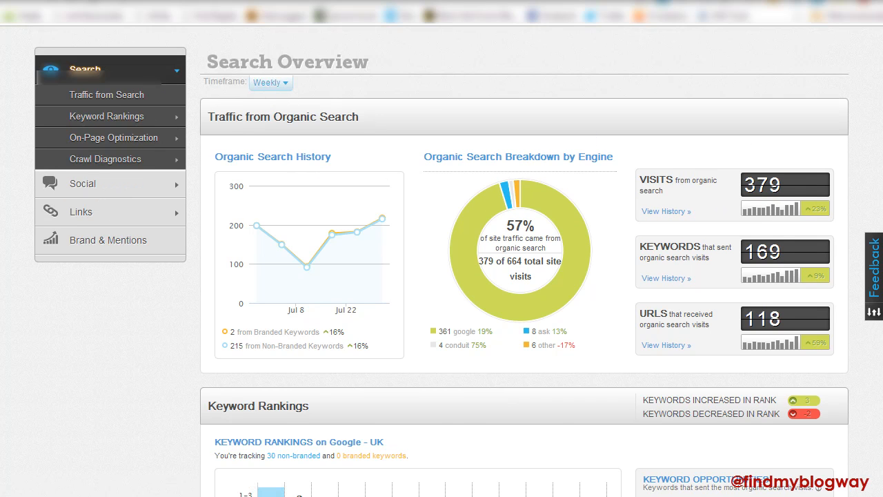
scroll(down, 3)
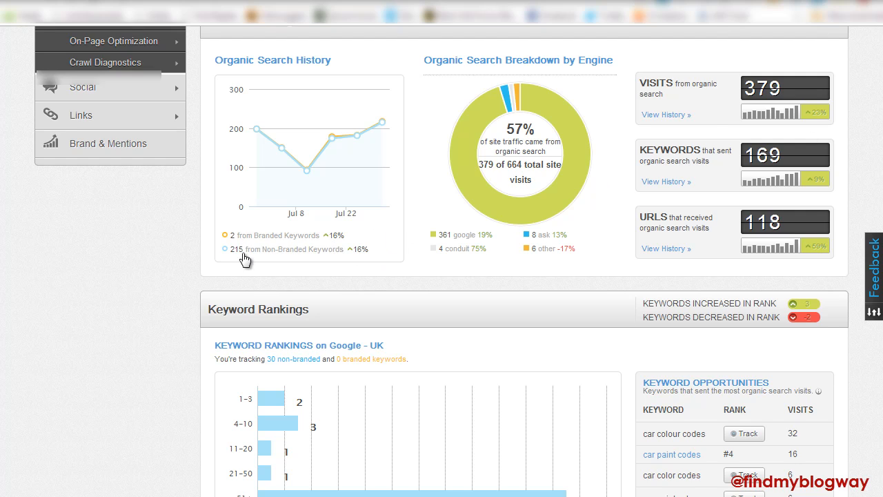
mouse_move(411, 230)
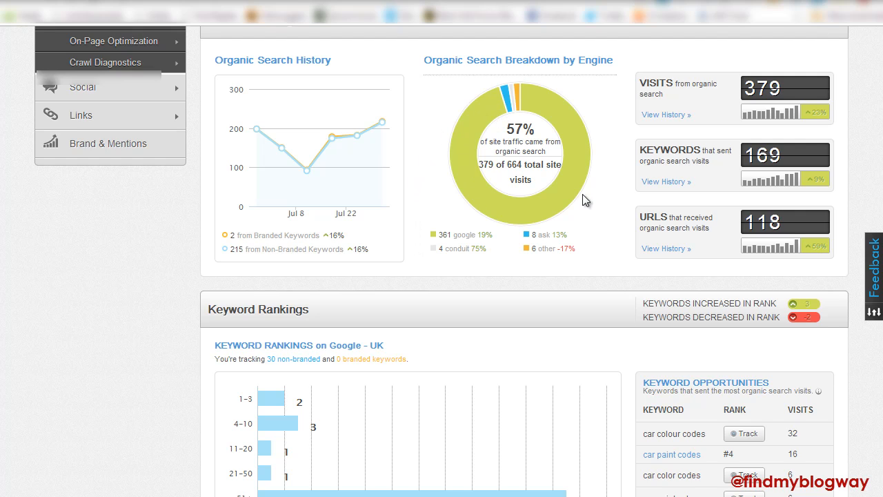
mouse_move(716, 69)
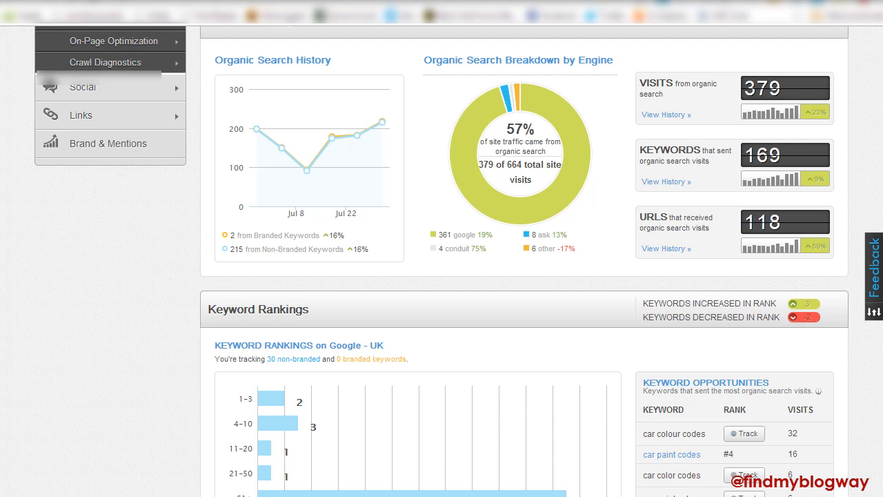
scroll(down, 3)
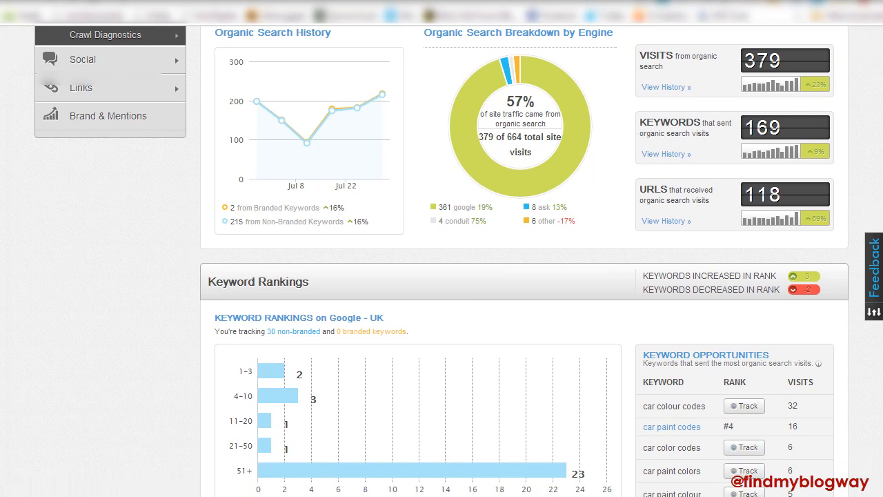
scroll(down, 3)
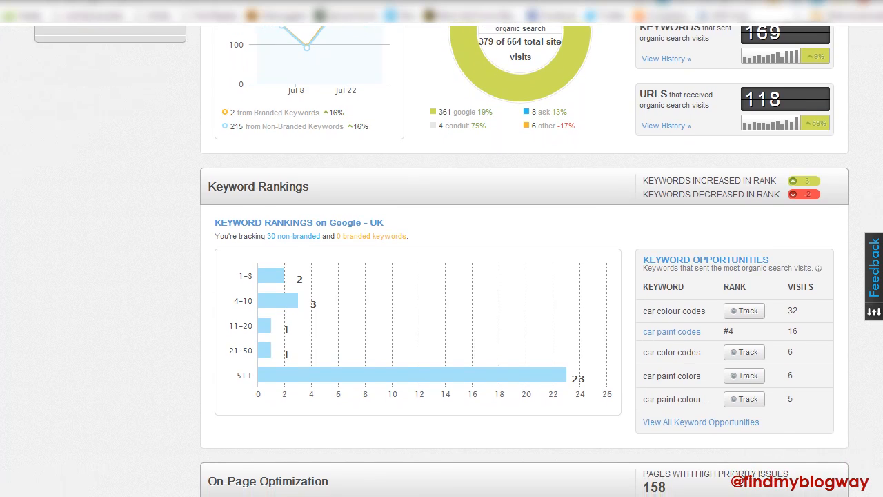
scroll(down, 3)
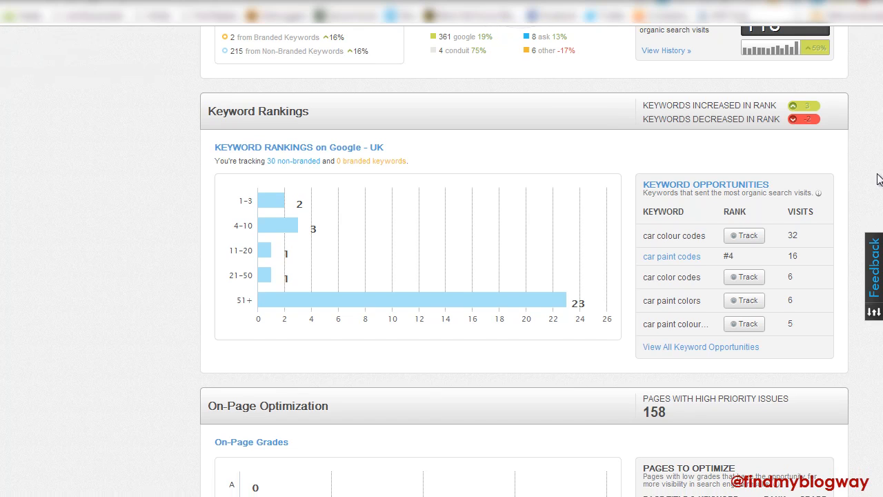
mouse_move(286, 125)
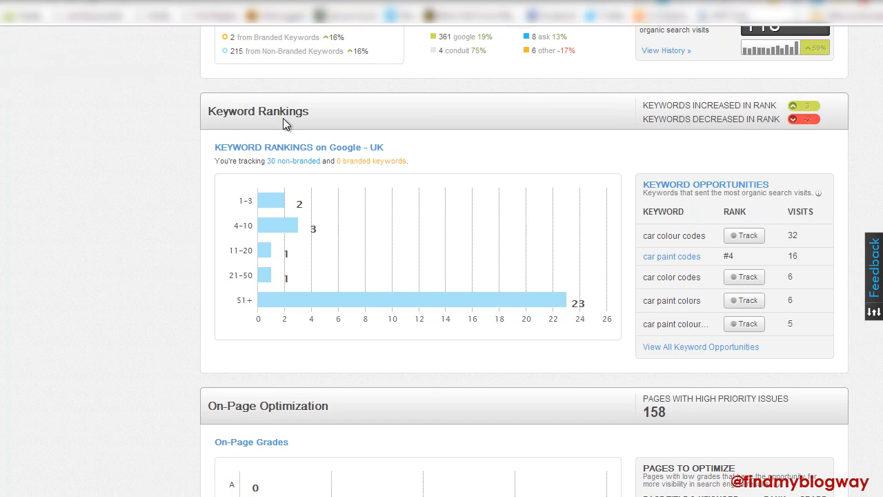
mouse_move(273, 201)
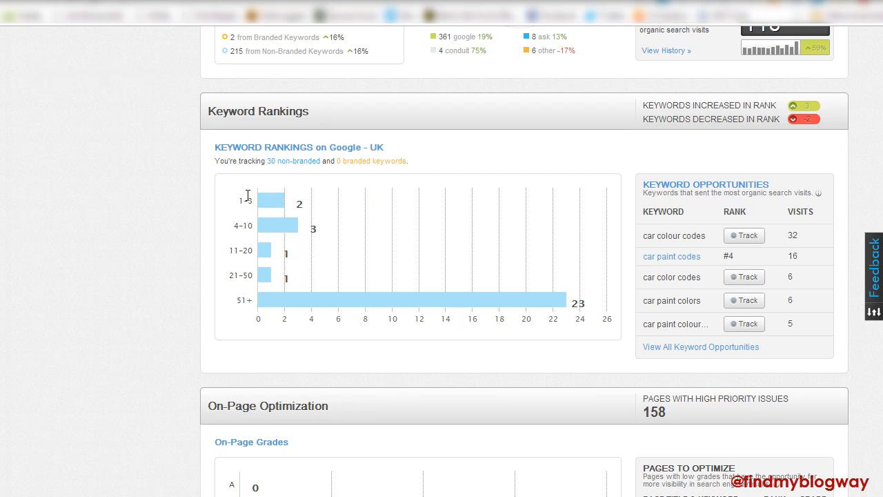
mouse_move(283, 173)
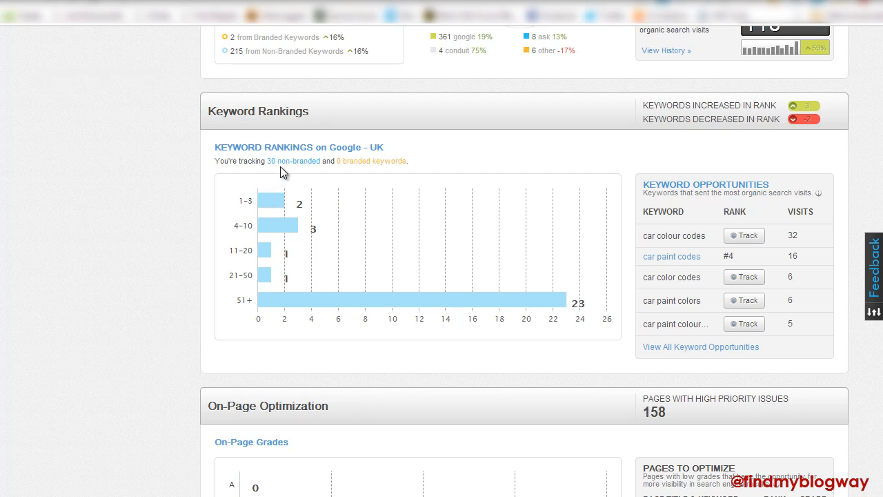
mouse_move(279, 227)
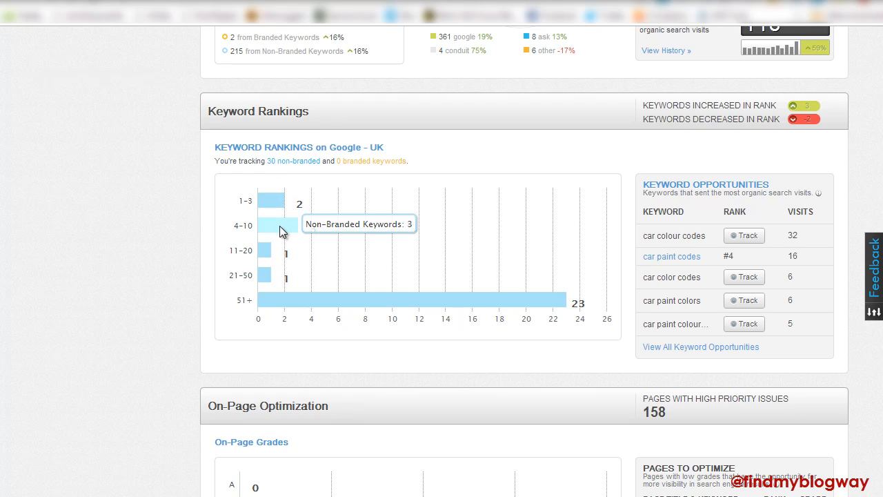
mouse_move(267, 267)
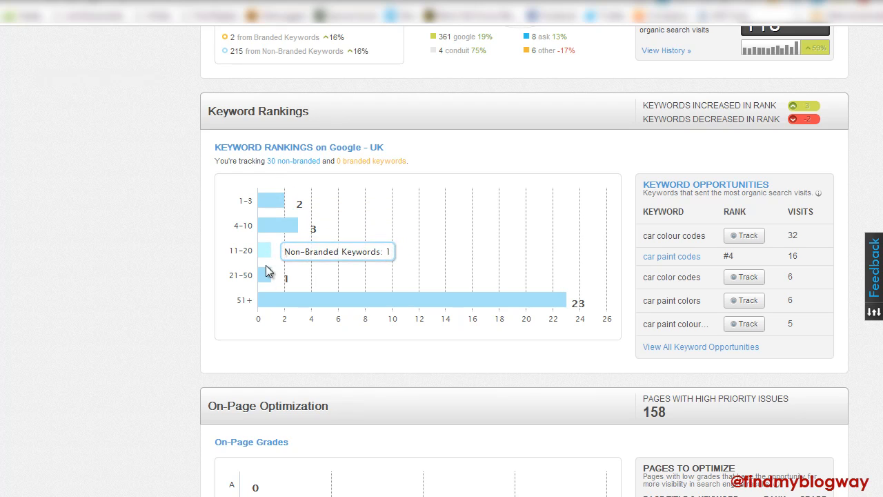
mouse_move(407, 265)
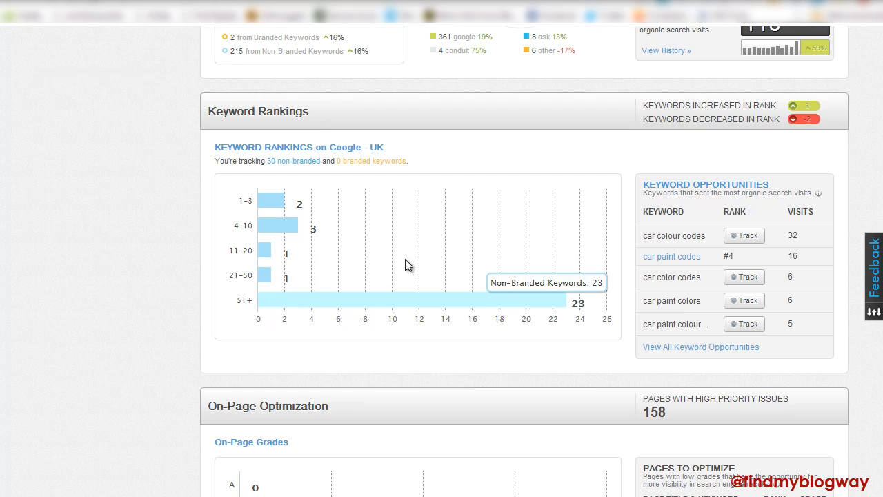
mouse_move(671, 256)
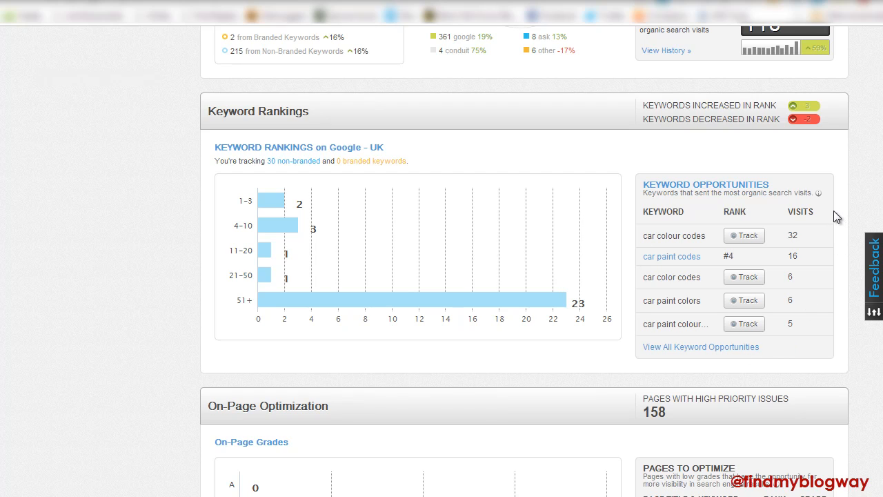
mouse_move(643, 284)
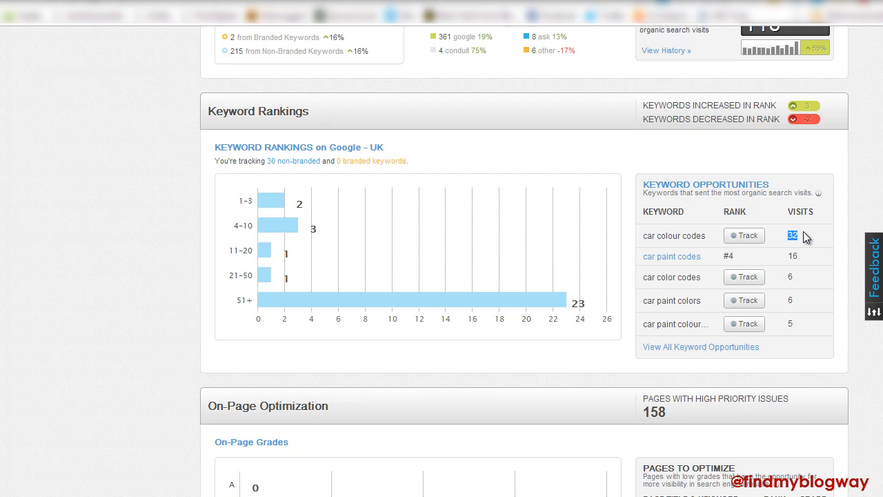
mouse_move(813, 238)
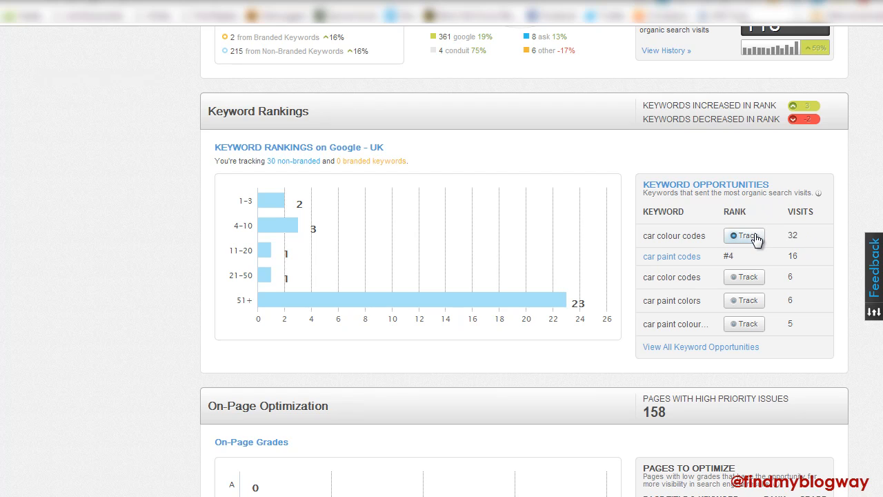
- Track the 'car colour codes' keyword from the Keyword Opportunities panel
click(744, 236)
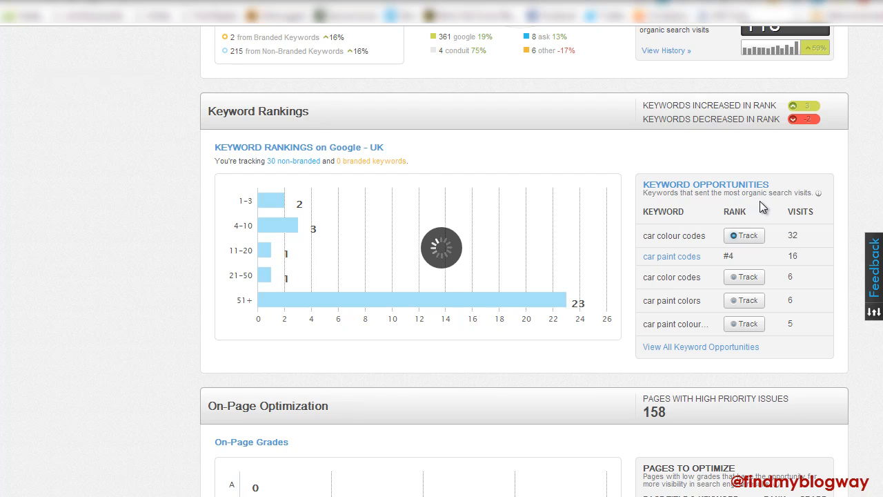
mouse_move(792, 178)
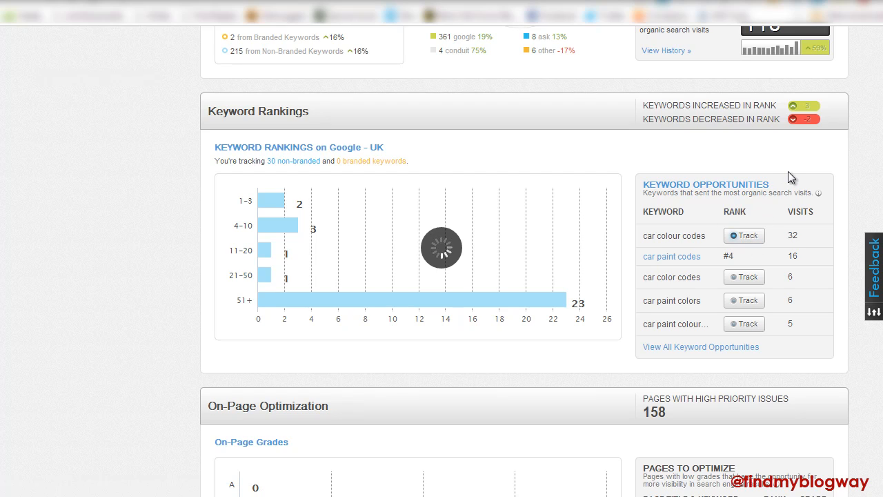
mouse_move(694, 164)
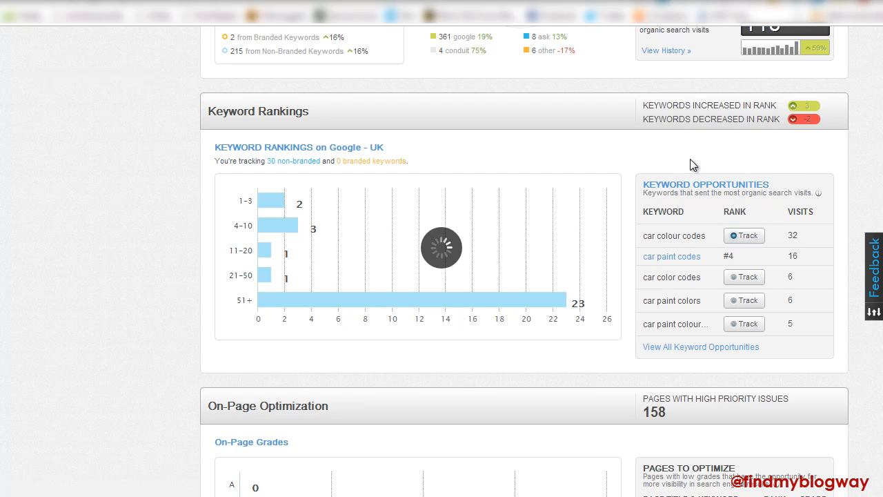
mouse_move(711, 175)
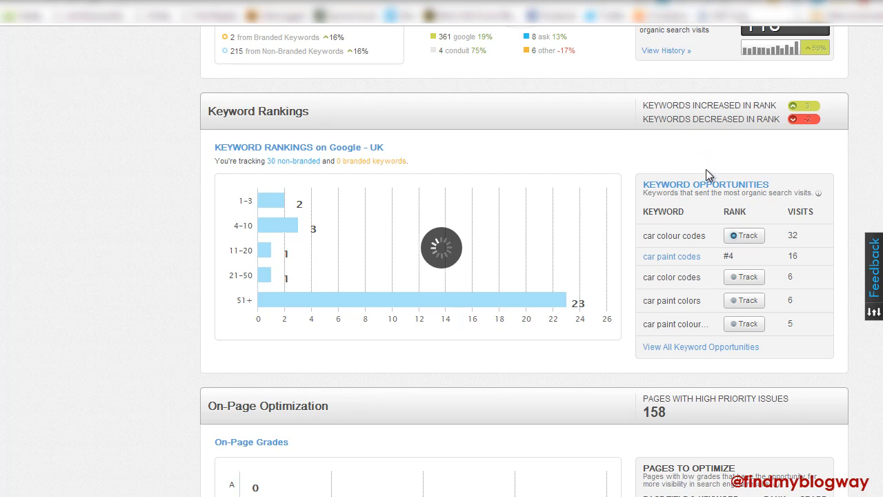
mouse_move(735, 147)
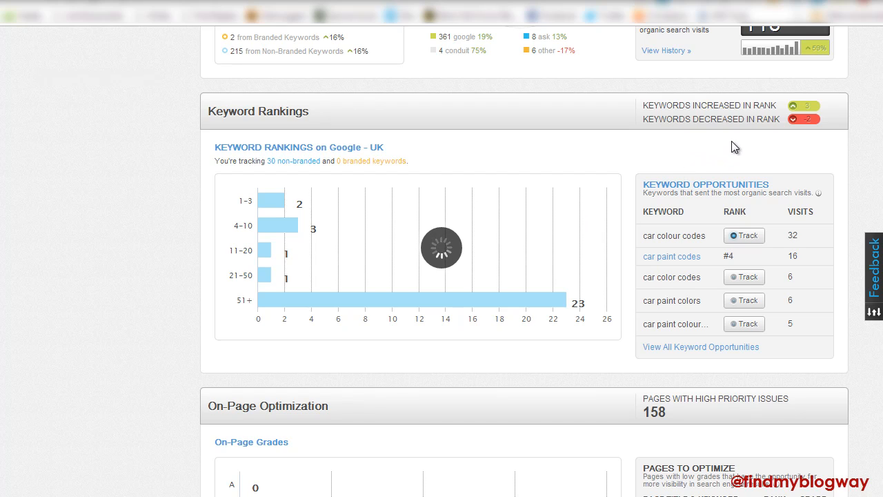
mouse_move(759, 152)
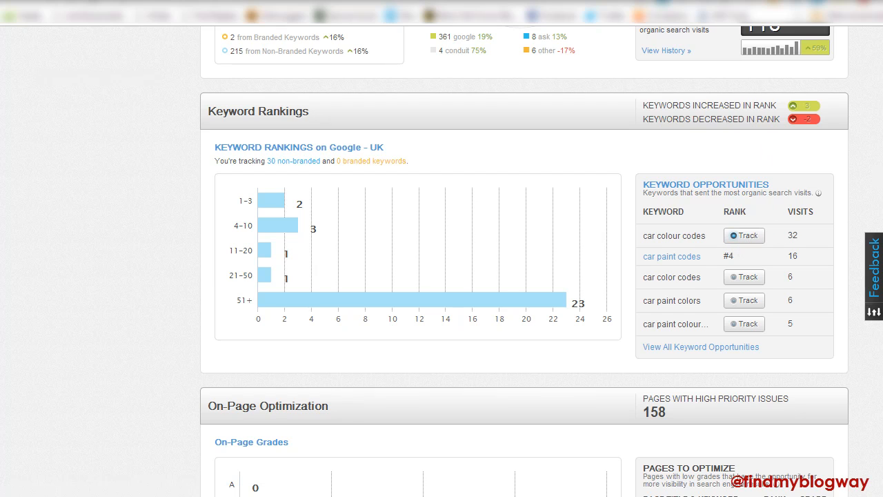
scroll(down, 3)
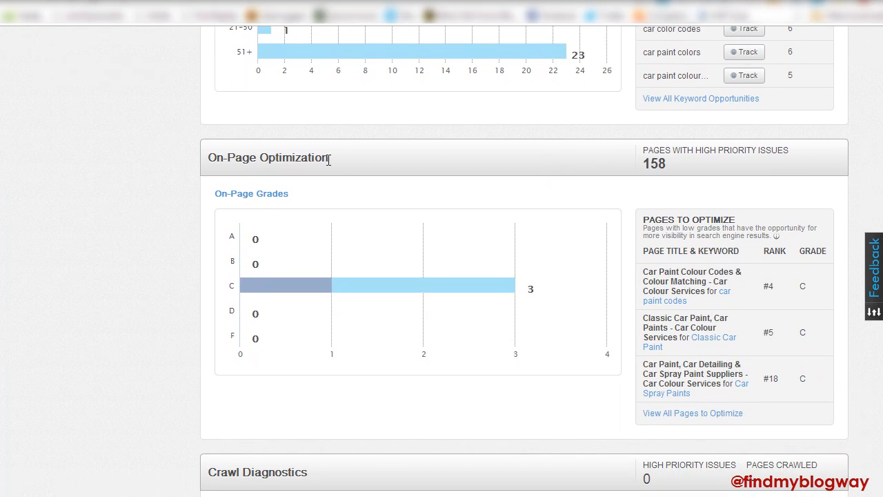
mouse_move(537, 174)
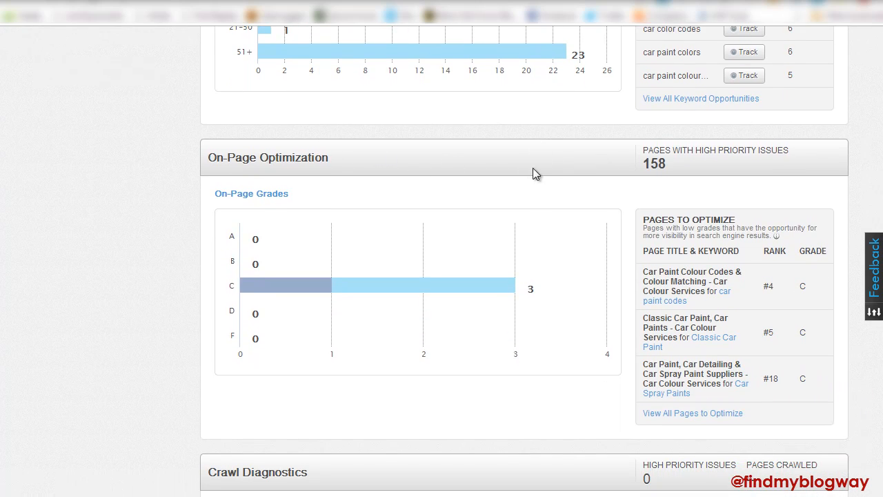
mouse_move(720, 202)
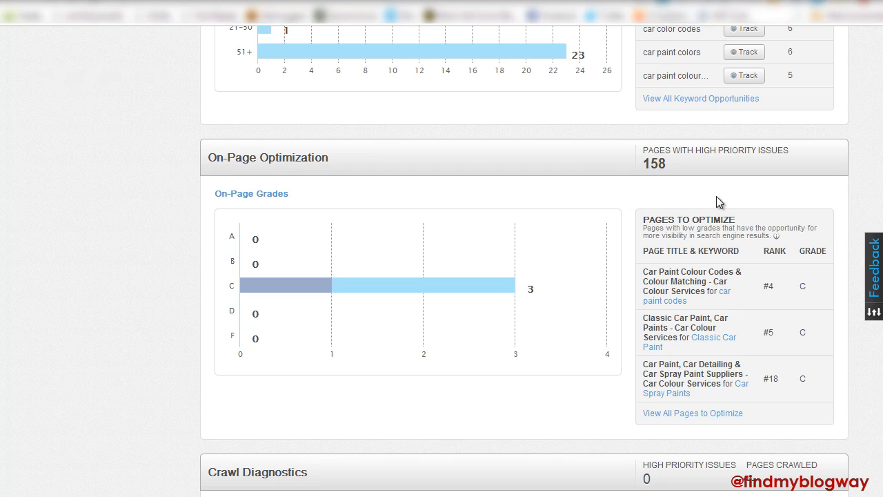
mouse_move(555, 268)
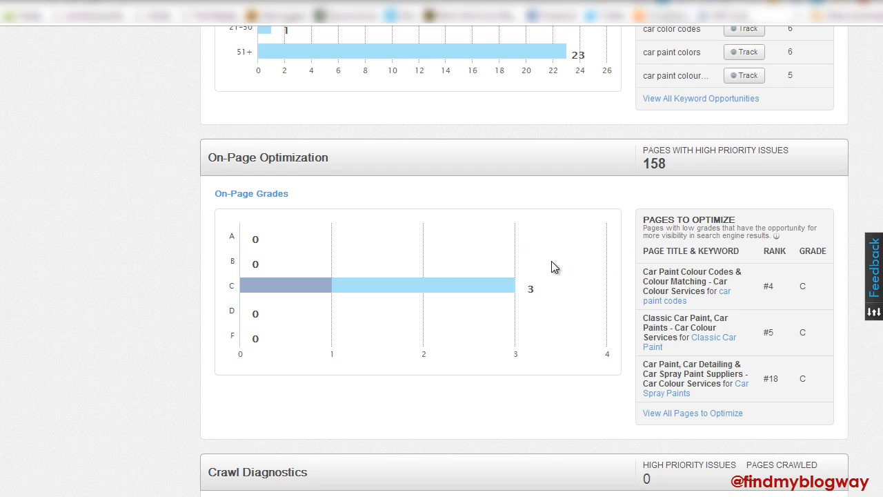
mouse_move(411, 284)
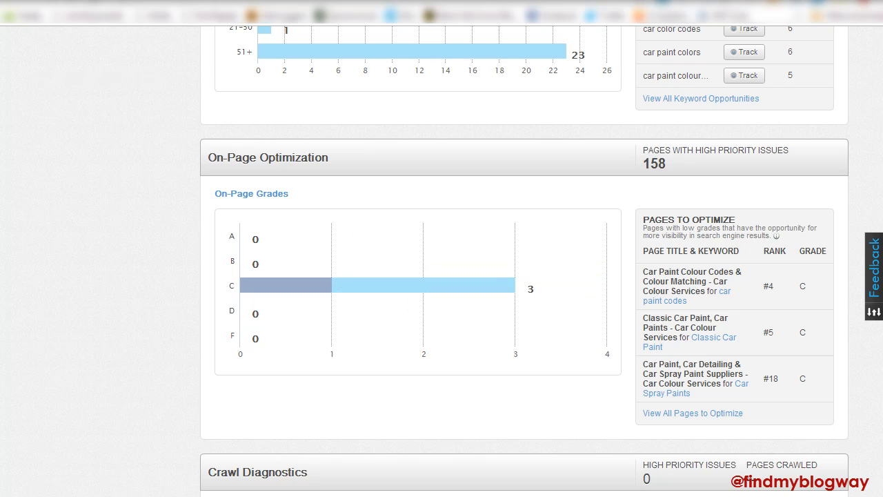
scroll(down, 3)
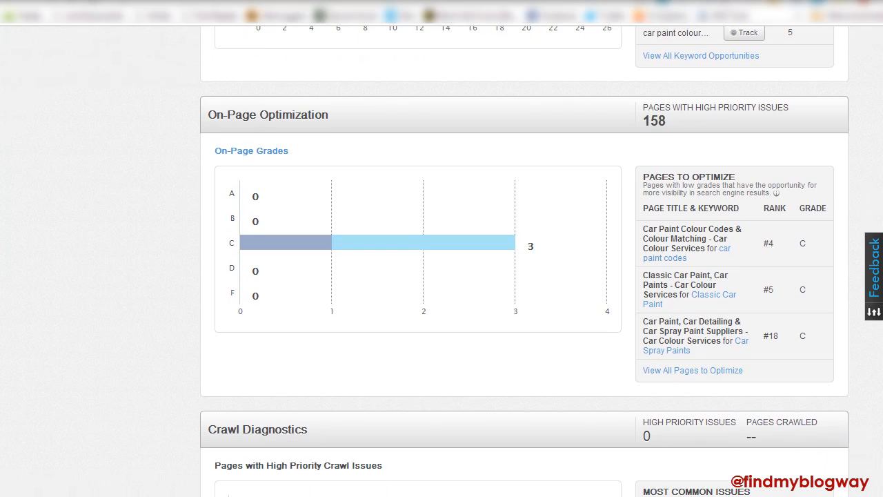
scroll(down, 3)
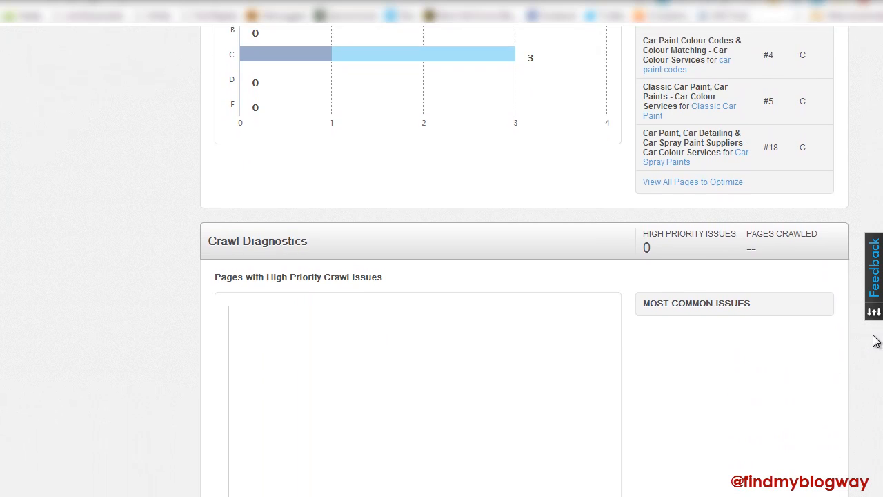
scroll(down, 3)
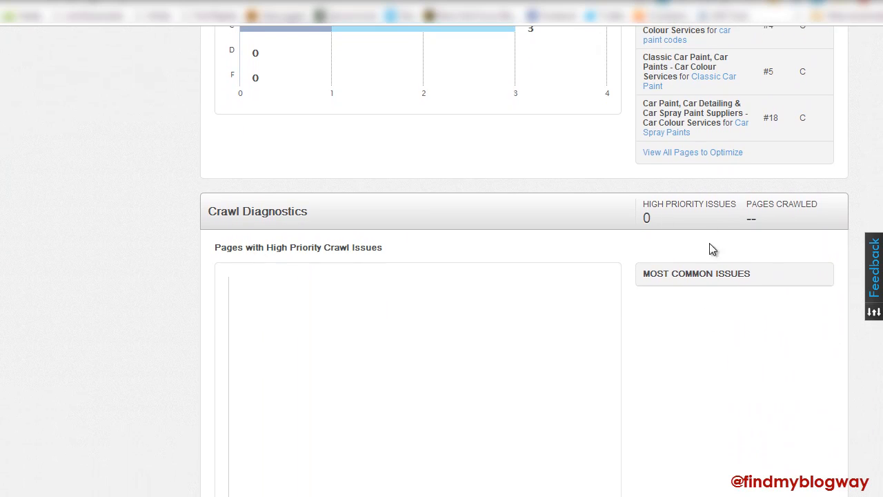
scroll(down, 3)
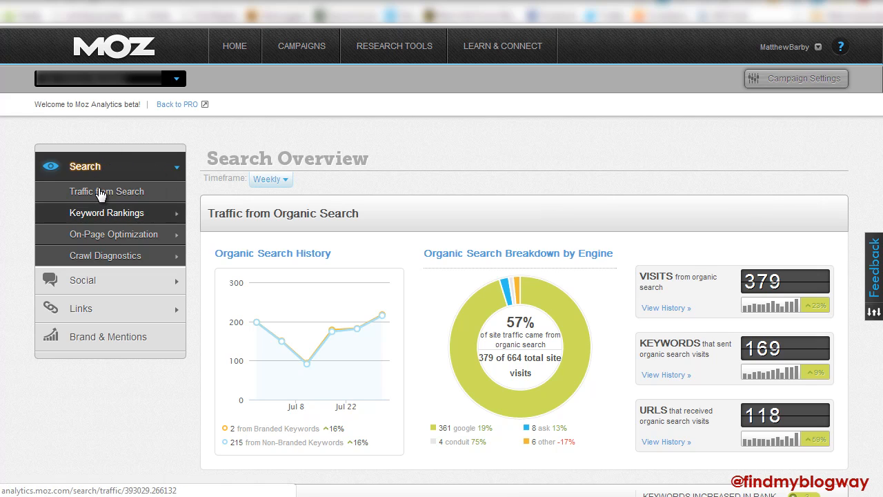
- Open the Traffic from Organic Search report and review the weekly visits chart
click(107, 191)
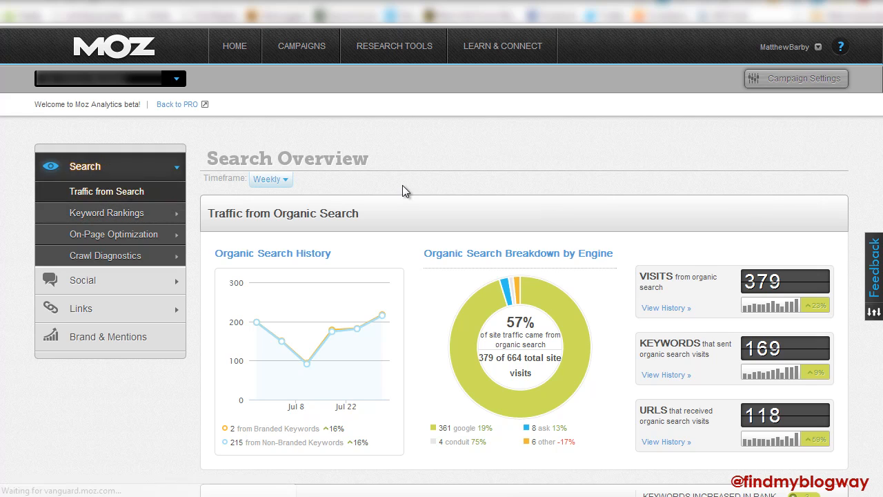
click(106, 192)
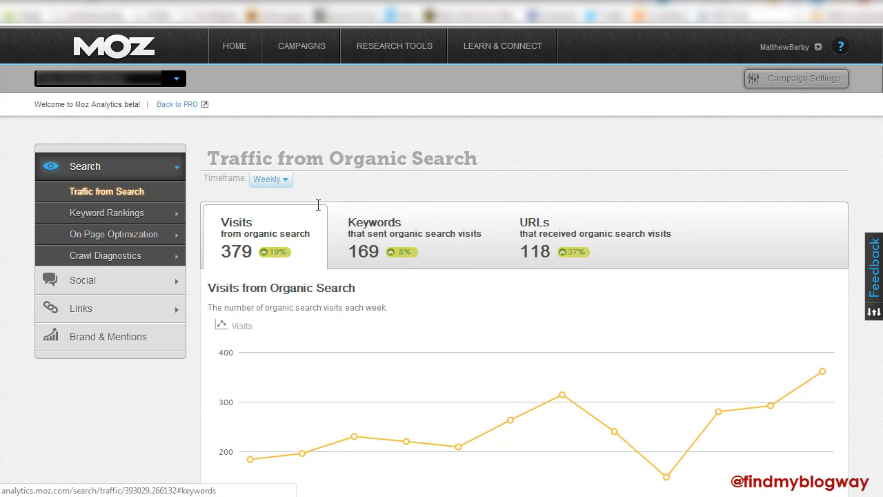
scroll(down, 3)
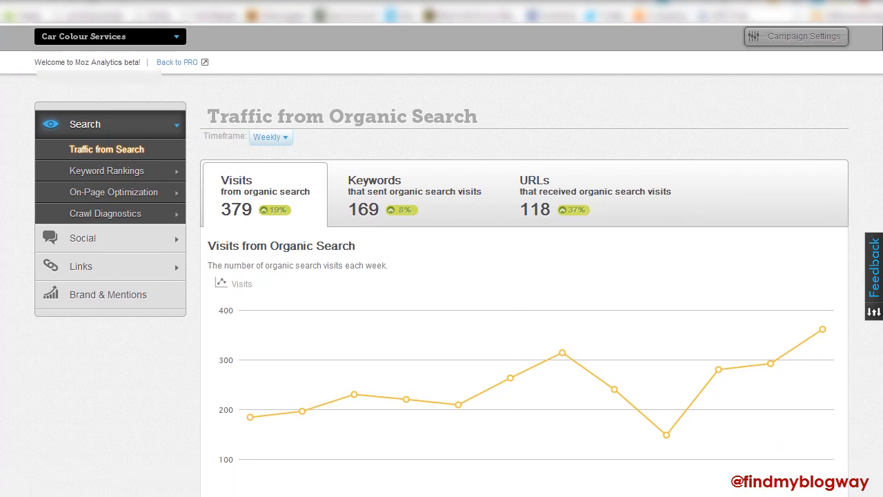
scroll(down, 3)
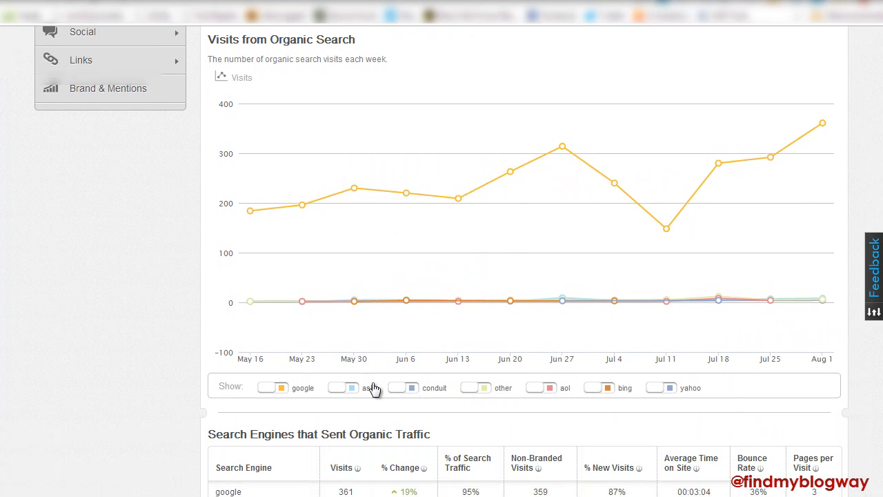
- Hide and restore Google in the visits chart, then view the Search Engines table
click(271, 387)
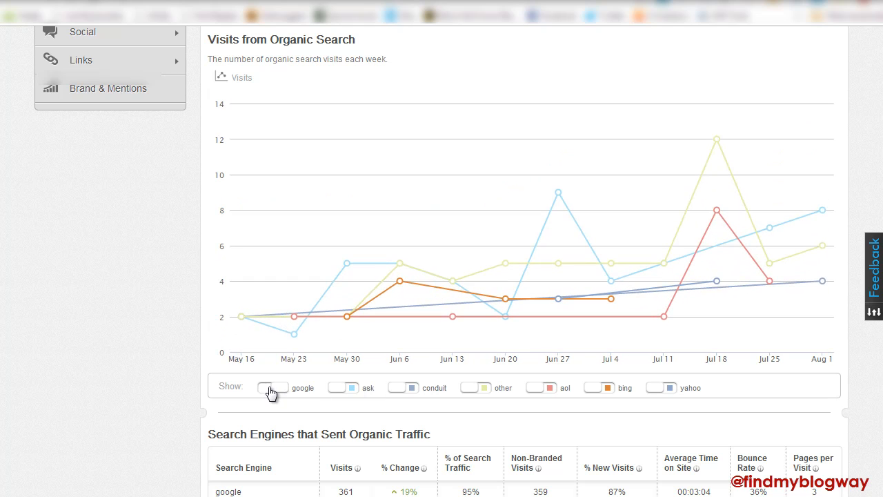
click(269, 387)
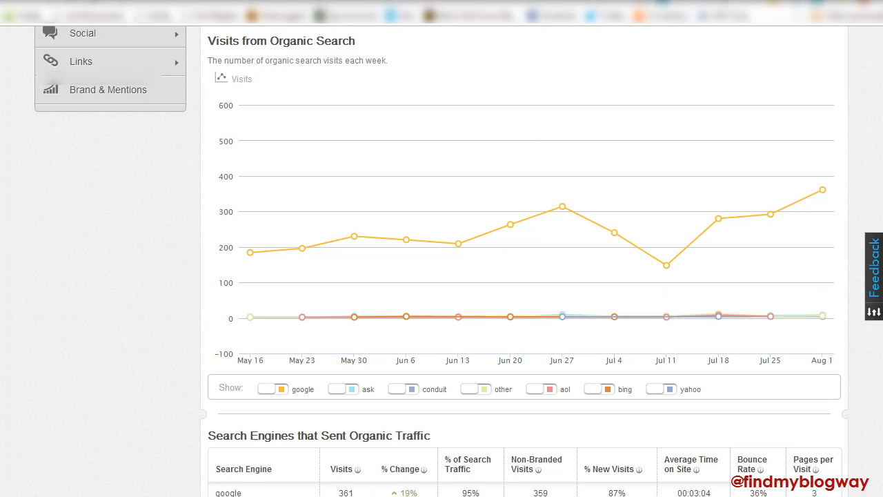
scroll(down, 3)
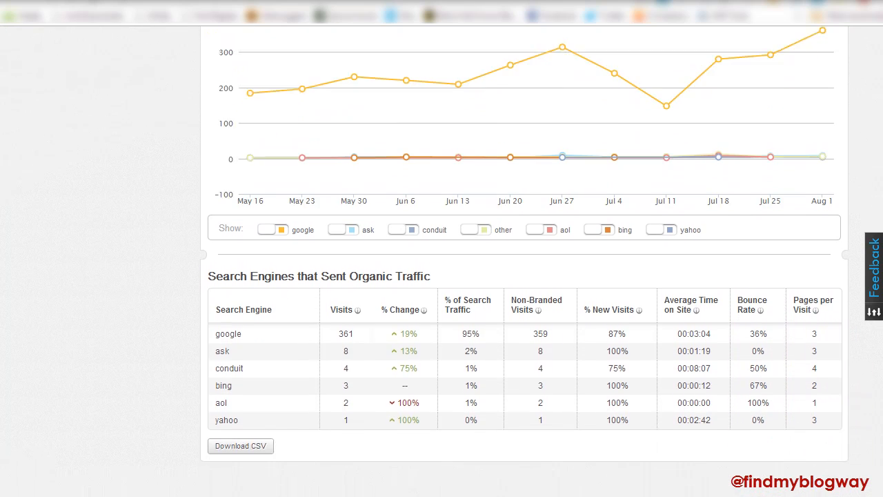
scroll(down, 3)
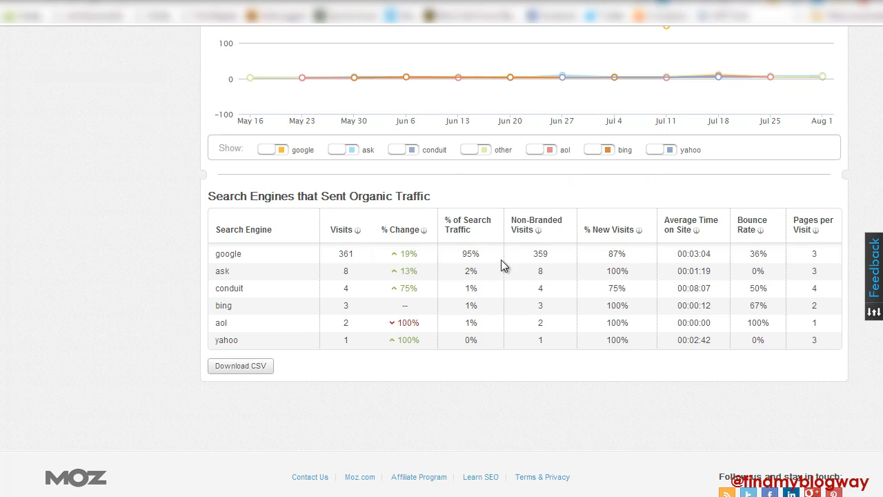
mouse_move(431, 268)
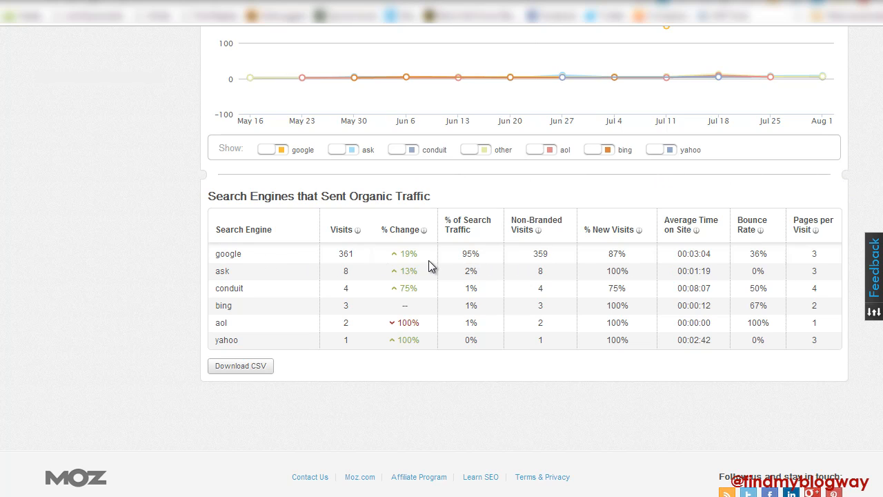
mouse_move(528, 276)
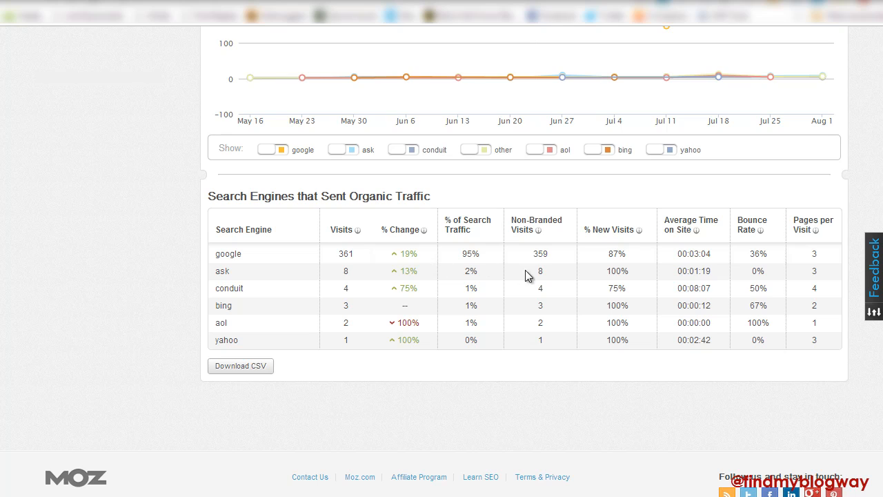
mouse_move(262, 224)
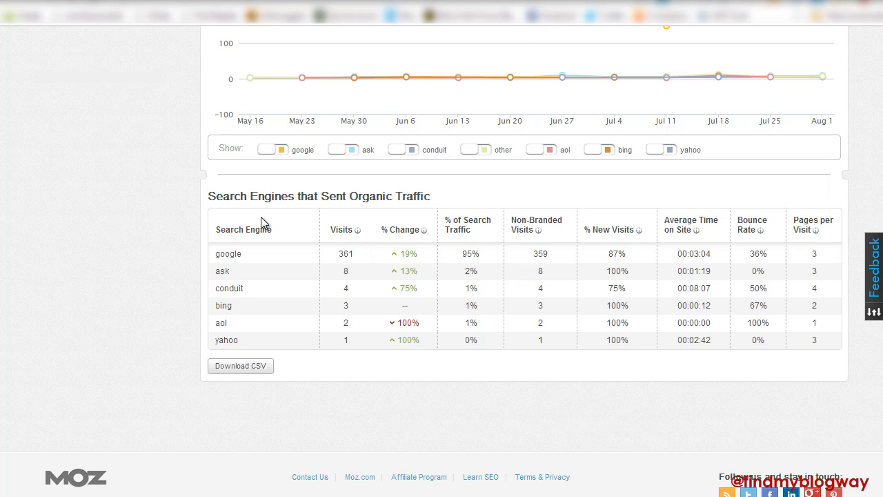
mouse_move(564, 199)
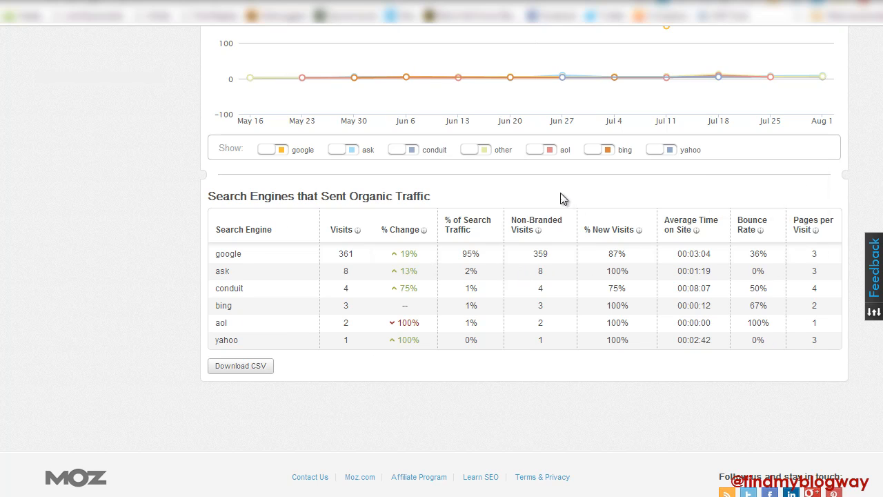
mouse_move(354, 369)
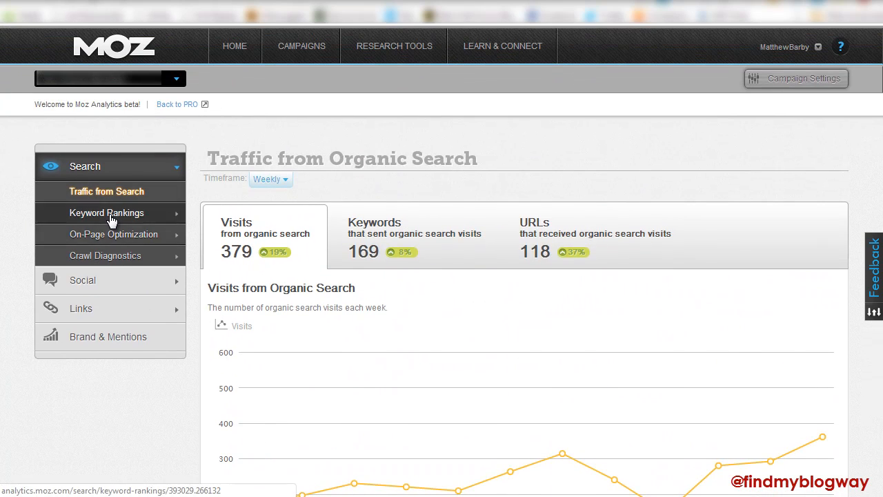
- Open Keyword Rankings for 31 Google UK keywords and dismiss the colour scheme prompt
click(106, 213)
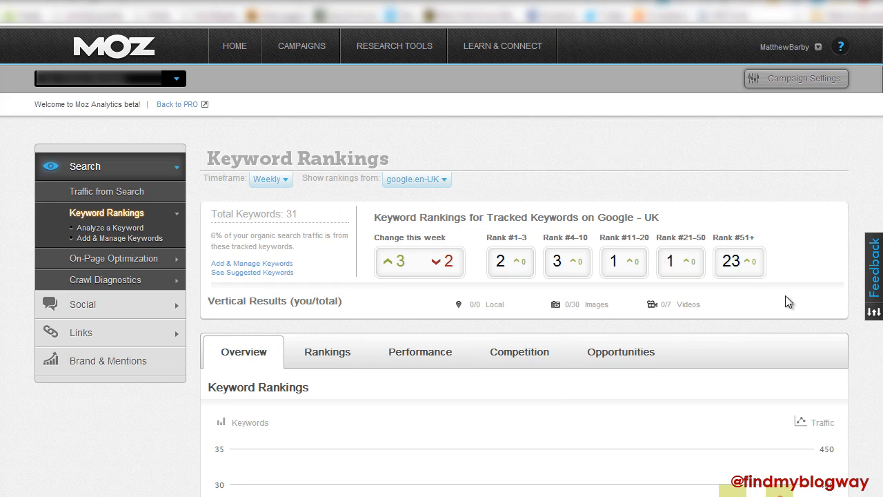
mouse_move(411, 201)
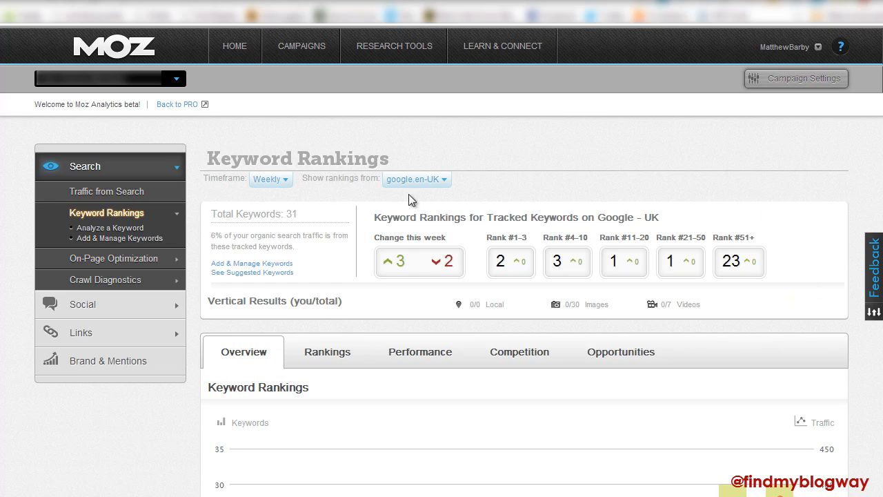
mouse_move(528, 216)
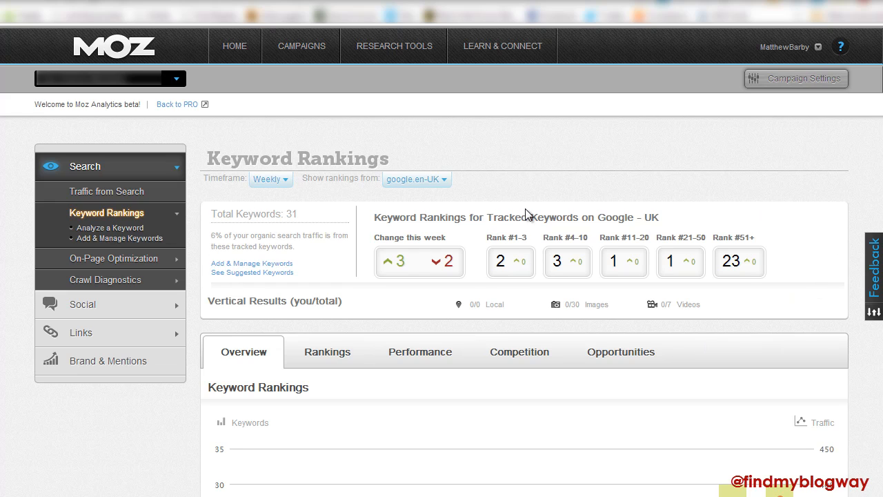
mouse_move(611, 132)
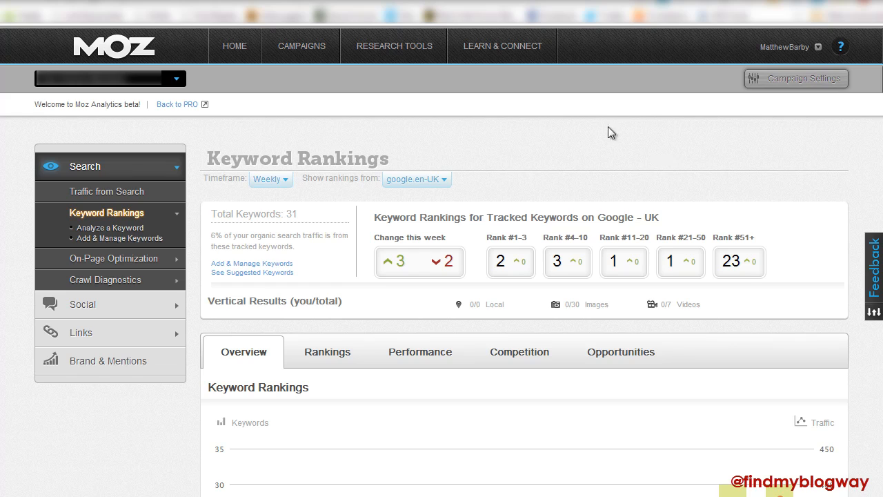
mouse_move(570, 234)
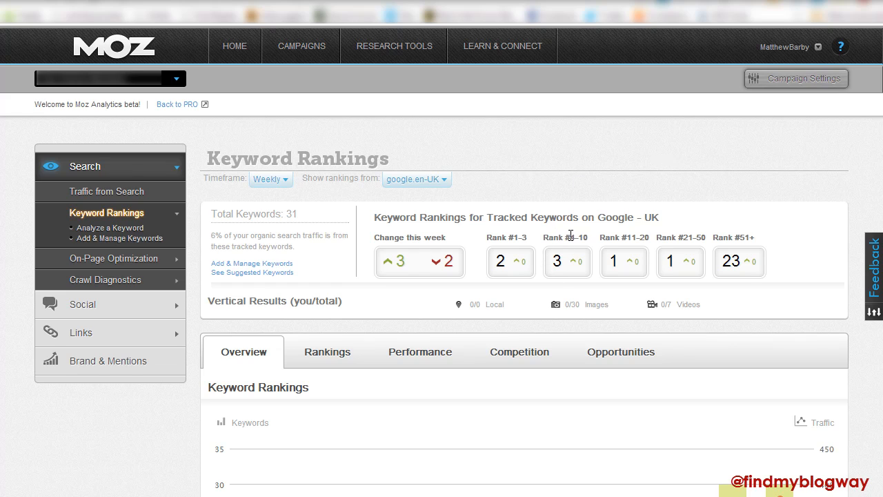
mouse_move(510, 241)
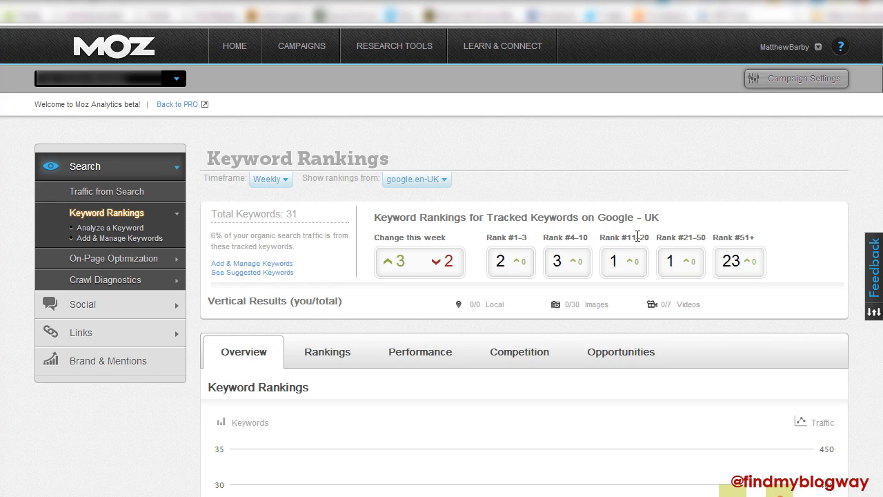
mouse_move(731, 222)
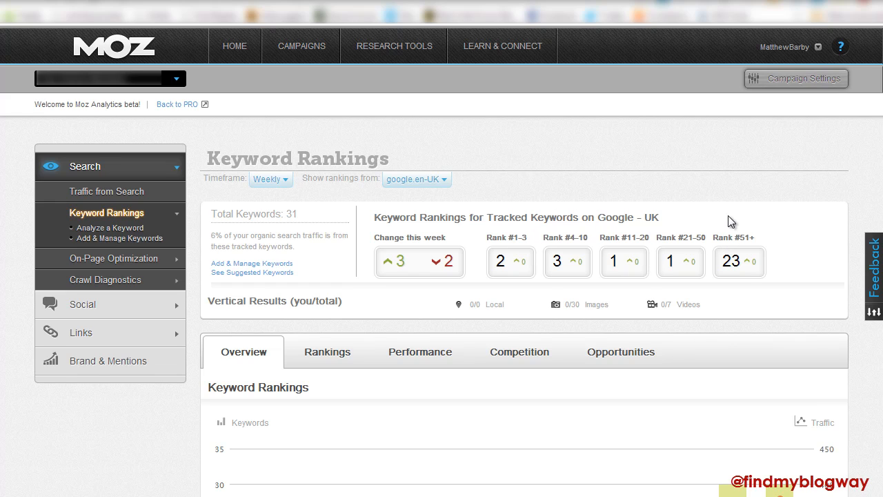
mouse_move(755, 240)
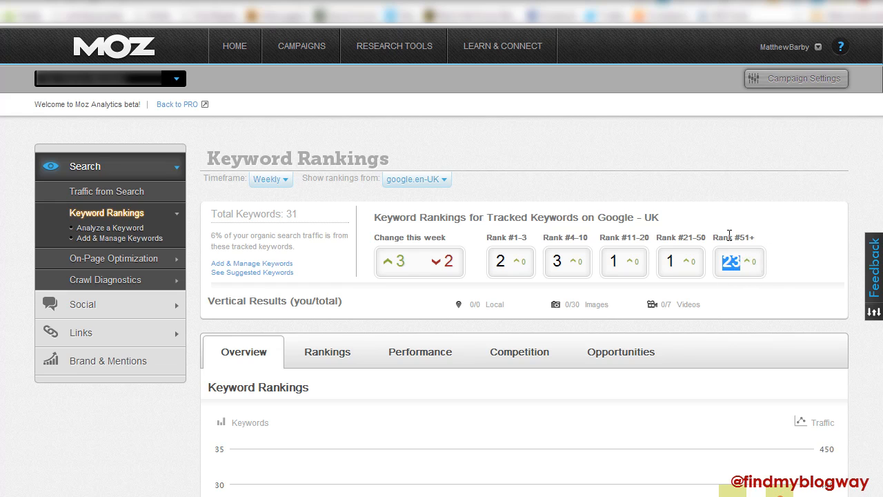
mouse_move(766, 240)
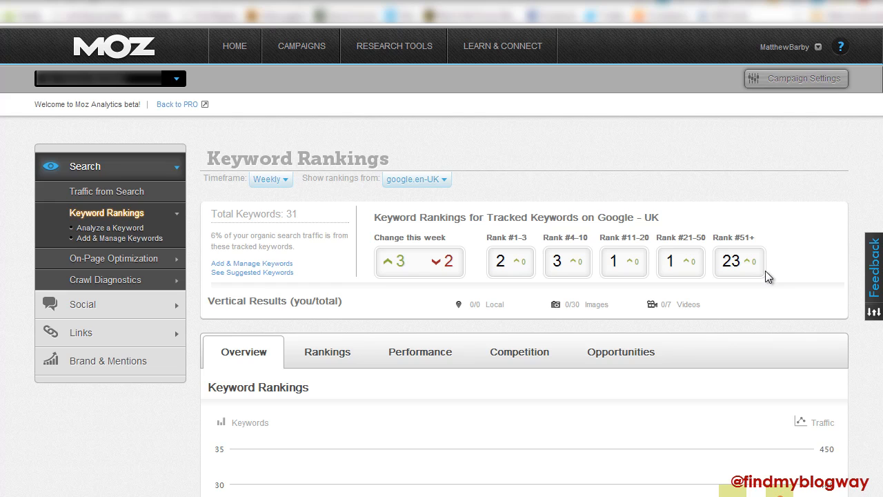
mouse_move(298, 188)
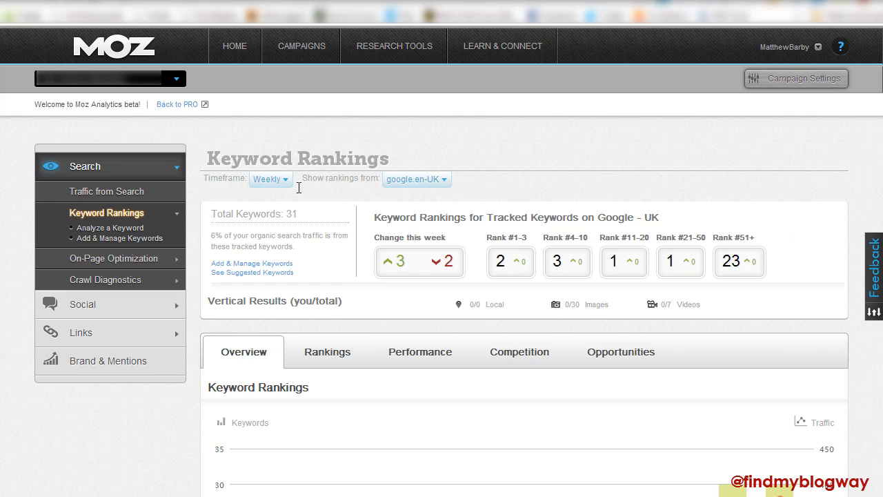
mouse_move(811, 272)
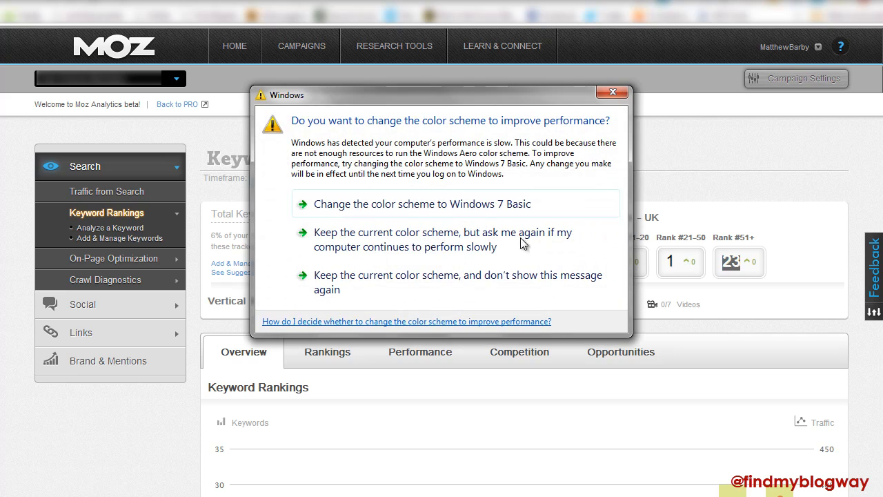
click(611, 91)
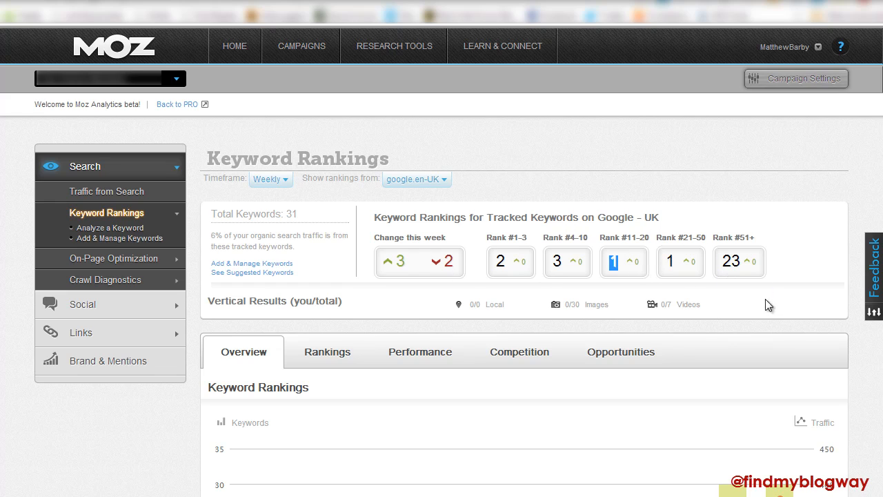
mouse_move(847, 219)
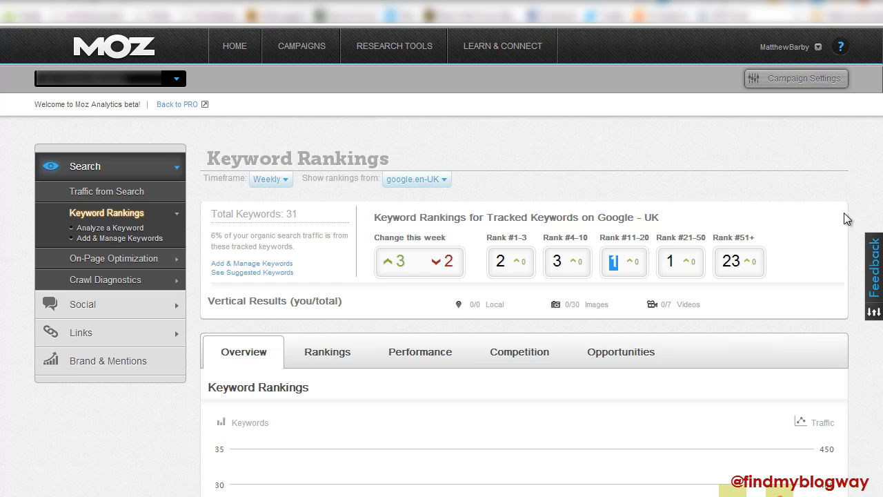
scroll(down, 3)
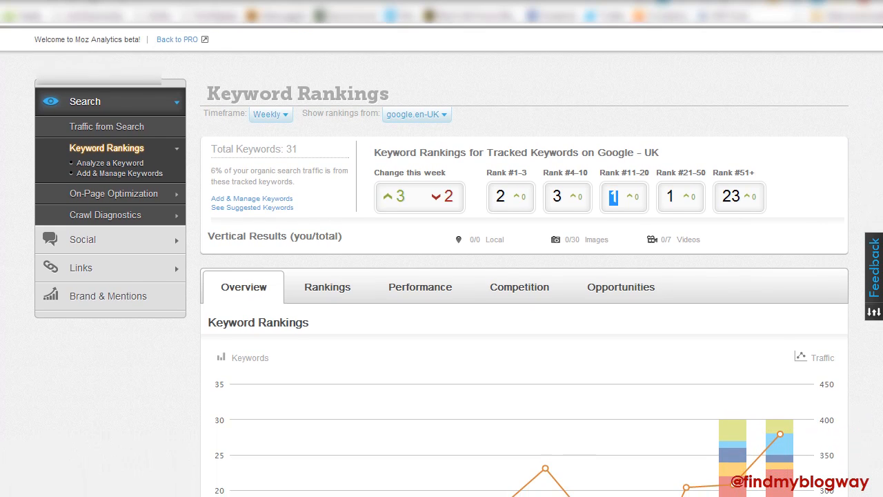
scroll(down, 3)
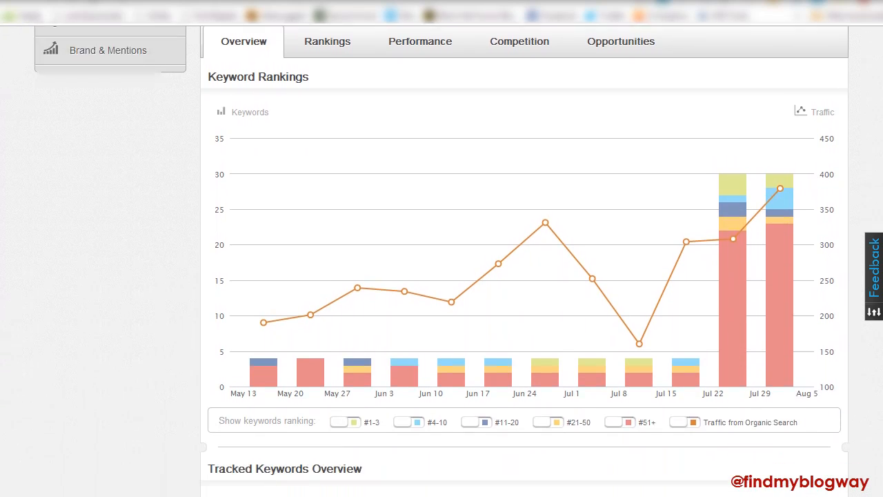
scroll(down, 3)
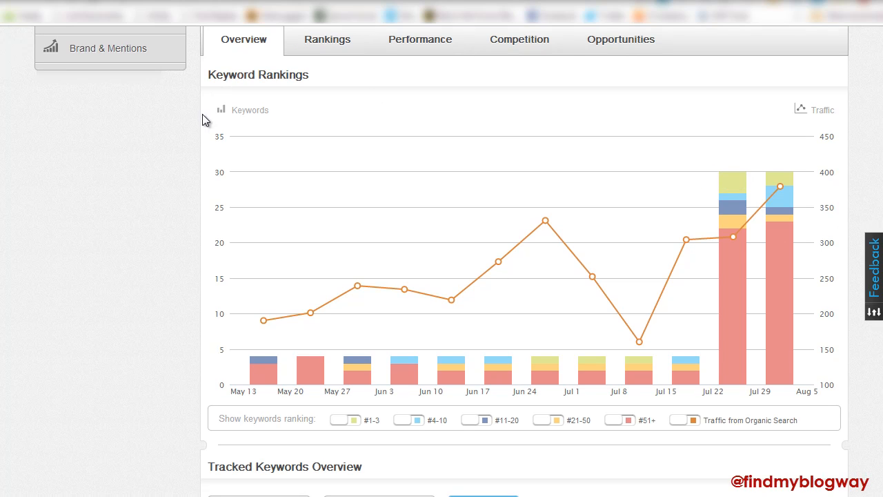
mouse_move(762, 395)
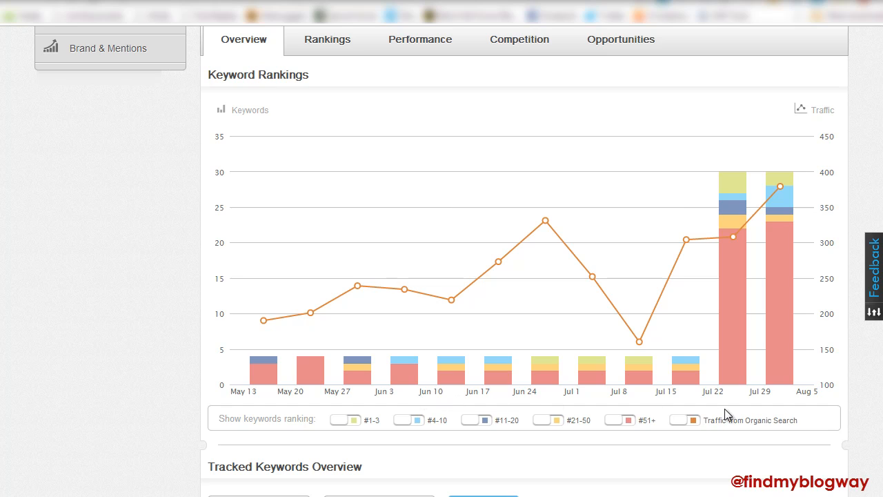
mouse_move(732, 316)
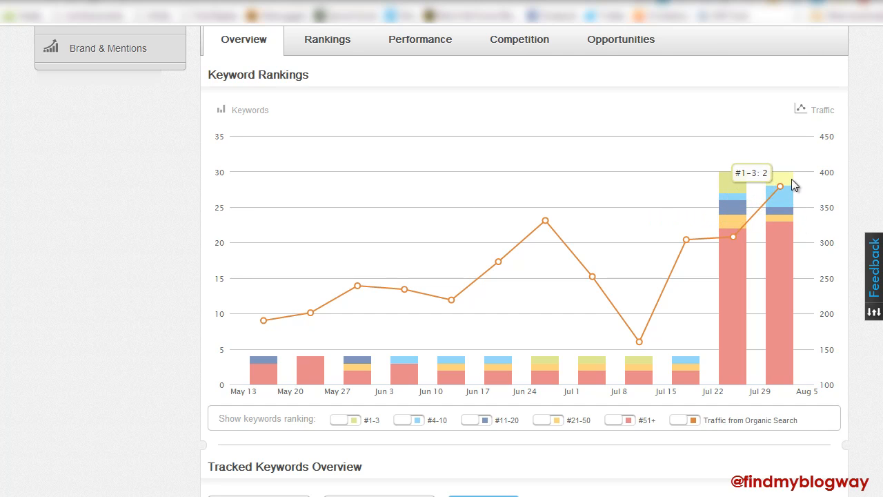
mouse_move(684, 373)
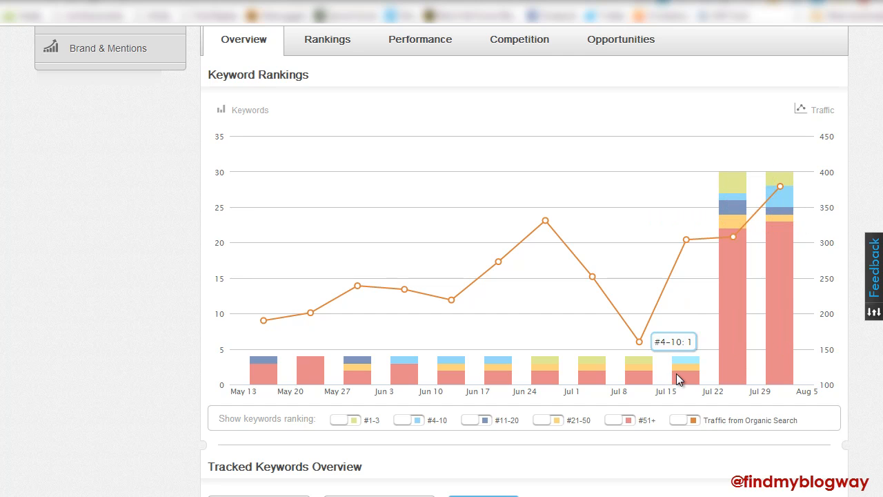
mouse_move(821, 182)
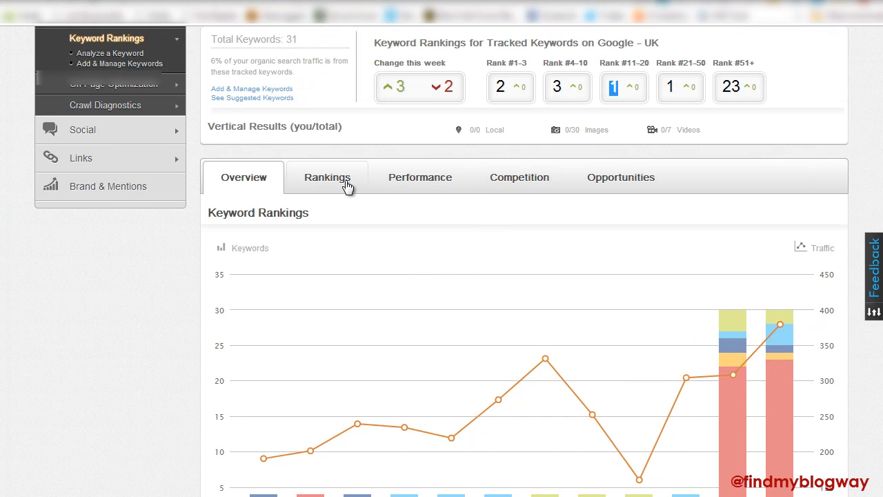
- Review ranks per engine and performance, then compare against Autopaints Brighton, Car Paint and Paints4U
click(328, 178)
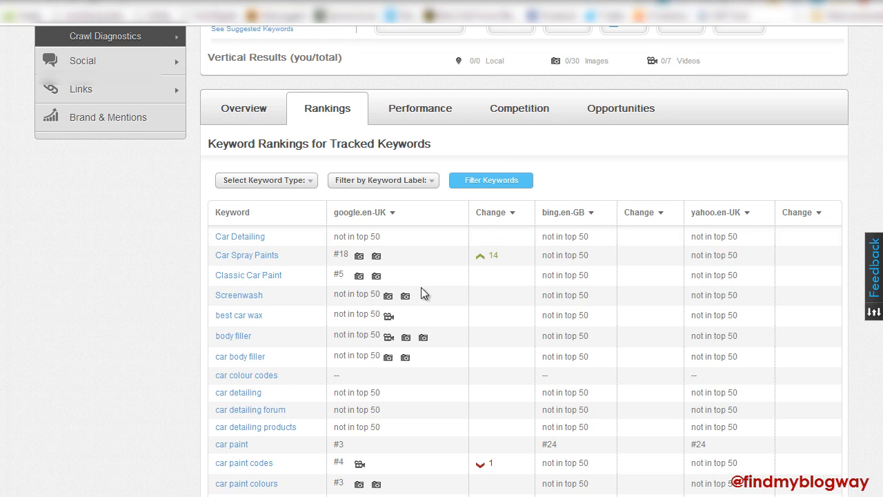
click(420, 108)
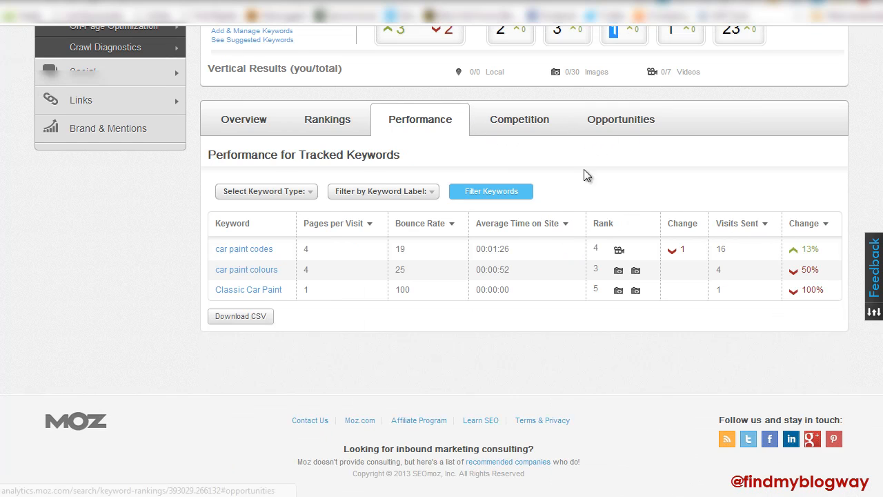
mouse_move(235, 259)
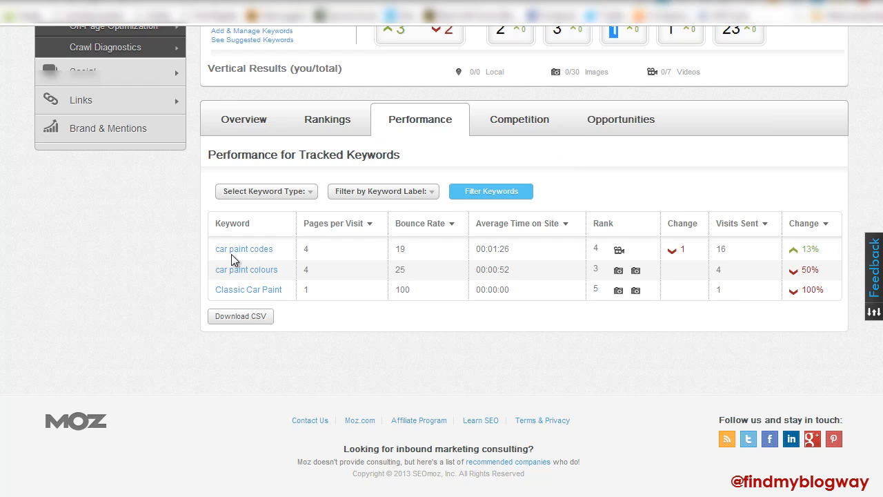
mouse_move(441, 256)
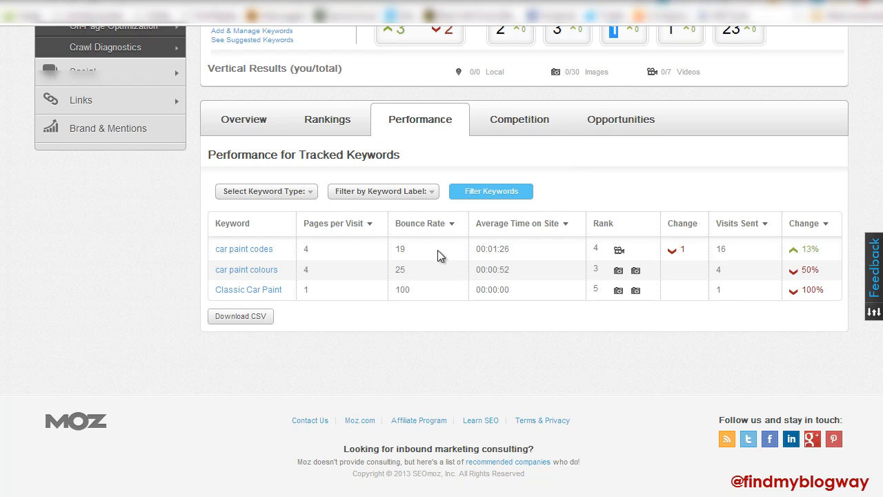
mouse_move(434, 255)
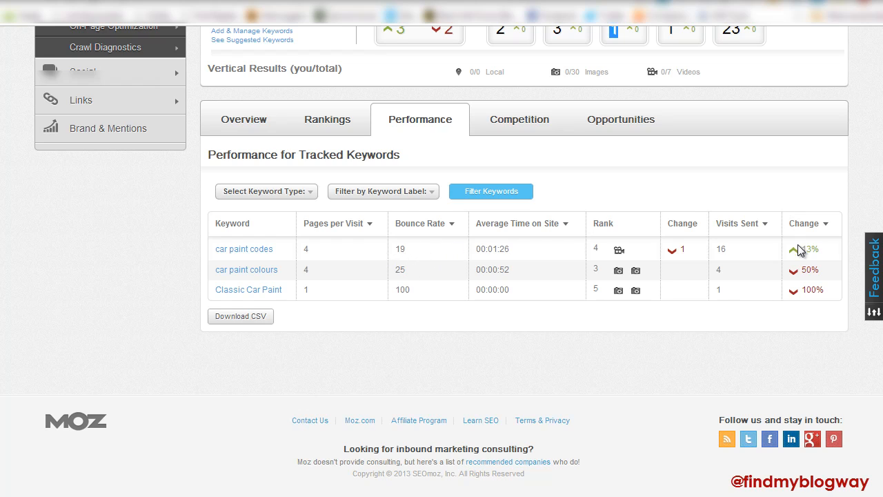
mouse_move(540, 120)
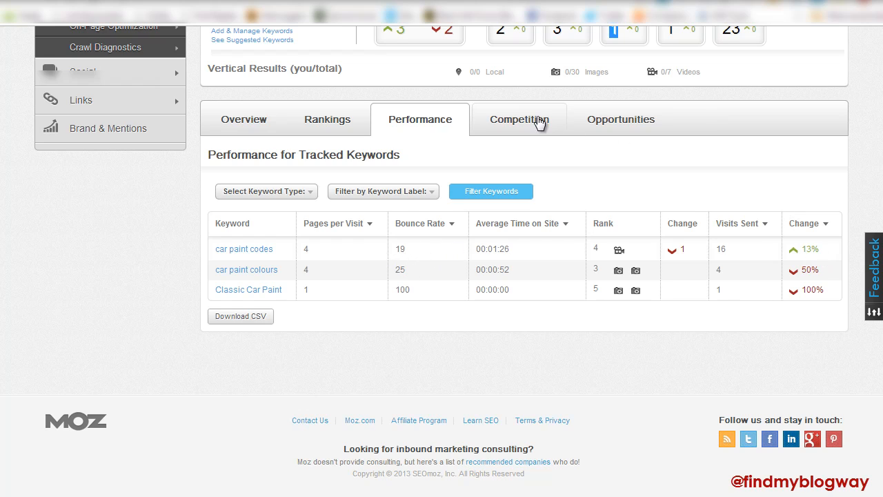
click(519, 119)
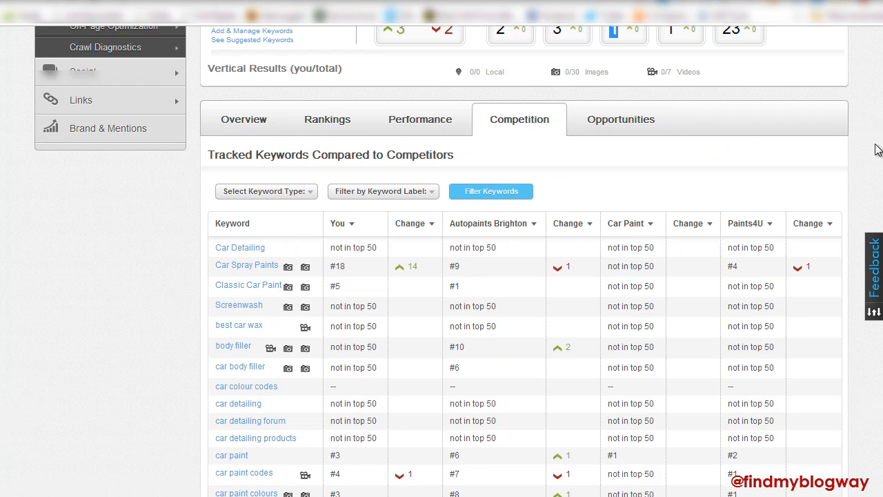
scroll(down, 3)
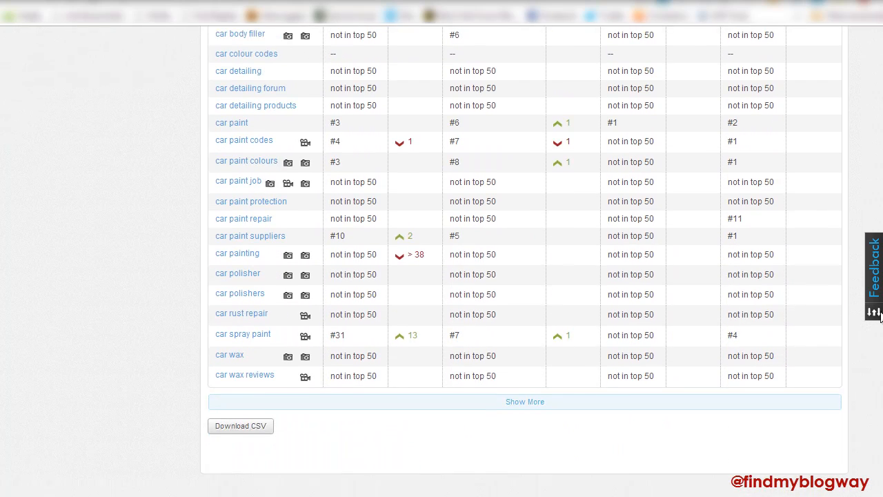
scroll(down, 3)
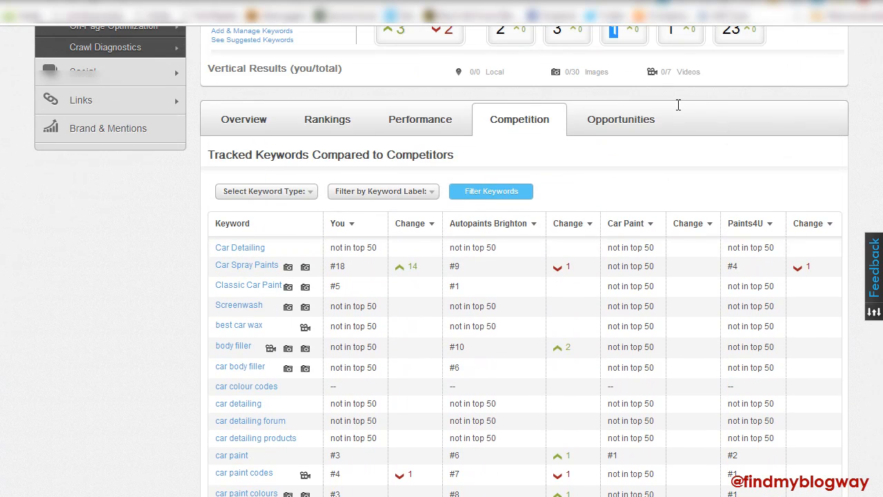
- Show the Opportunities tab, led by (not provided) with 162 visits and car colour codes
click(619, 119)
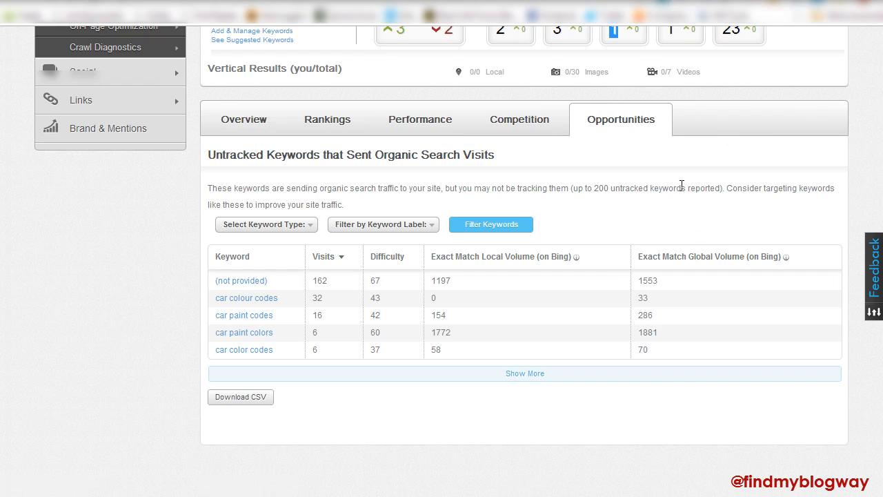
mouse_move(716, 201)
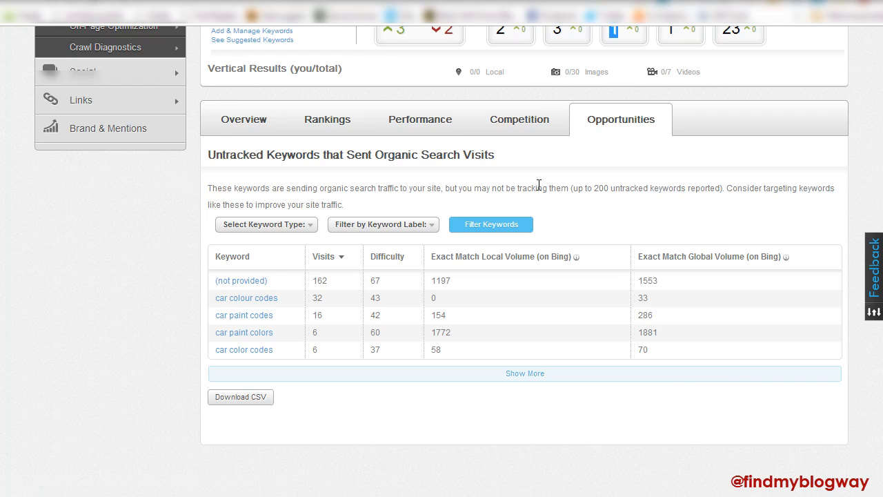
mouse_move(679, 191)
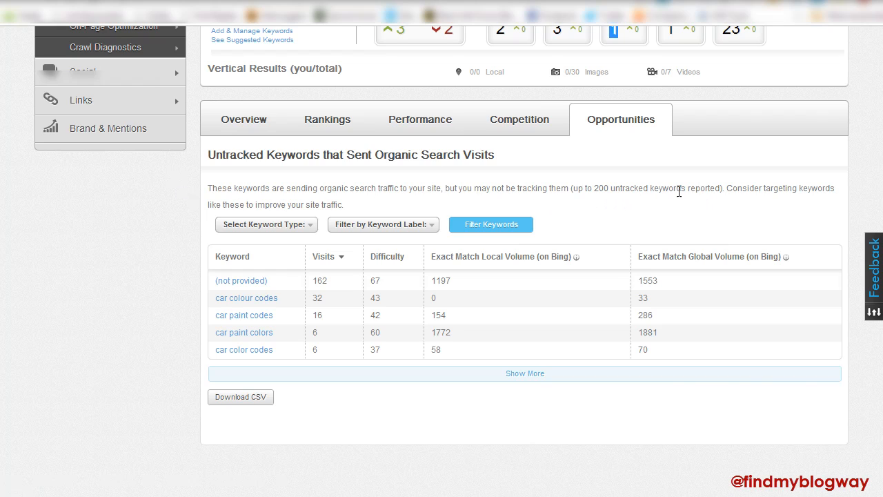
mouse_move(755, 237)
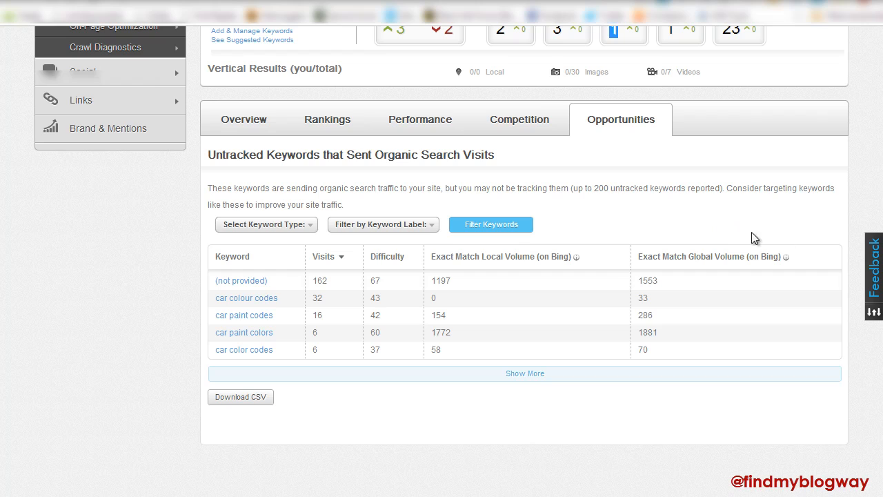
mouse_move(537, 313)
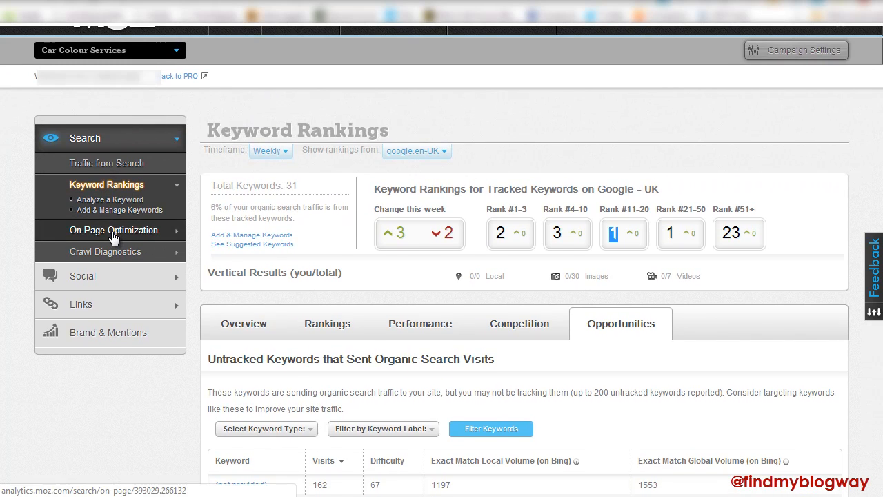
- Open On-Page Optimization and review the three C-graded pages to optimize
click(114, 230)
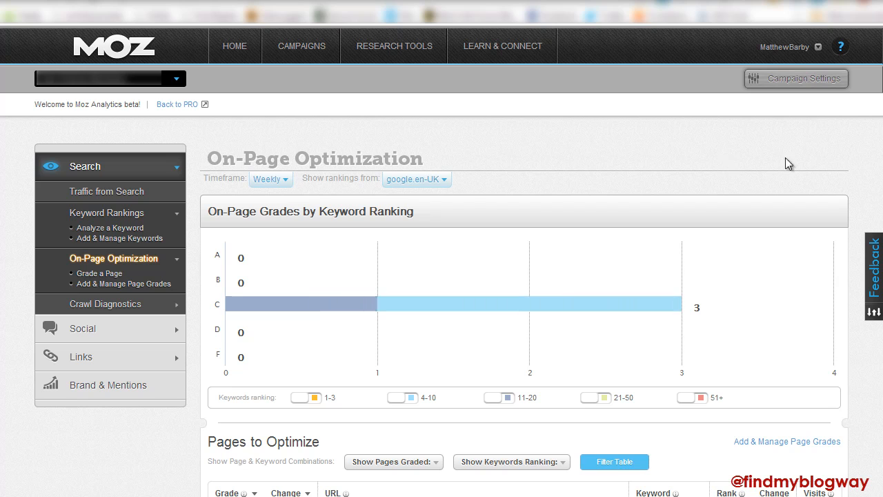
scroll(down, 3)
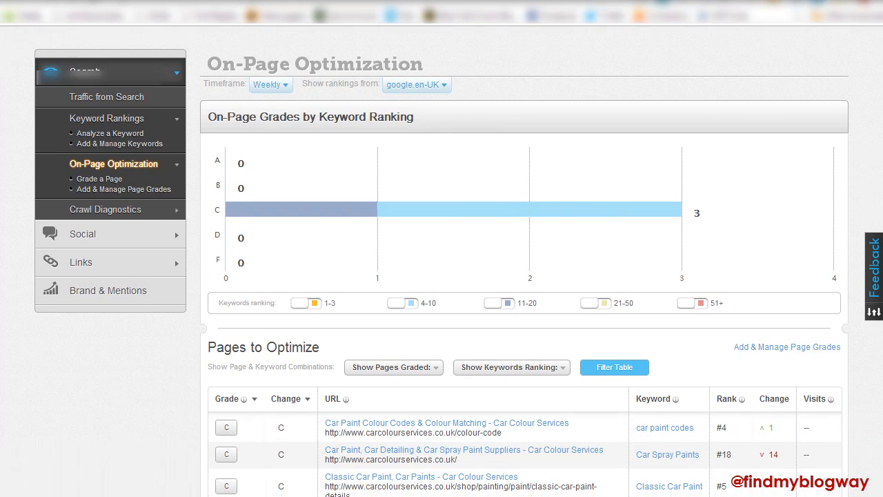
scroll(down, 3)
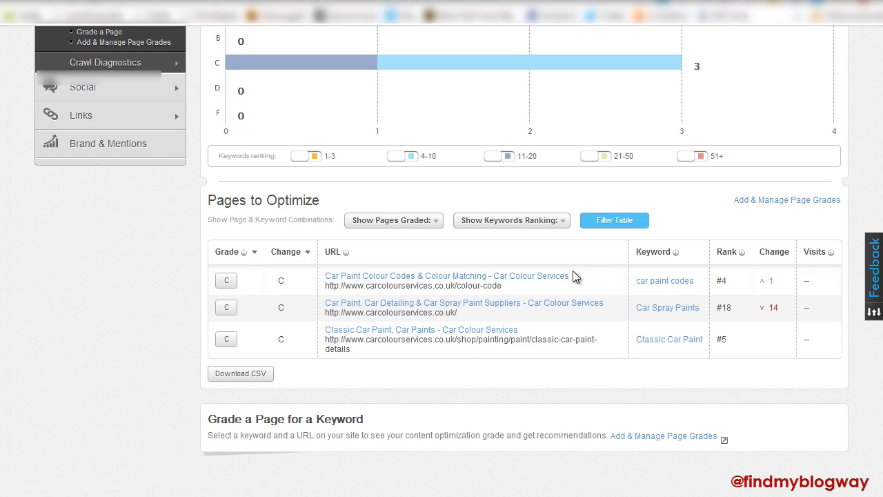
mouse_move(620, 299)
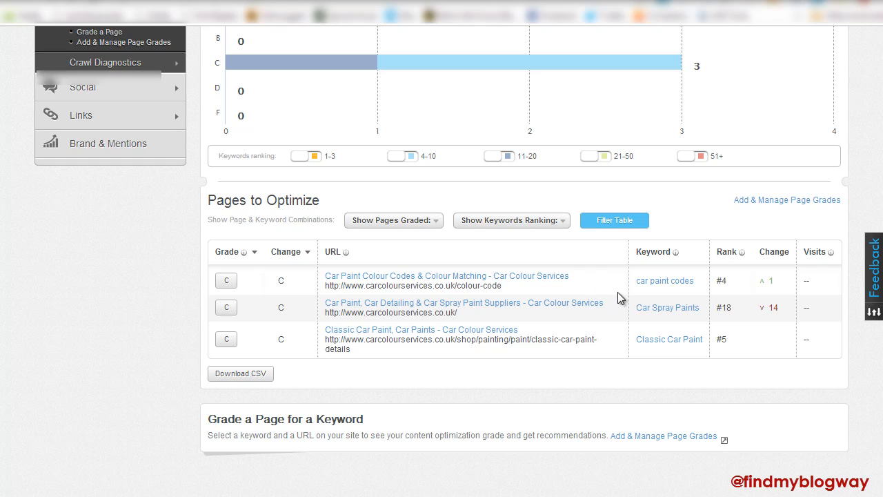
mouse_move(840, 306)
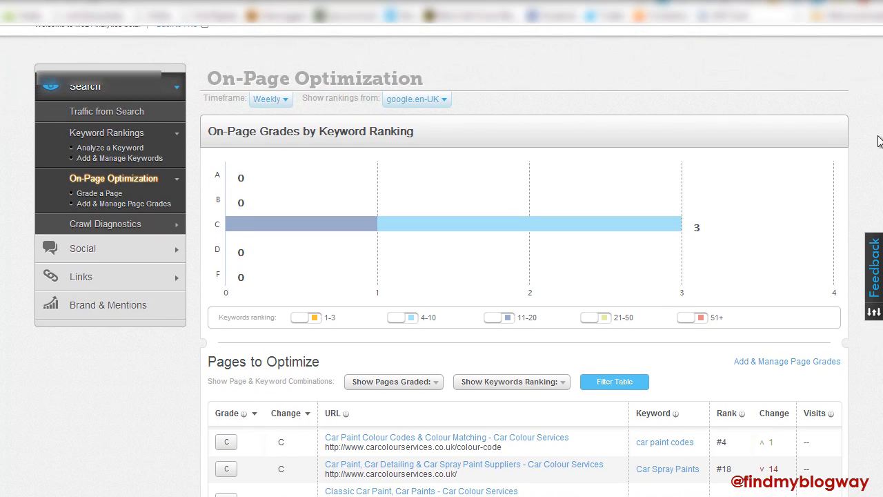
mouse_move(588, 121)
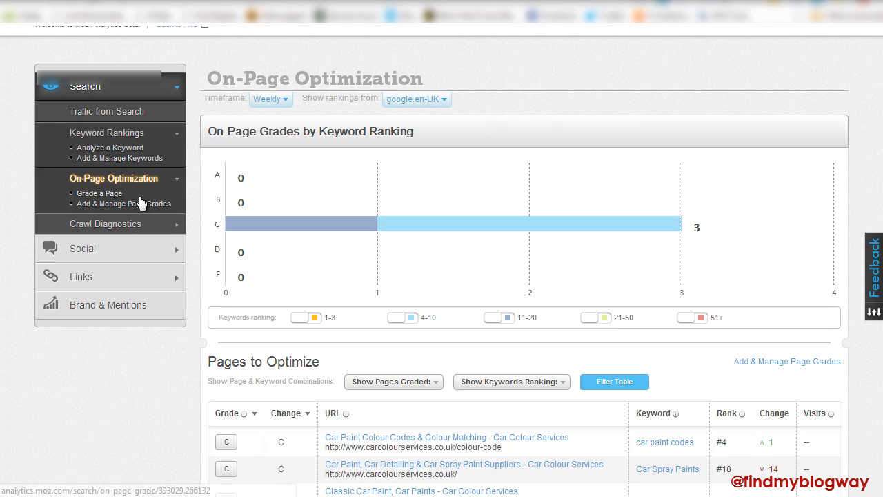
- Open Crawl Diagnostics, check the High Priority trend, and review weekly crawl issues
click(105, 224)
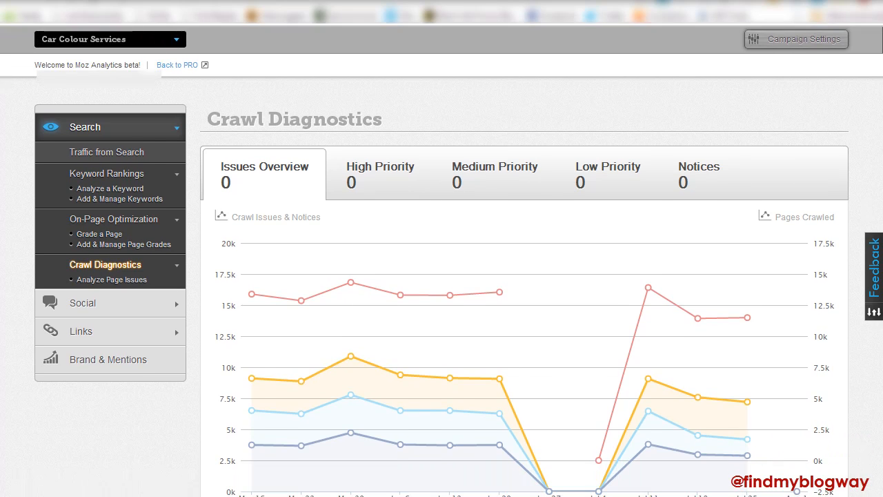
scroll(down, 3)
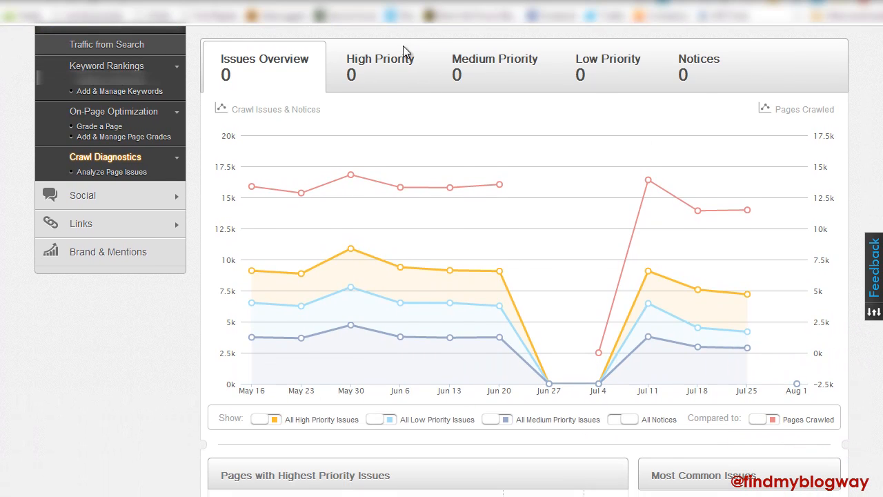
click(379, 66)
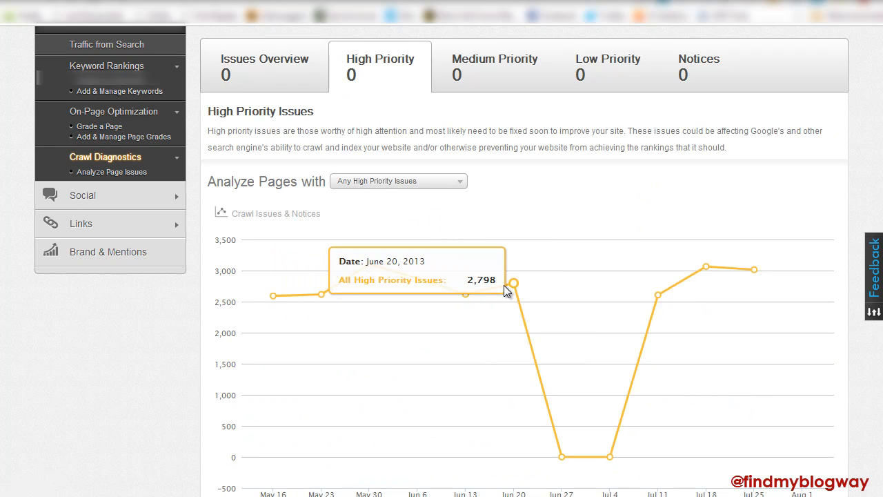
mouse_move(754, 270)
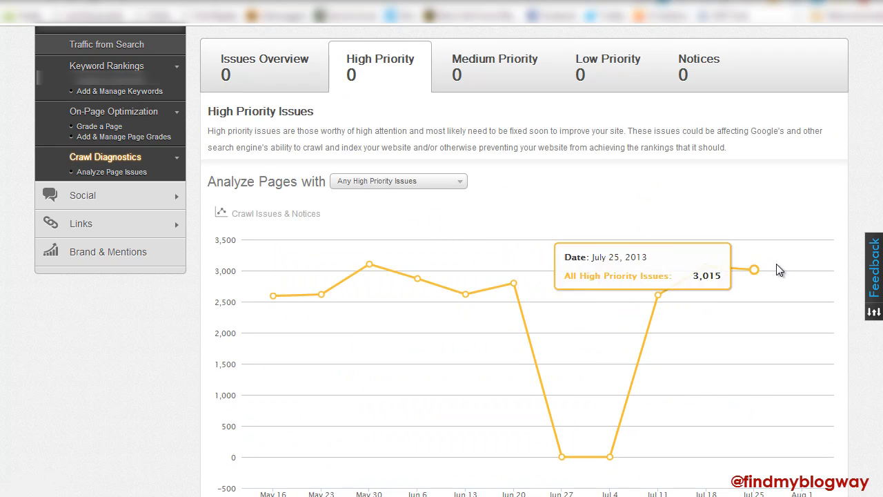
scroll(down, 3)
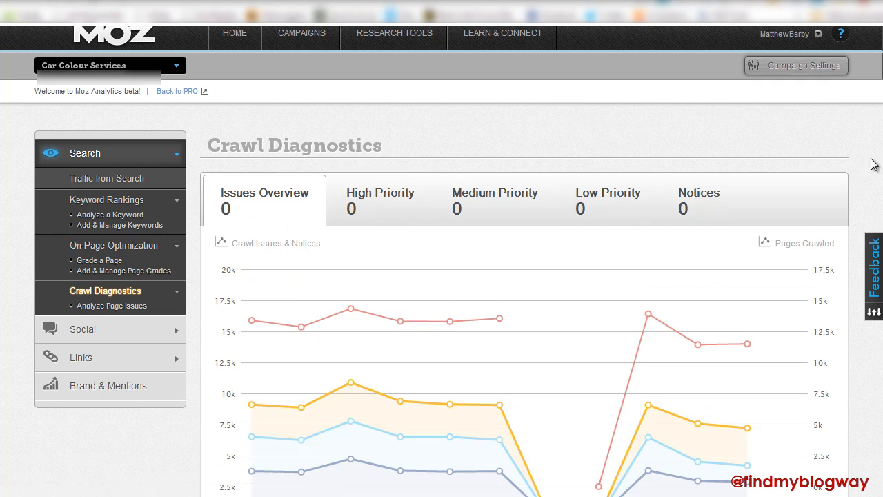
scroll(down, 3)
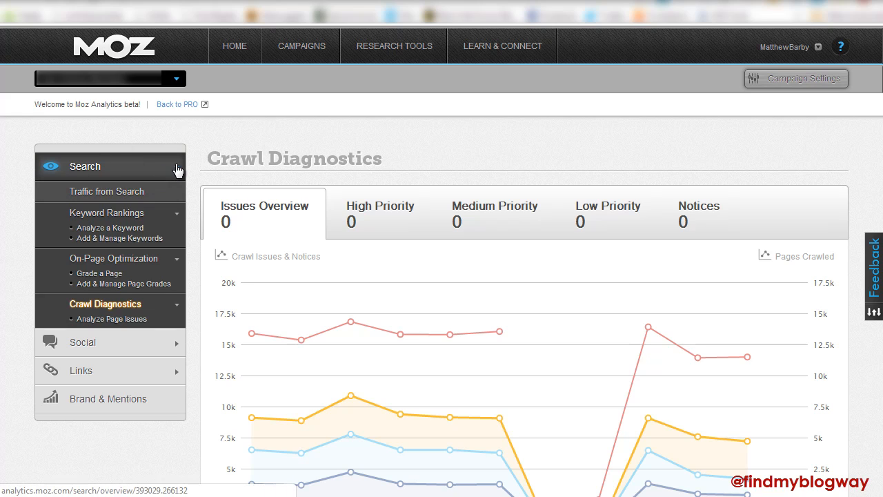
- Return to Search Overview showing 379 organic visits, 169 keywords and 118 URLs
click(85, 167)
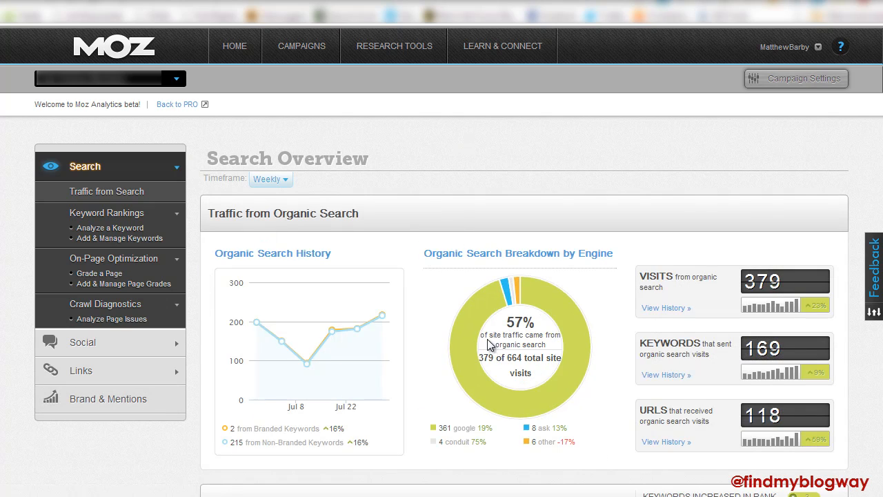
mouse_move(77, 200)
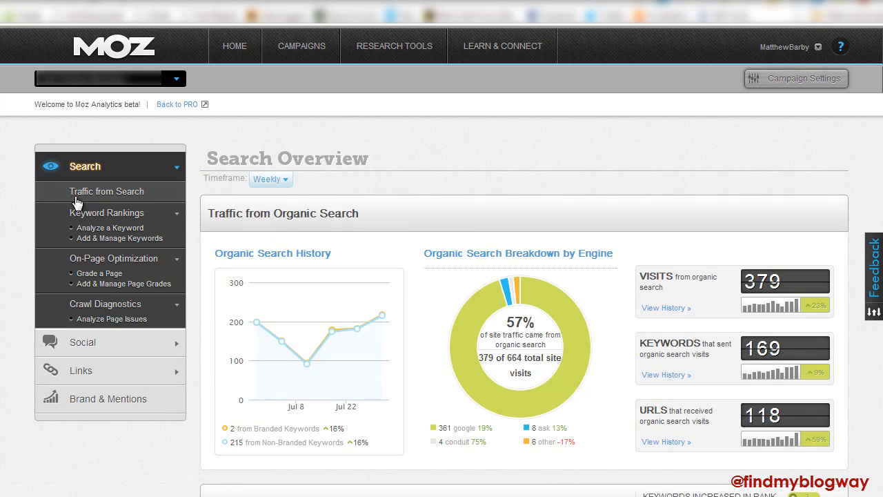
mouse_move(739, 226)
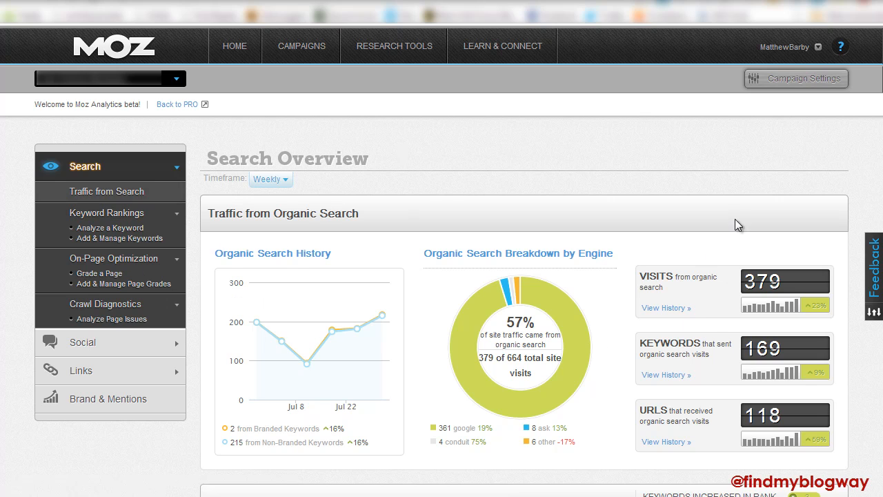
scroll(down, 3)
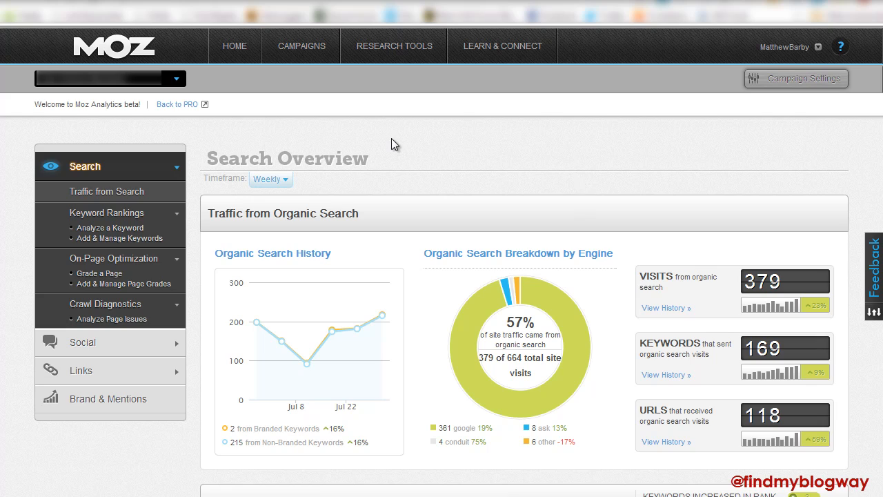
mouse_move(717, 169)
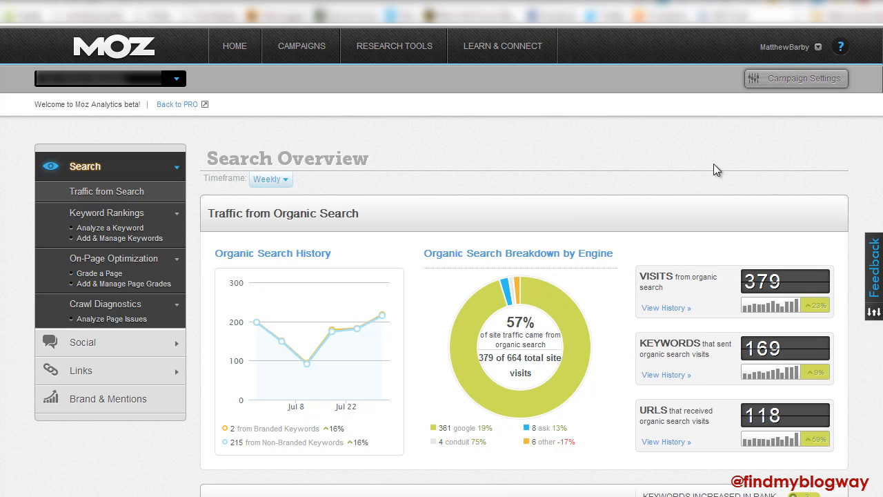
mouse_move(249, 153)
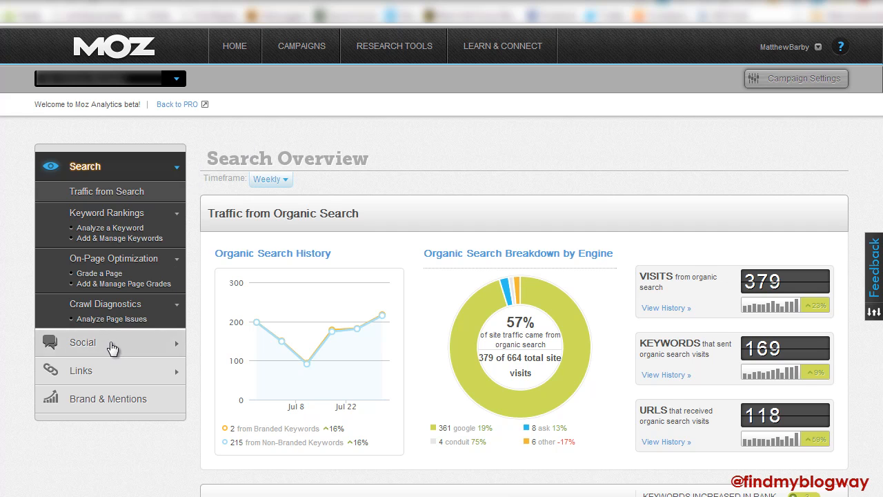
- Open Social Overview and review social traffic: 8 of 664 visits from Facebook, Twitter, Google+
click(82, 342)
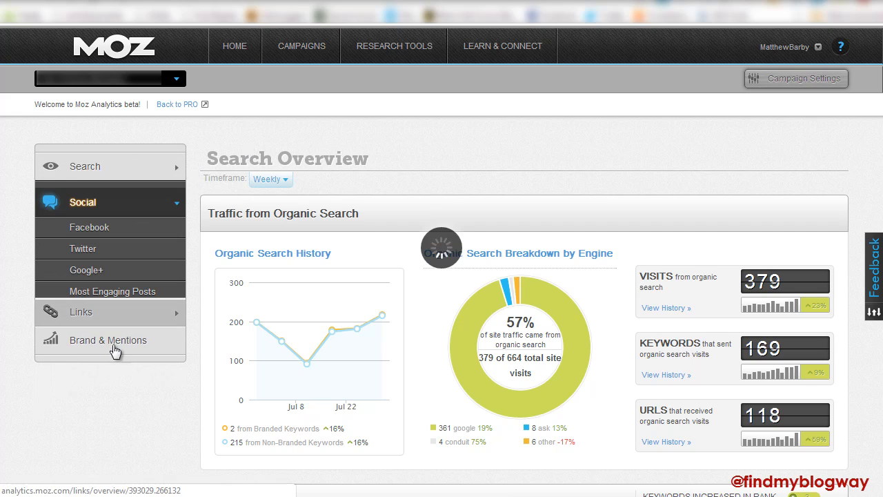
click(83, 194)
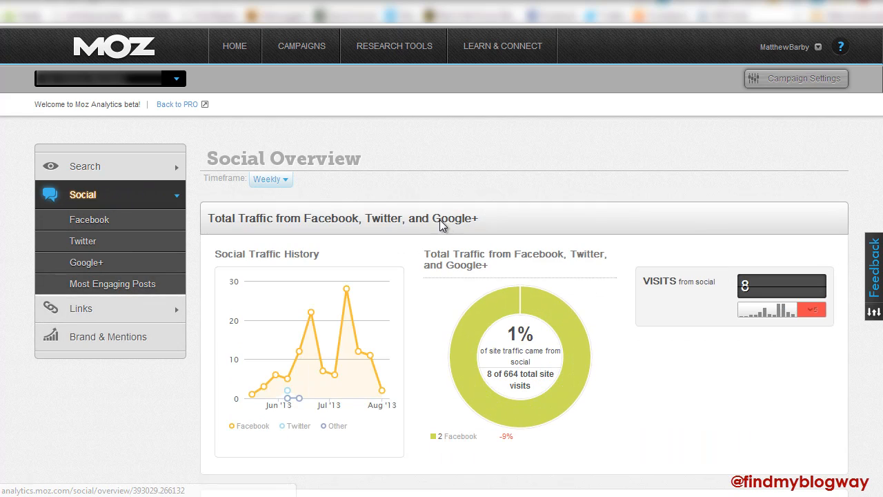
click(90, 219)
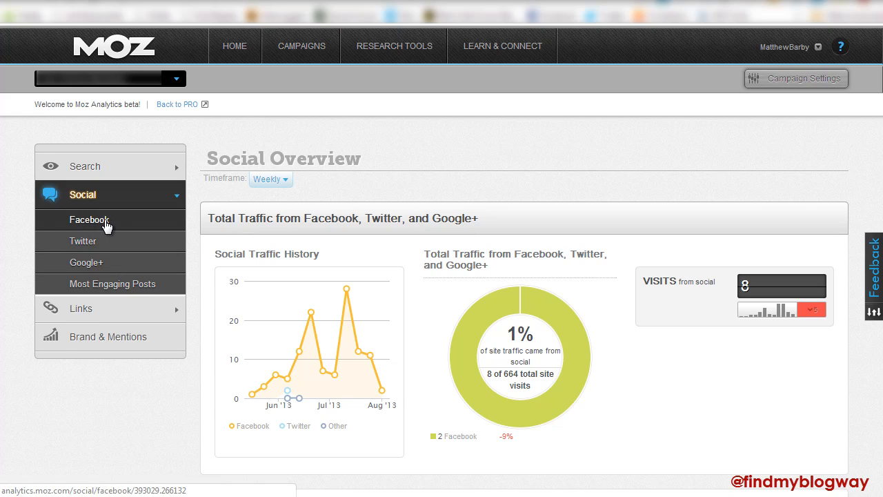
mouse_move(115, 224)
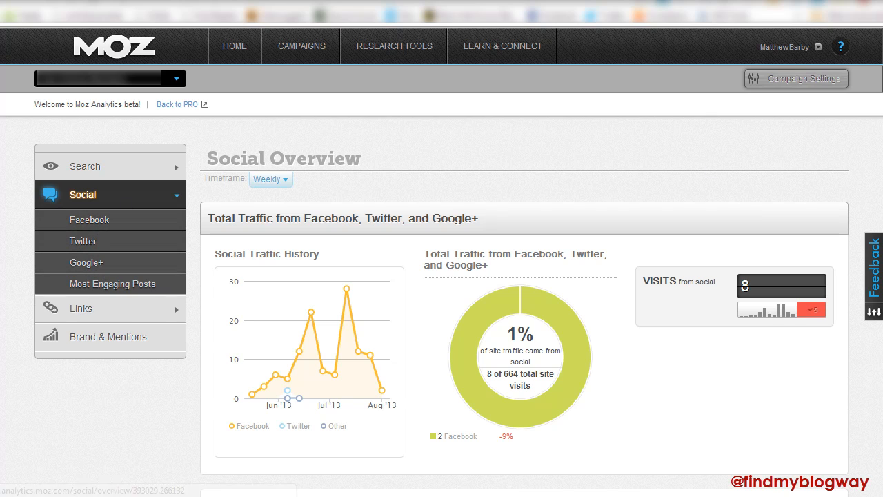
scroll(down, 3)
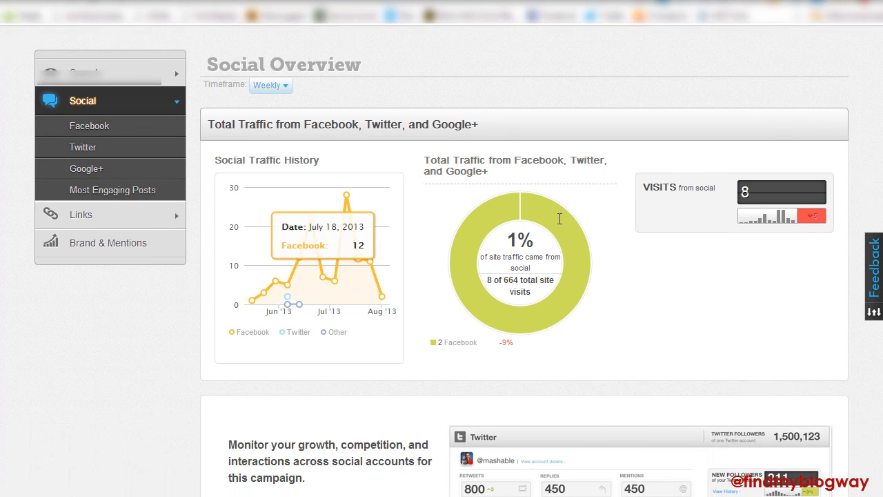
mouse_move(560, 218)
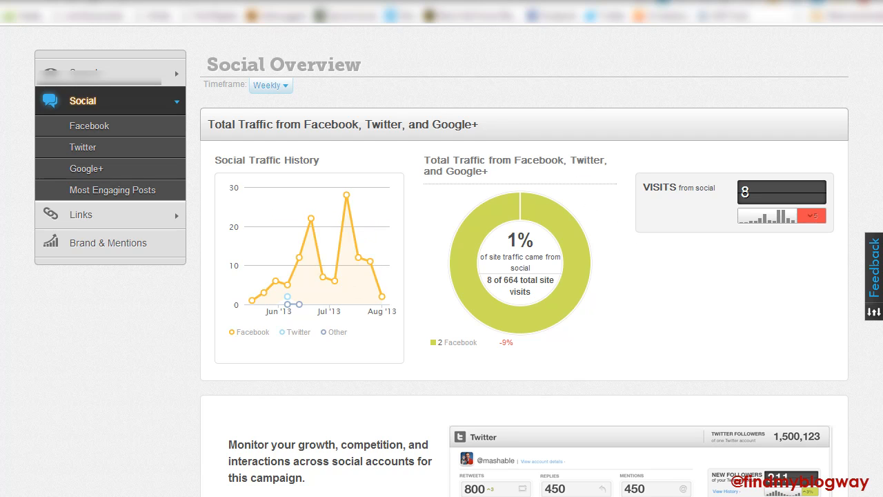
double_click(443, 124)
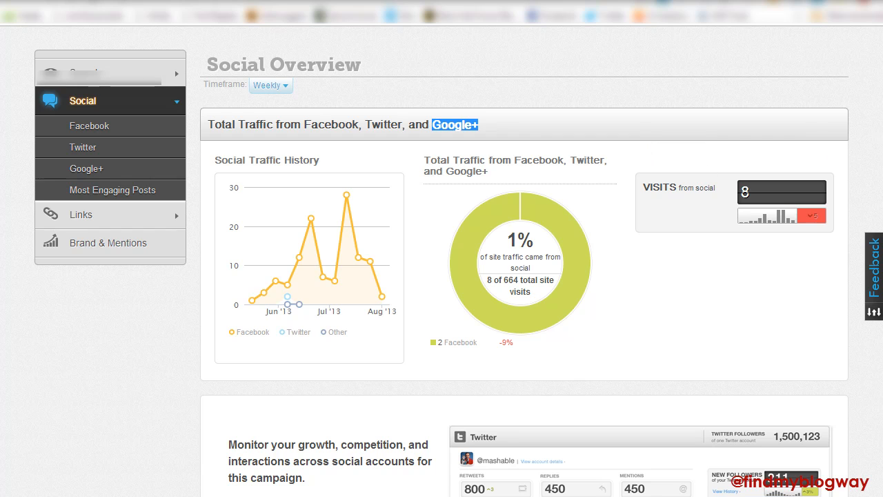
scroll(down, 3)
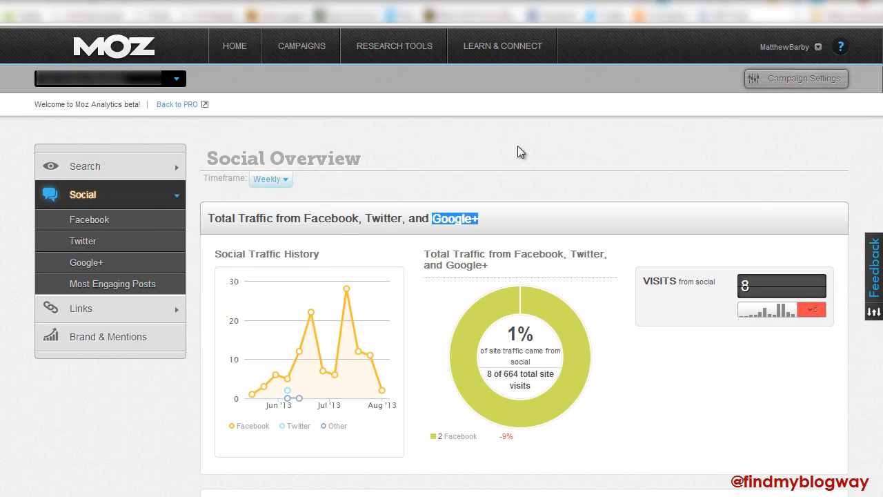
scroll(down, 3)
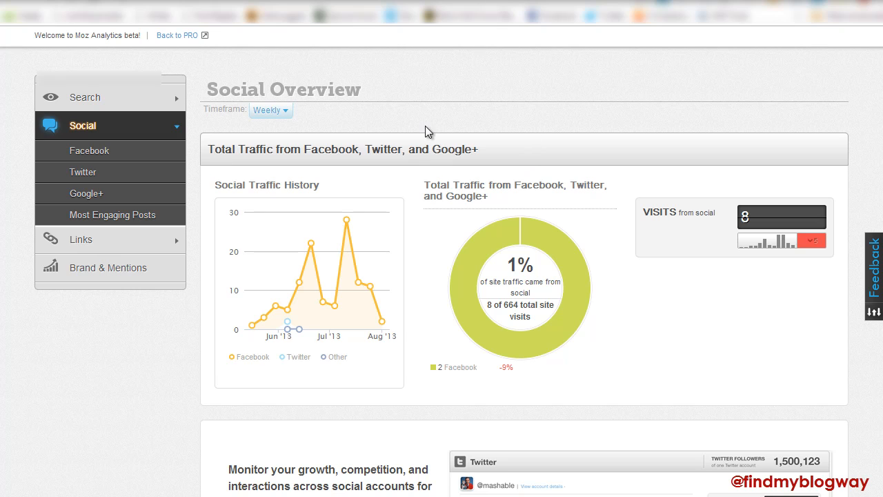
mouse_move(558, 155)
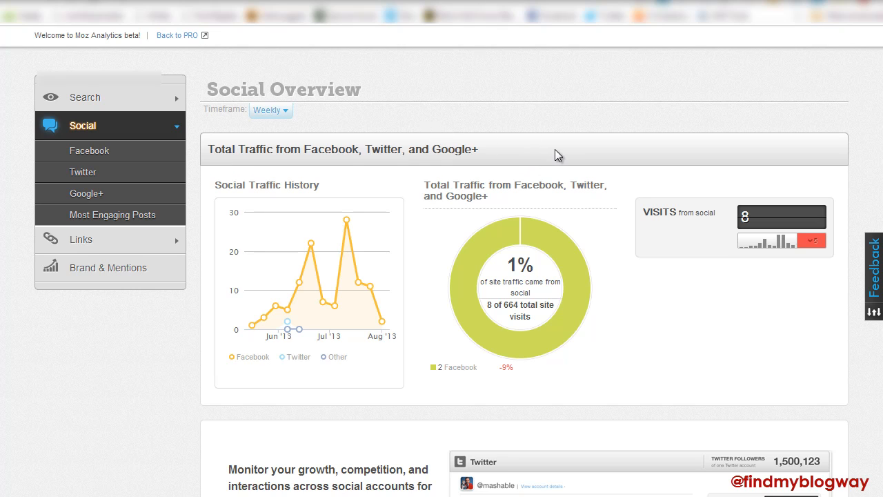
- Show the Facebook social report with its connect-account prompt and sample reach chart
click(89, 150)
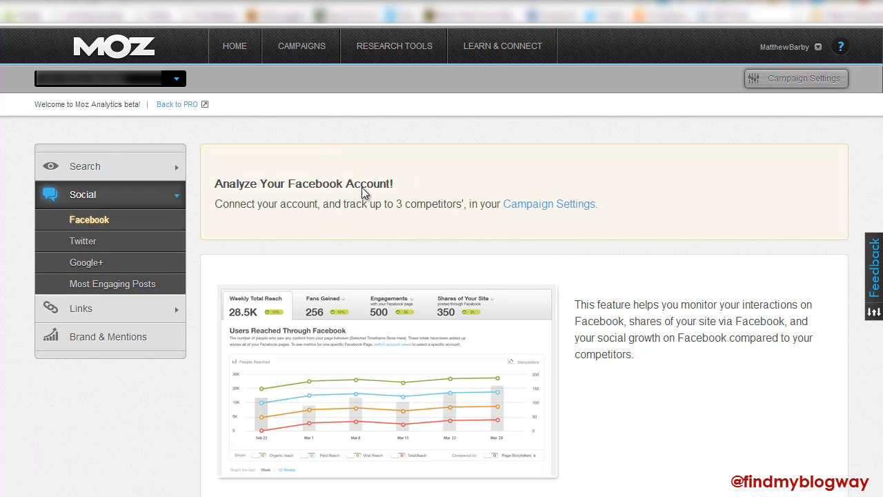
mouse_move(268, 303)
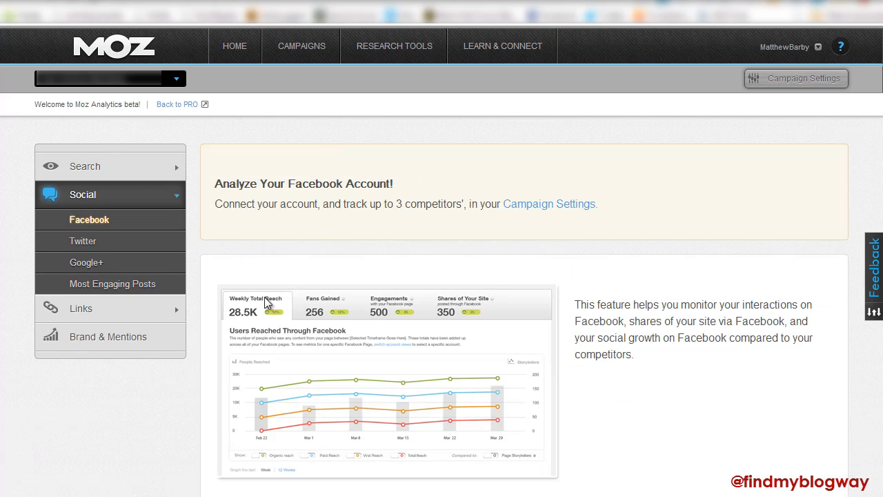
scroll(down, 3)
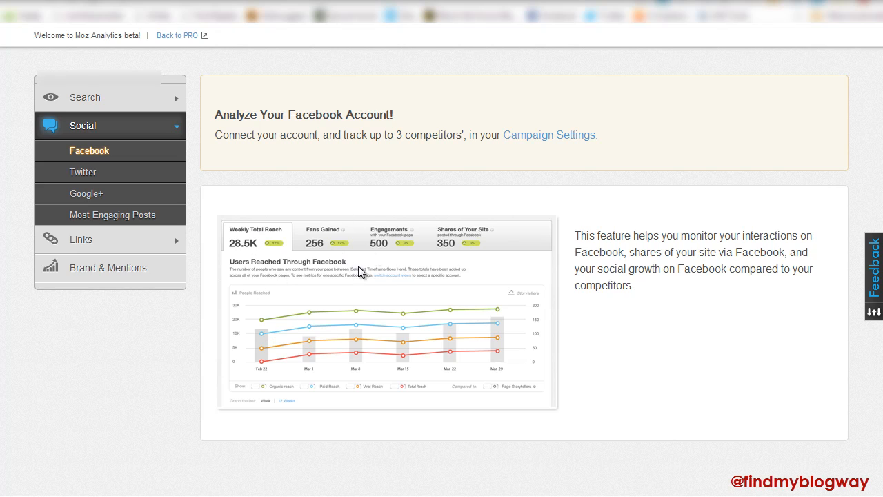
mouse_move(499, 228)
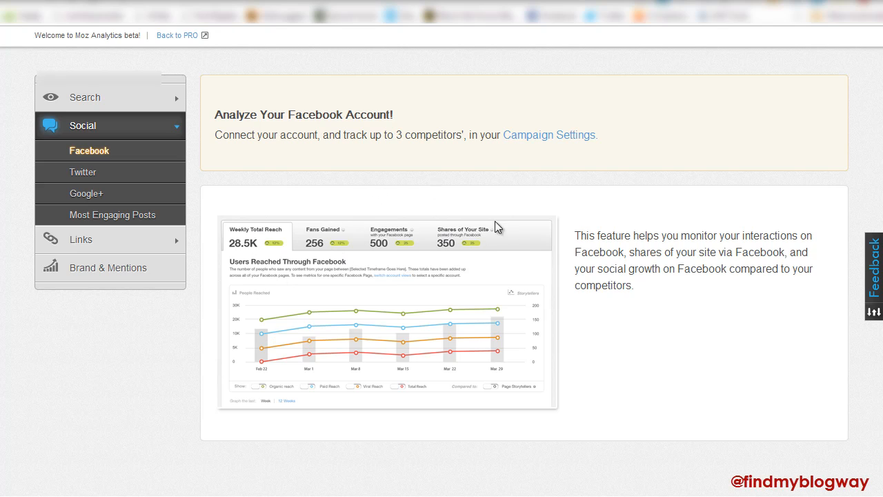
mouse_move(82, 172)
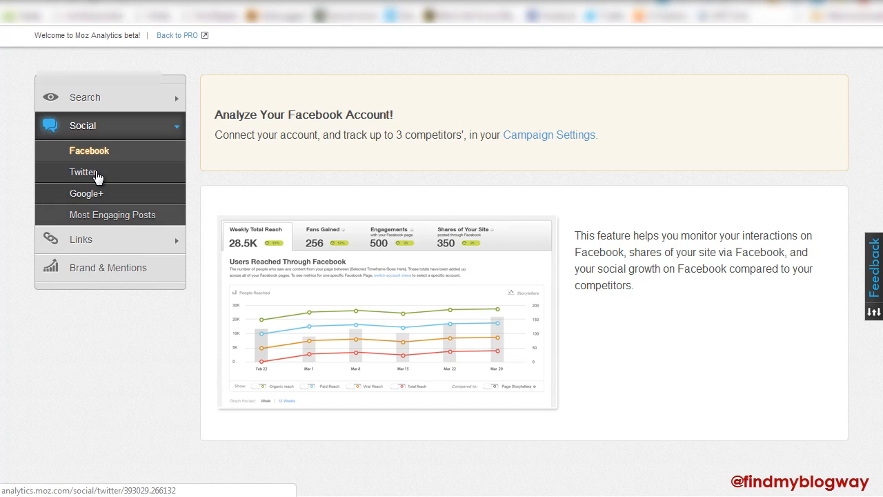
- Show the Twitter social report and scroll to its sample follower-growth chart
click(83, 171)
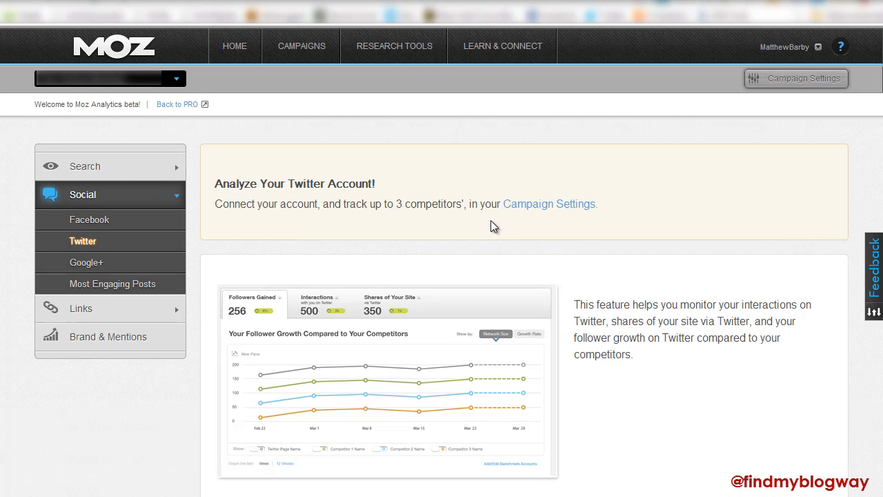
scroll(down, 3)
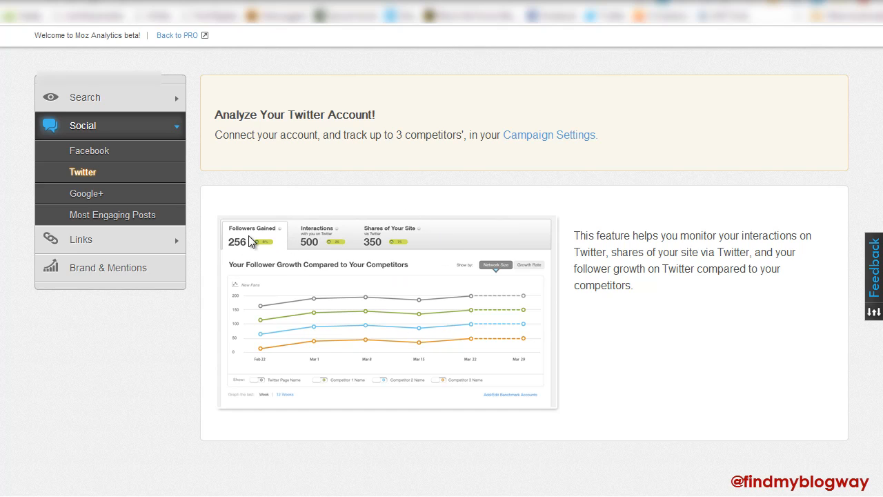
mouse_move(721, 214)
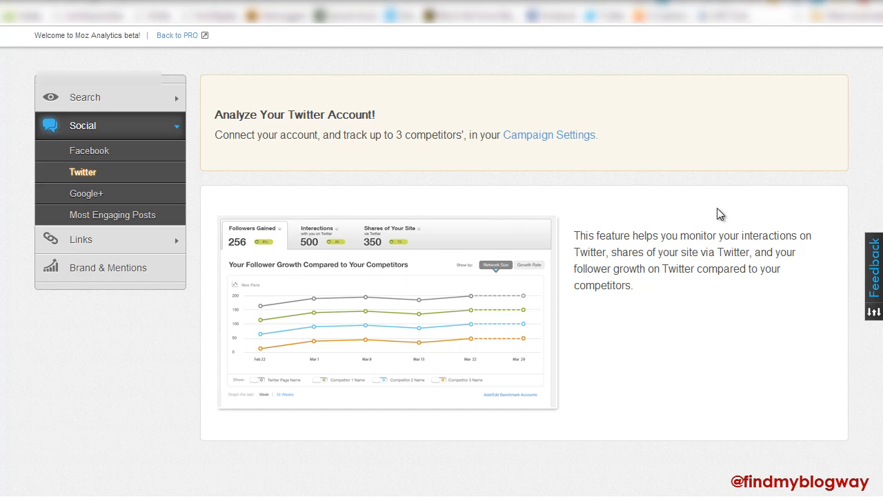
- Show the Google+ report, scroll its fan-growth chart, and reach the most engaging posts report
click(86, 194)
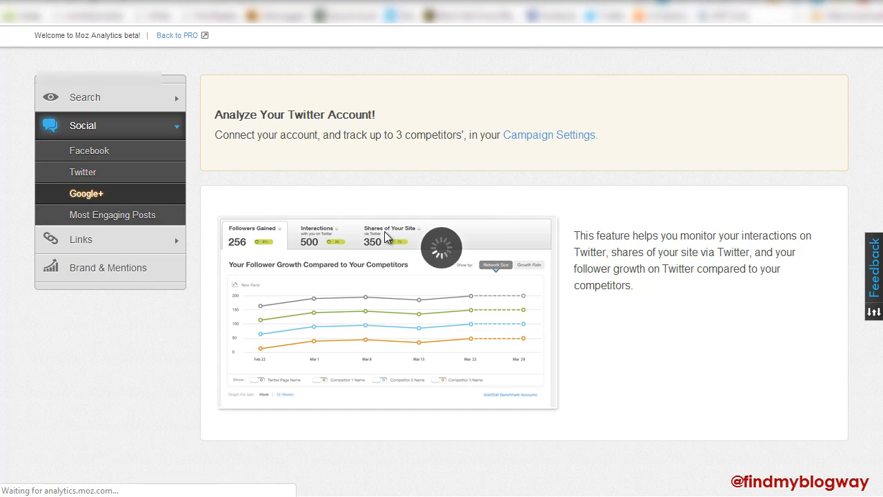
click(87, 193)
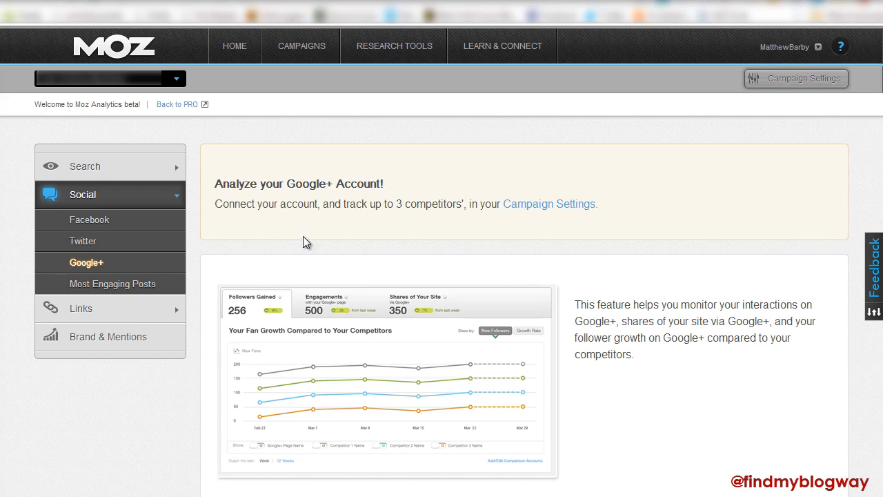
mouse_move(312, 336)
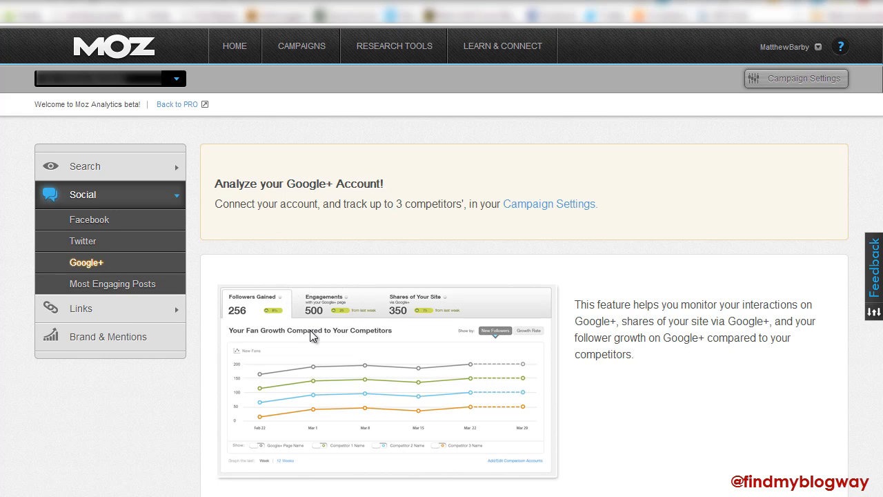
mouse_move(419, 201)
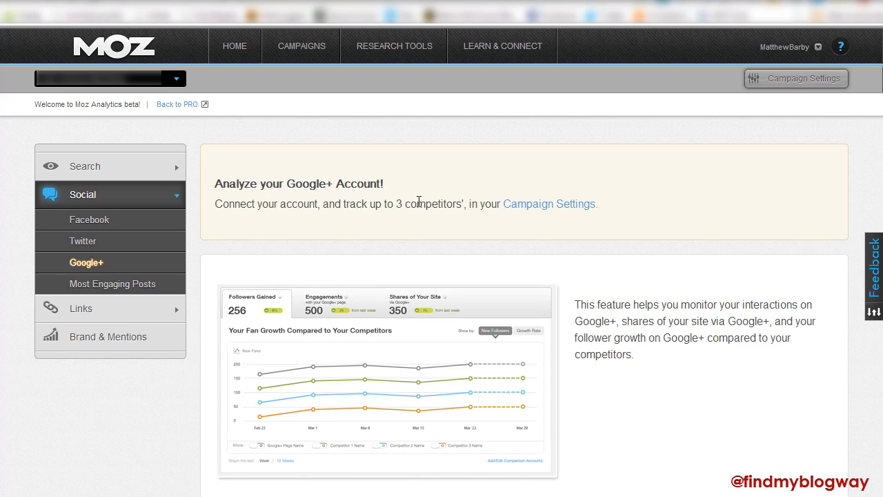
mouse_move(423, 295)
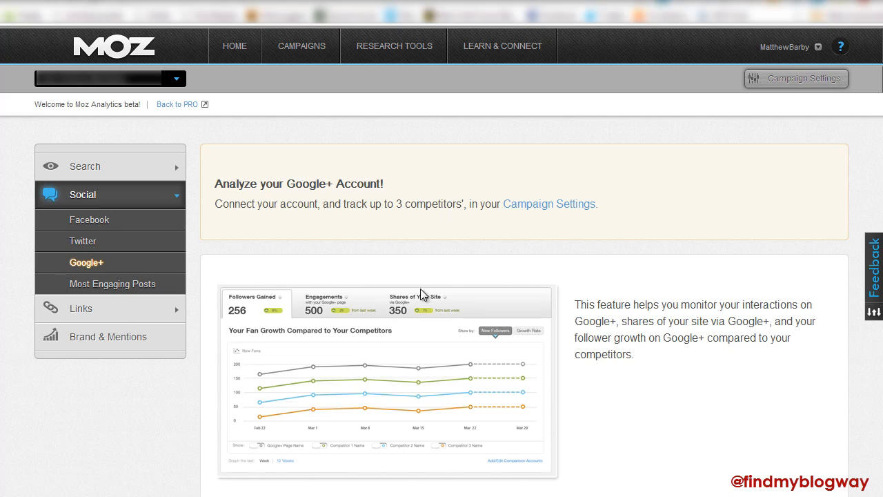
mouse_move(409, 332)
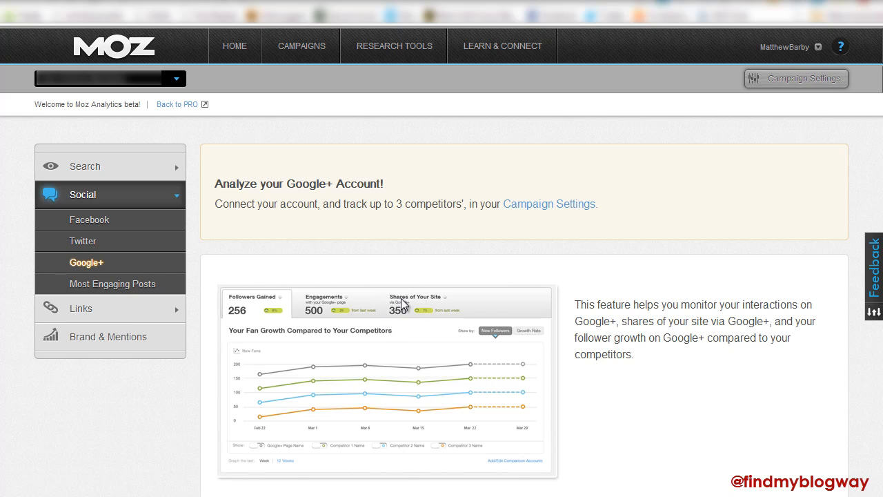
scroll(down, 3)
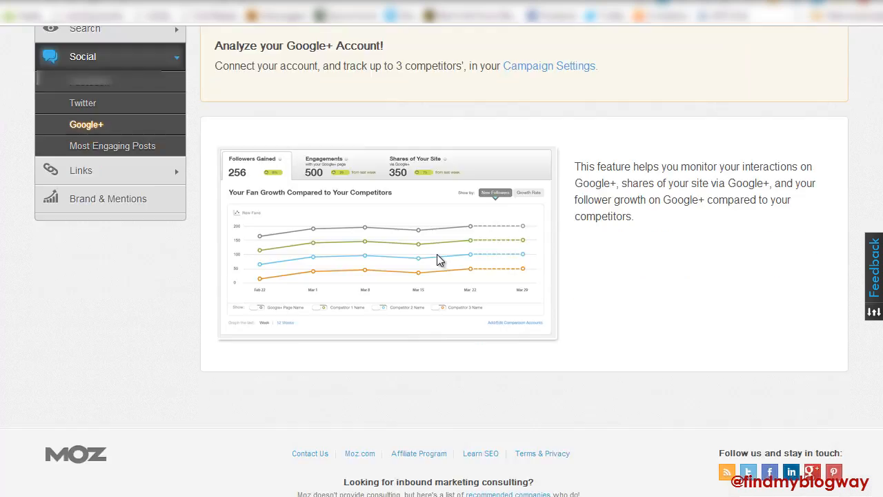
scroll(down, 3)
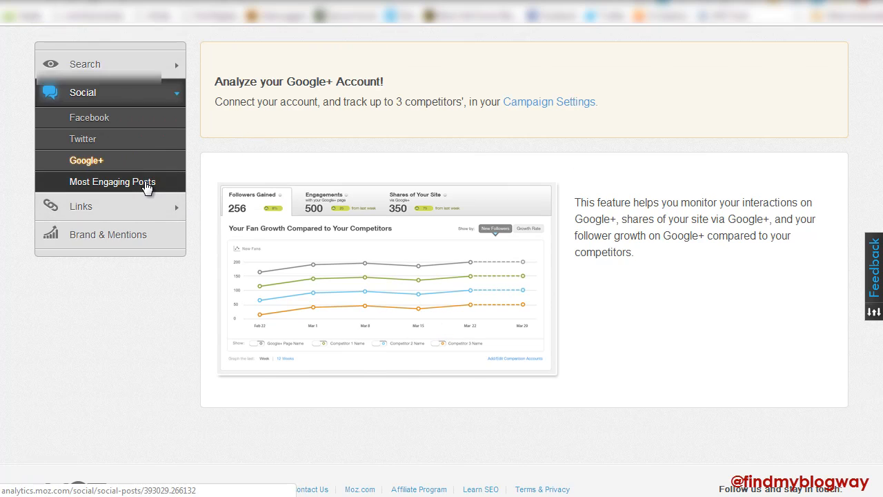
mouse_move(152, 188)
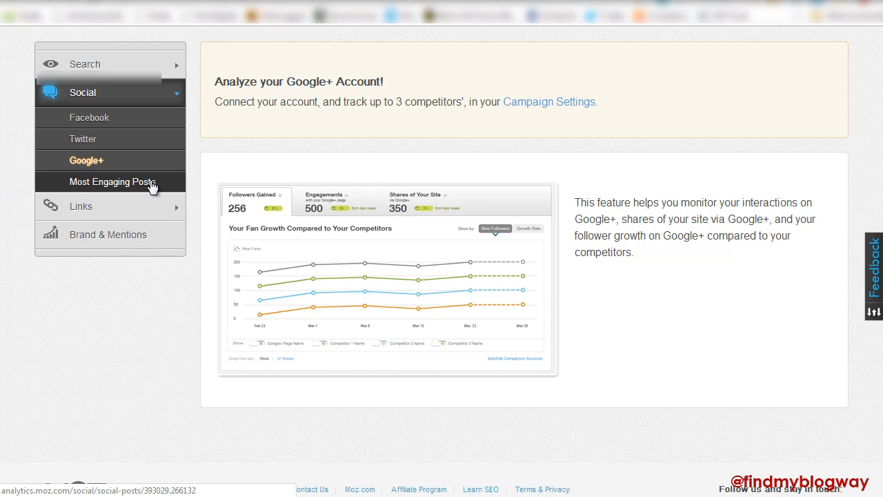
click(112, 182)
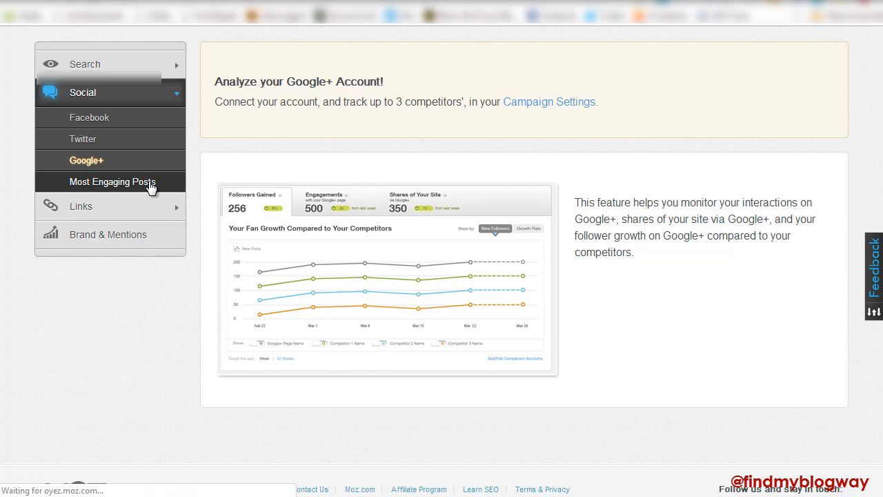
click(112, 181)
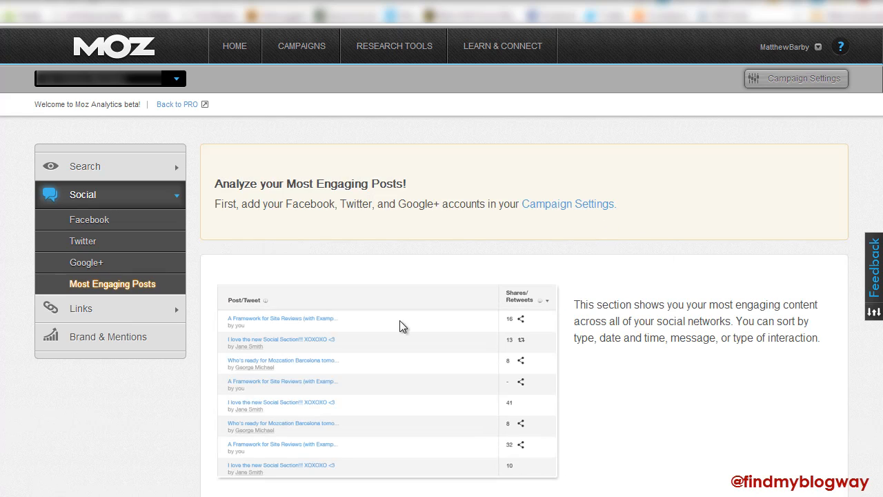
mouse_move(468, 301)
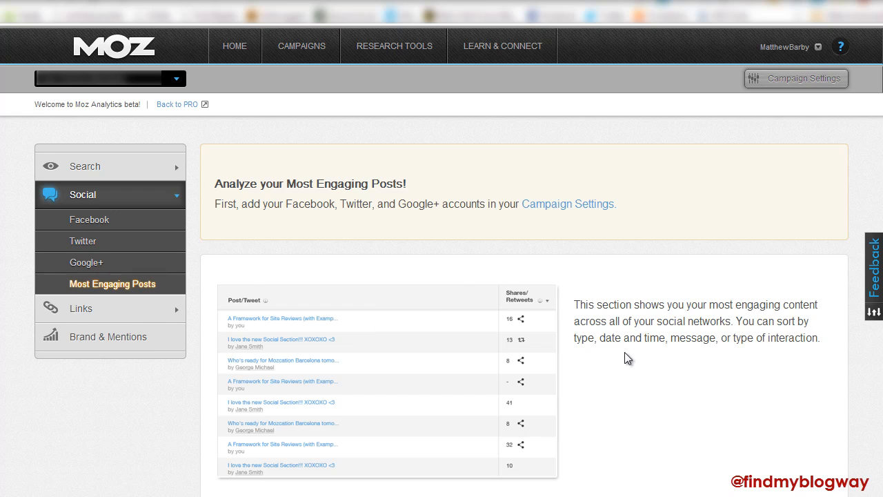
scroll(down, 3)
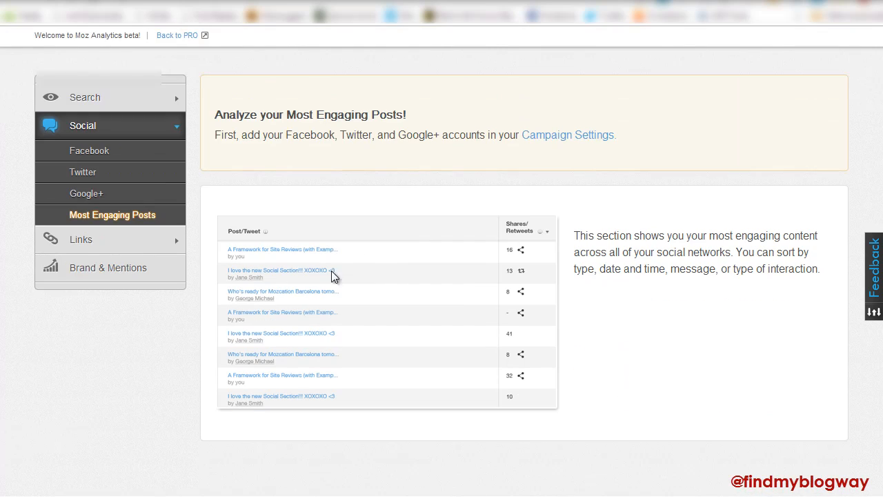
mouse_move(274, 291)
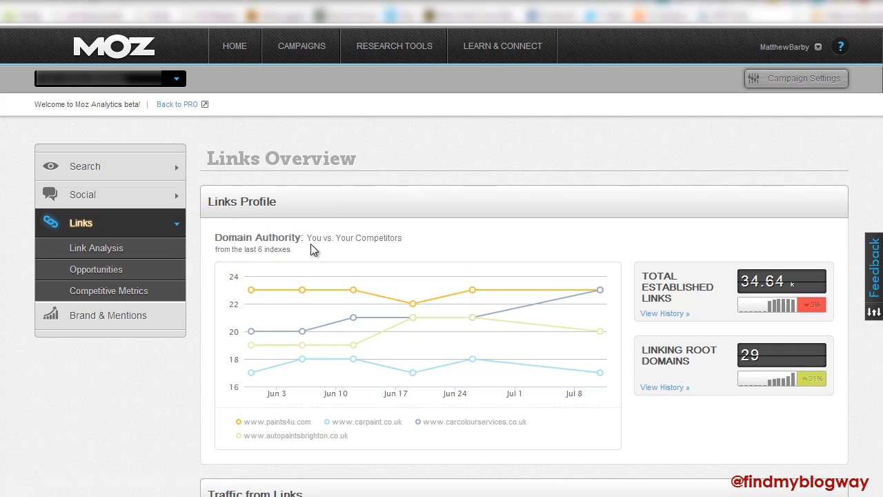
mouse_move(524, 194)
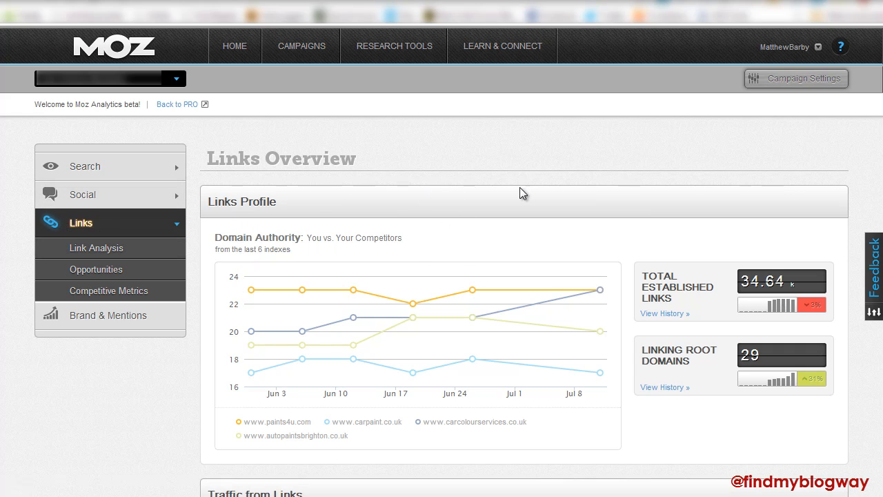
mouse_move(762, 269)
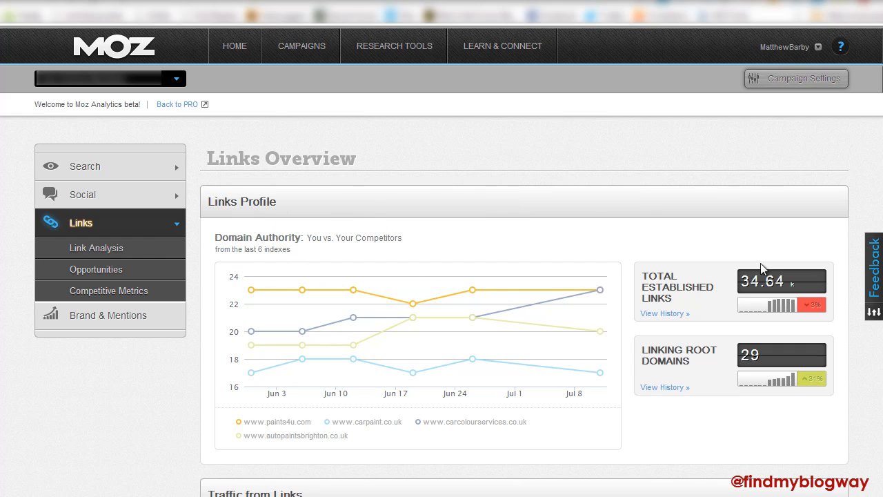
mouse_move(441, 399)
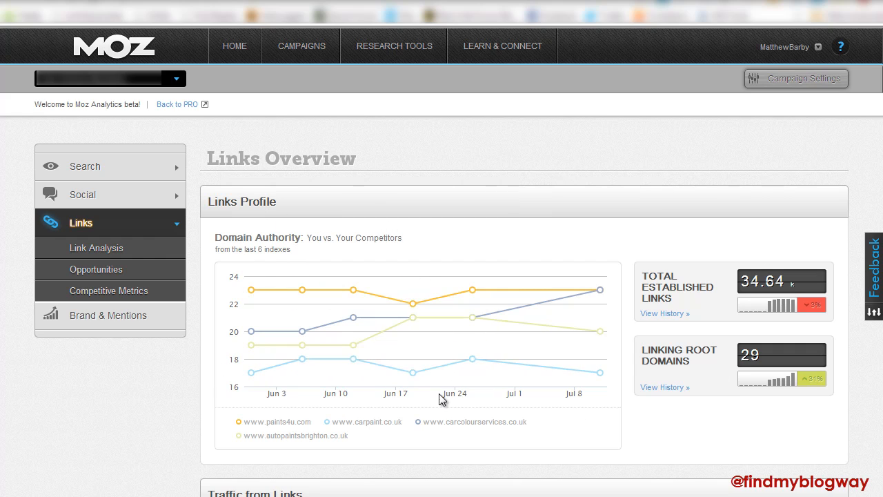
mouse_move(589, 432)
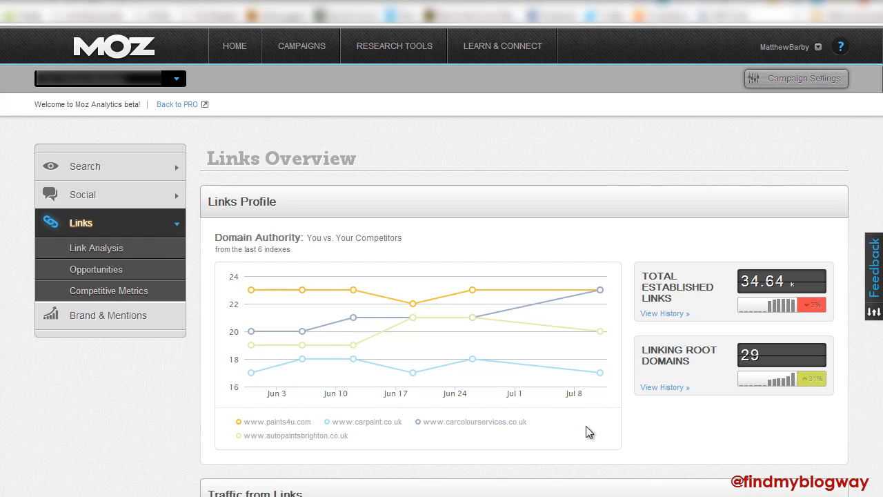
mouse_move(607, 404)
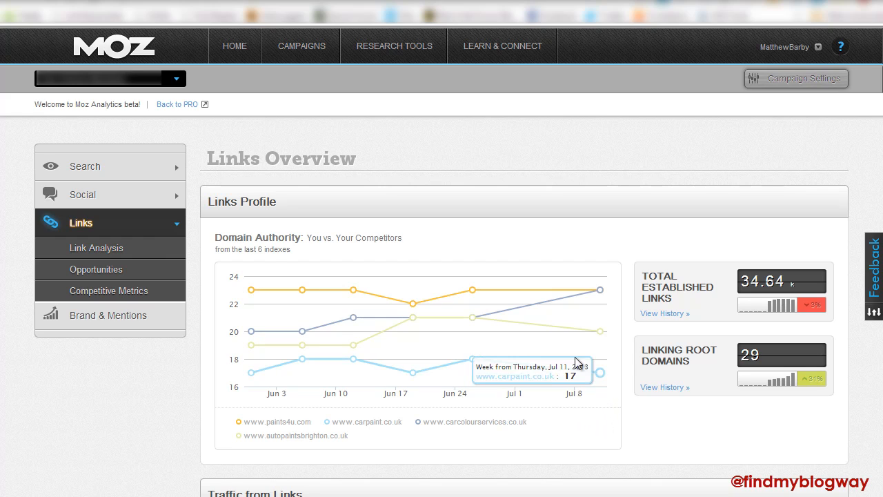
mouse_move(251, 373)
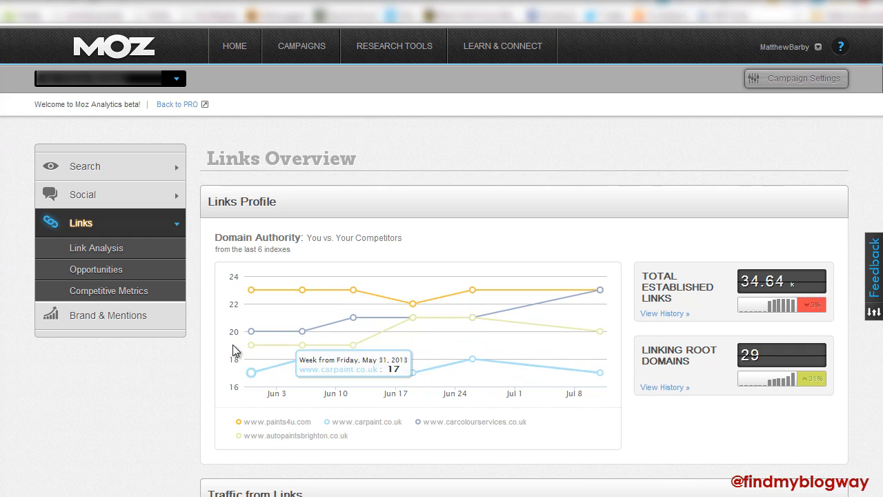
mouse_move(353, 319)
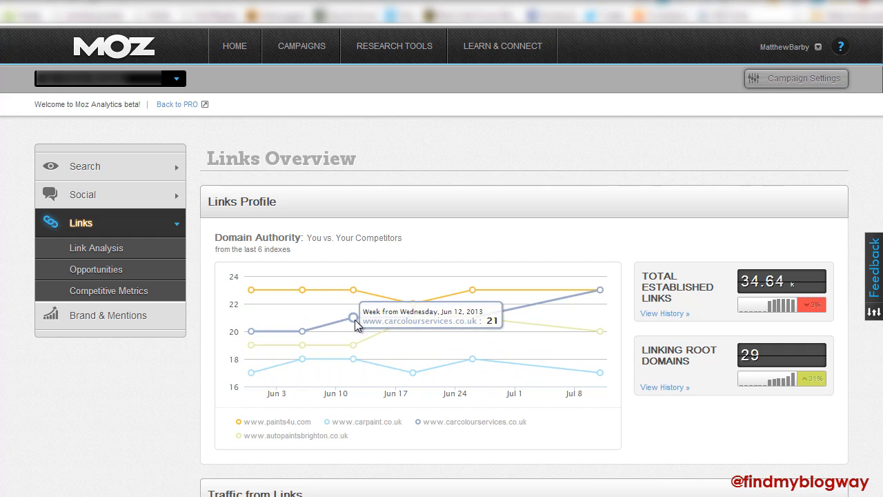
mouse_move(504, 316)
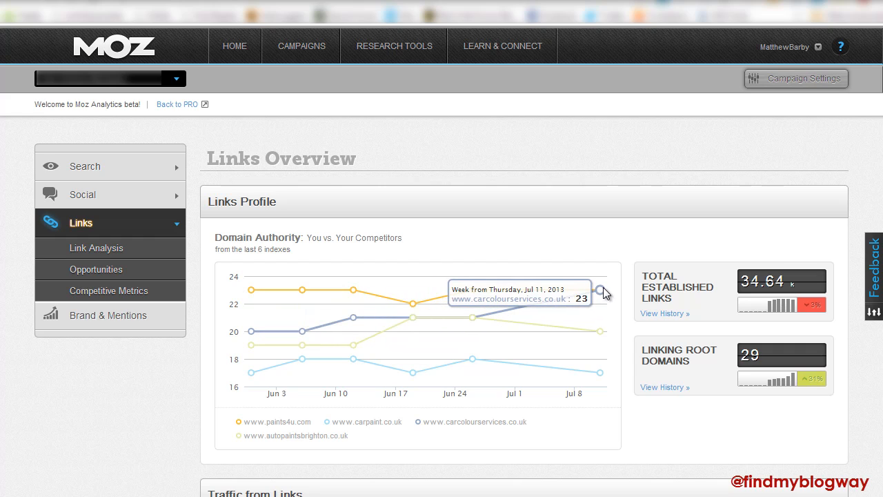
mouse_move(602, 287)
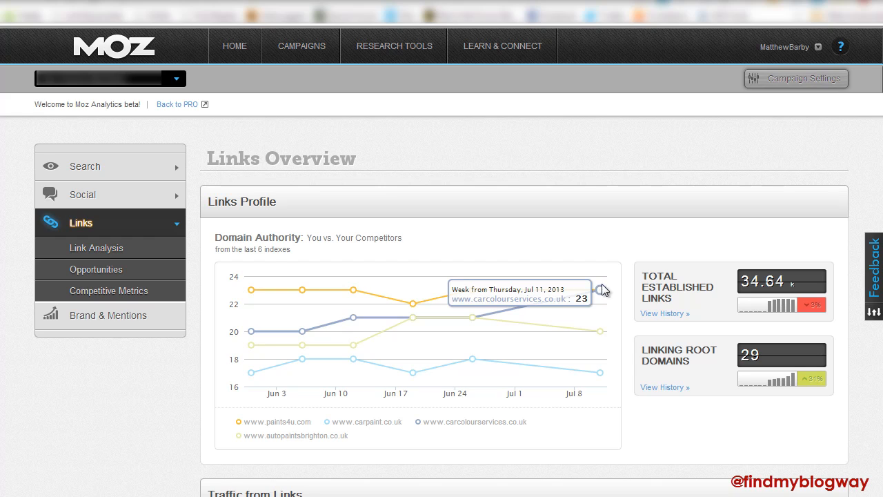
mouse_move(608, 268)
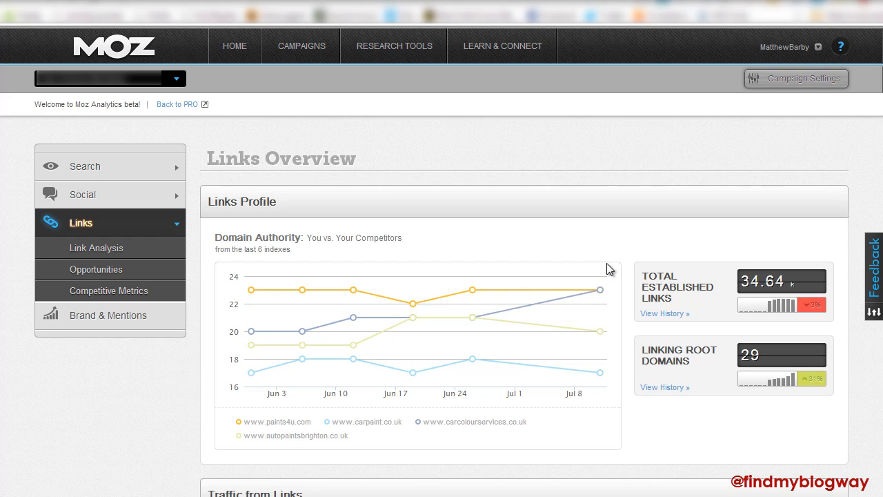
mouse_move(759, 261)
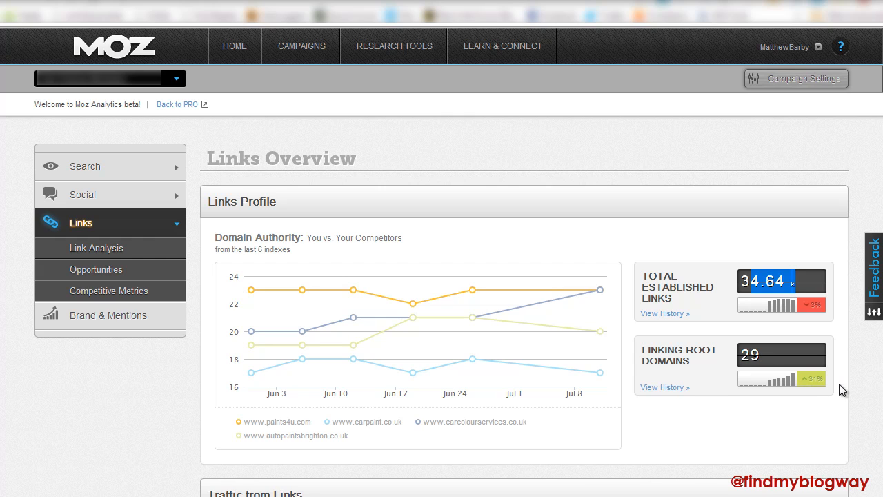
scroll(down, 3)
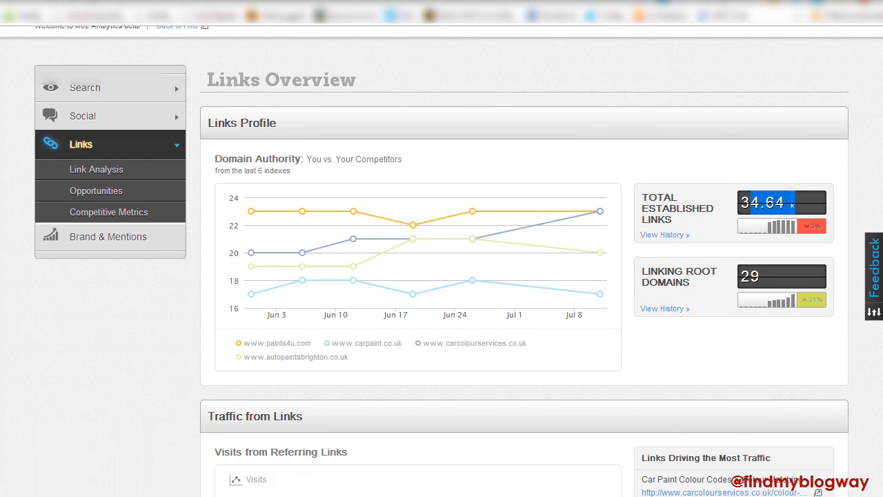
scroll(down, 3)
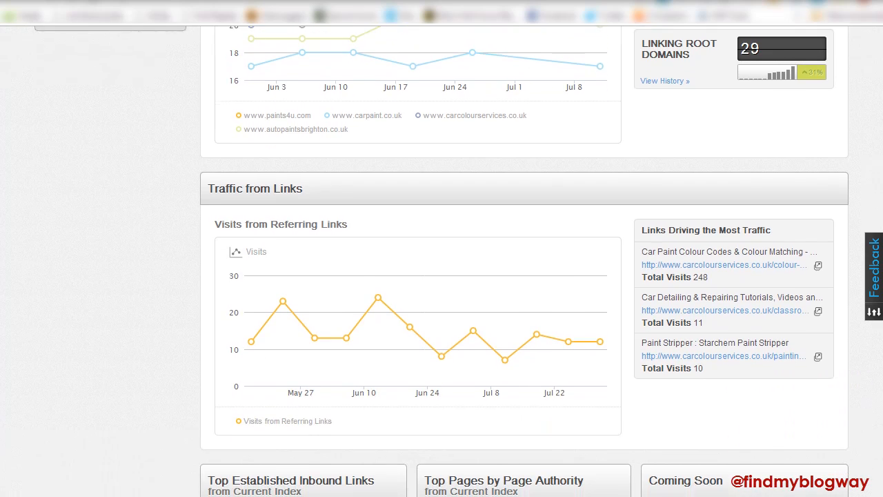
scroll(down, 3)
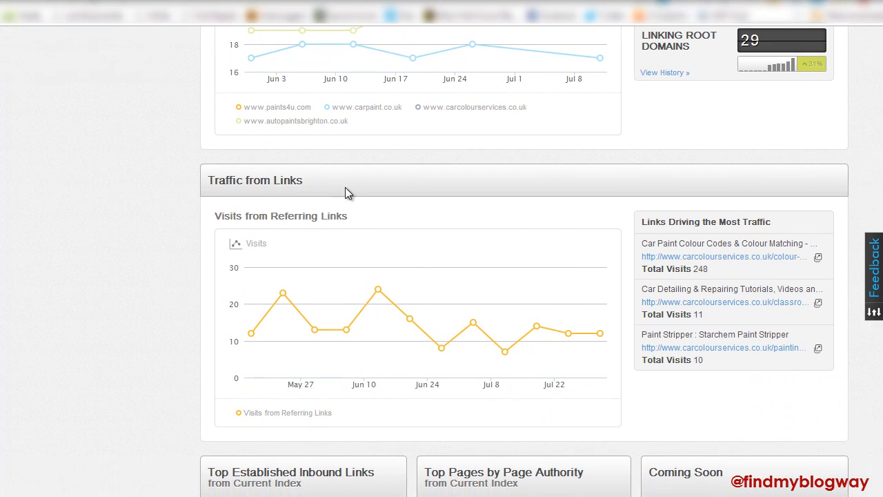
mouse_move(307, 186)
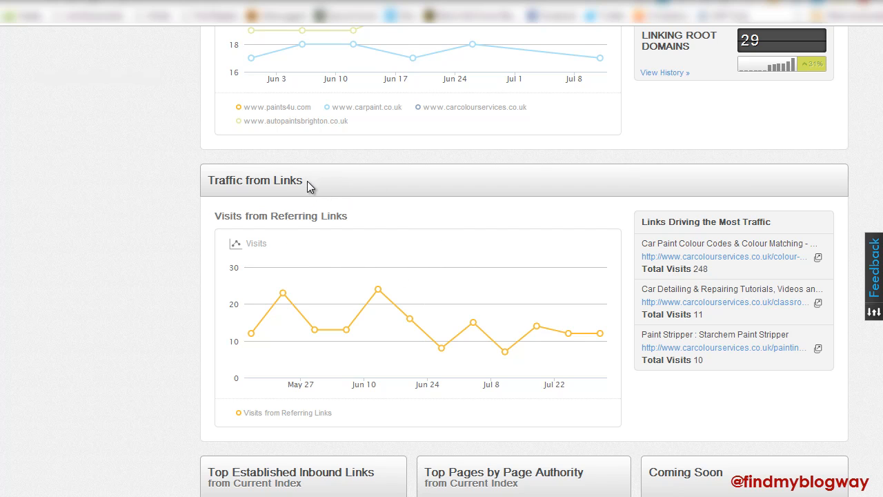
mouse_move(256, 199)
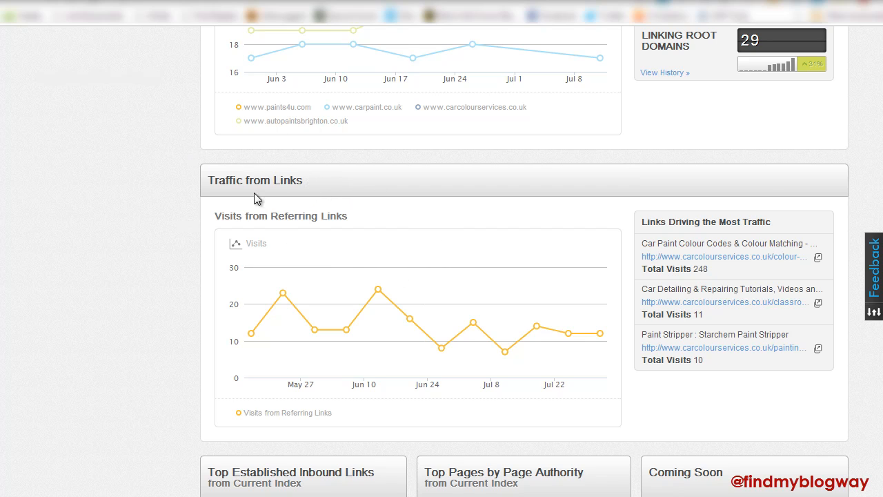
mouse_move(286, 149)
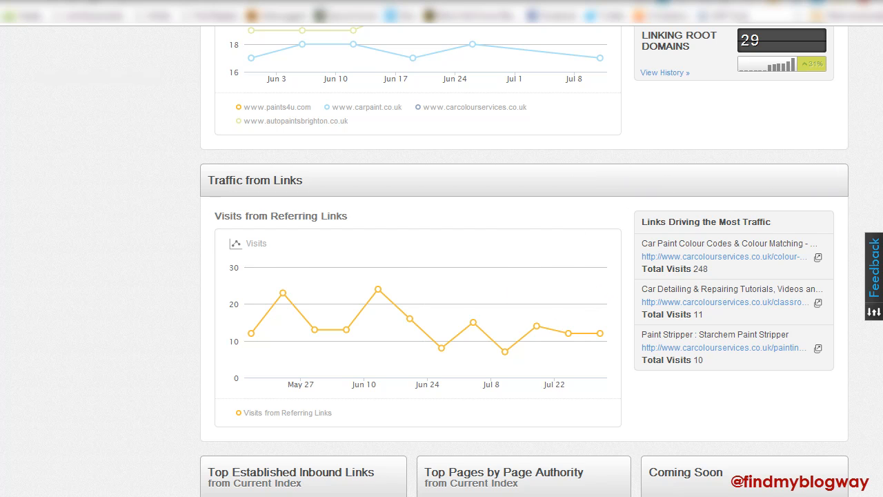
scroll(down, 3)
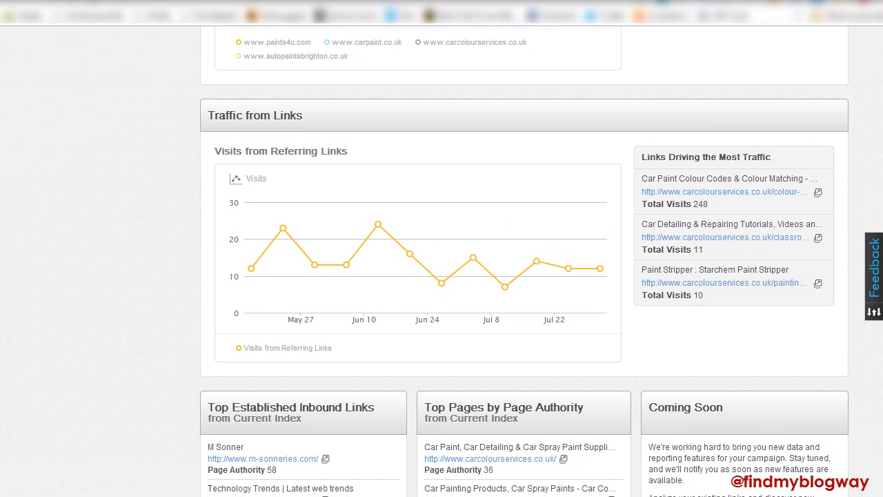
scroll(down, 3)
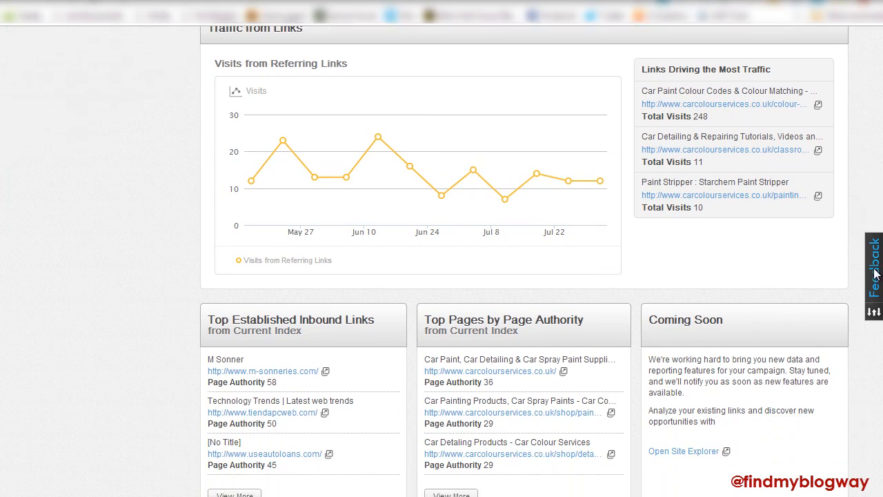
scroll(down, 3)
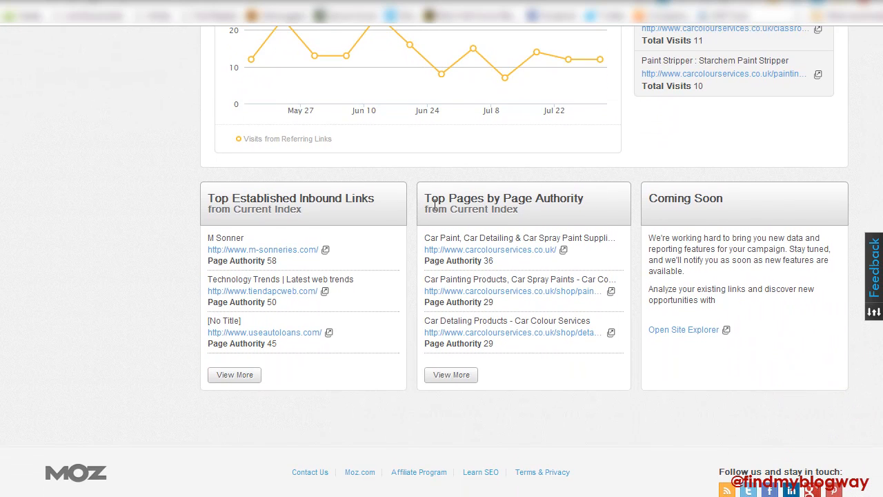
mouse_move(447, 202)
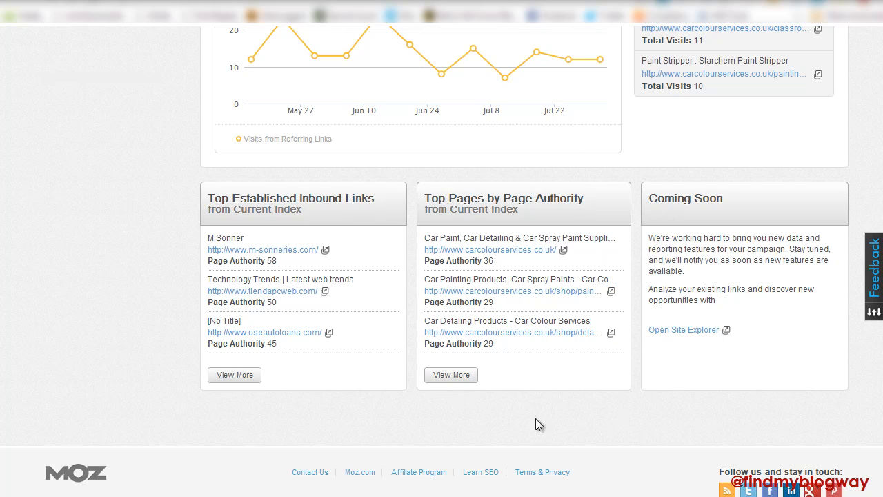
mouse_move(637, 222)
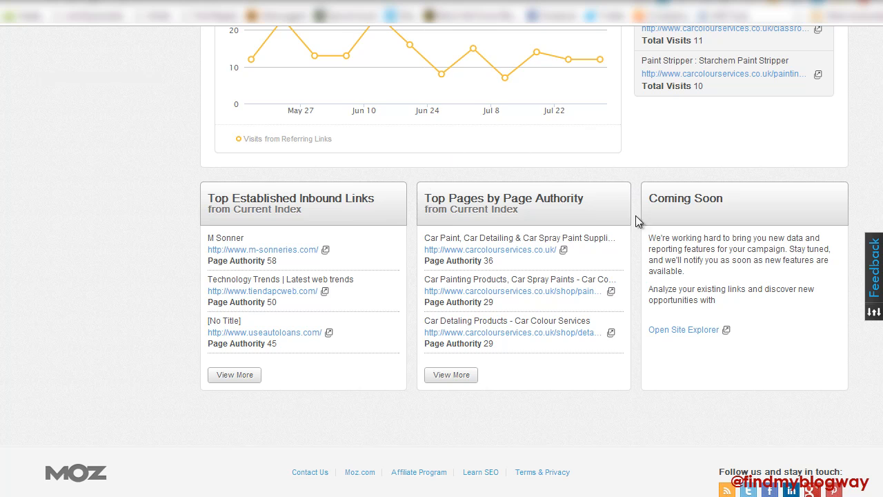
mouse_move(403, 181)
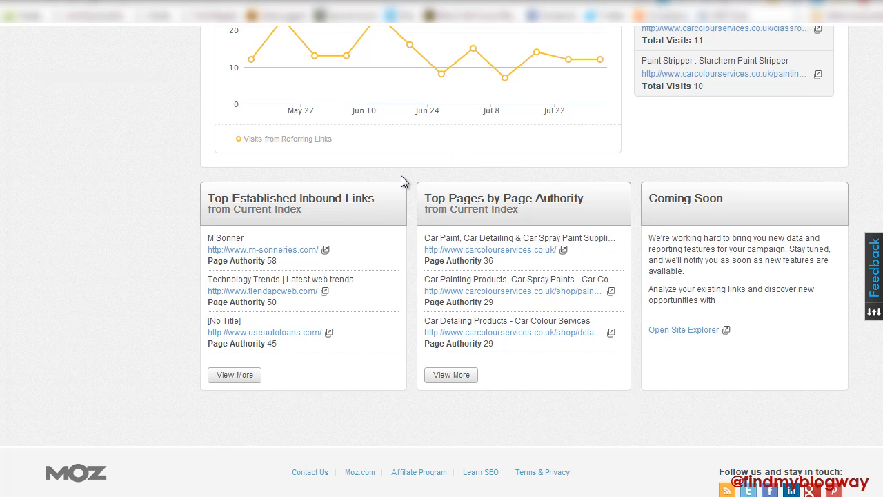
mouse_move(573, 426)
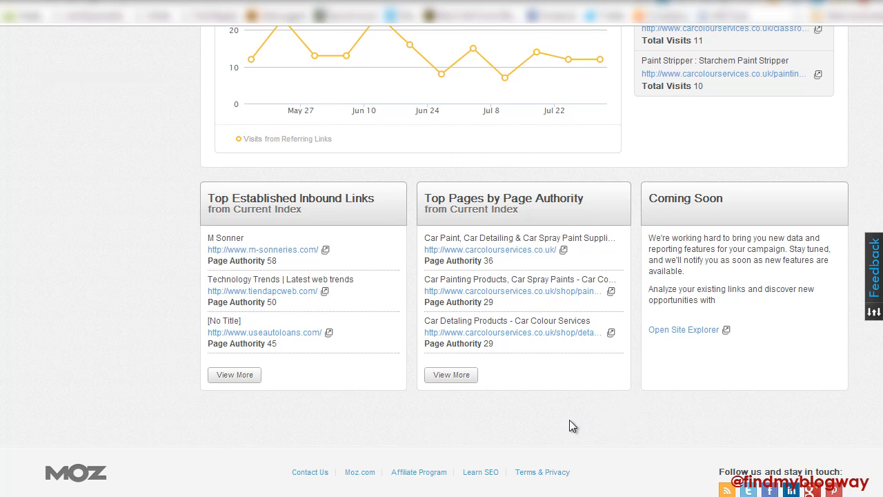
mouse_move(402, 203)
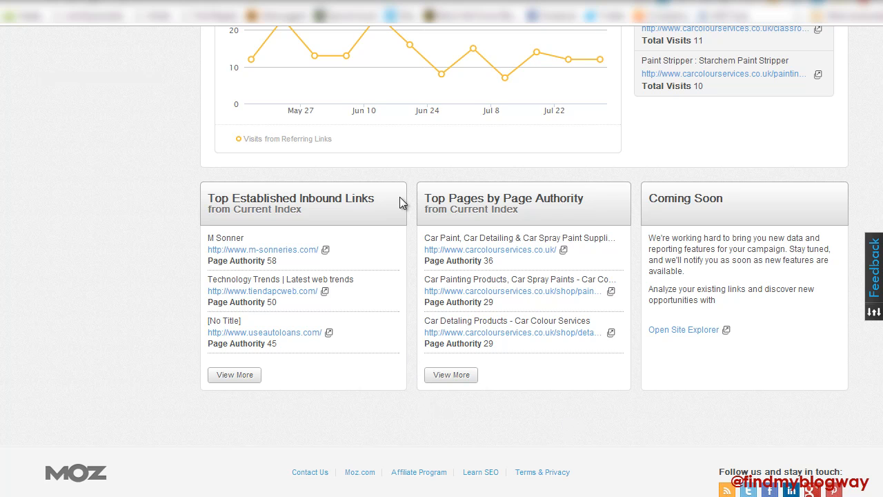
mouse_move(508, 188)
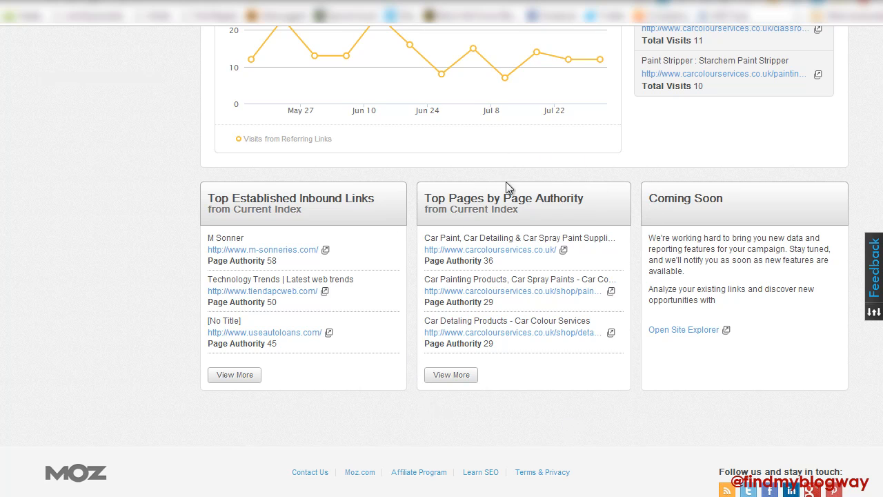
mouse_move(267, 205)
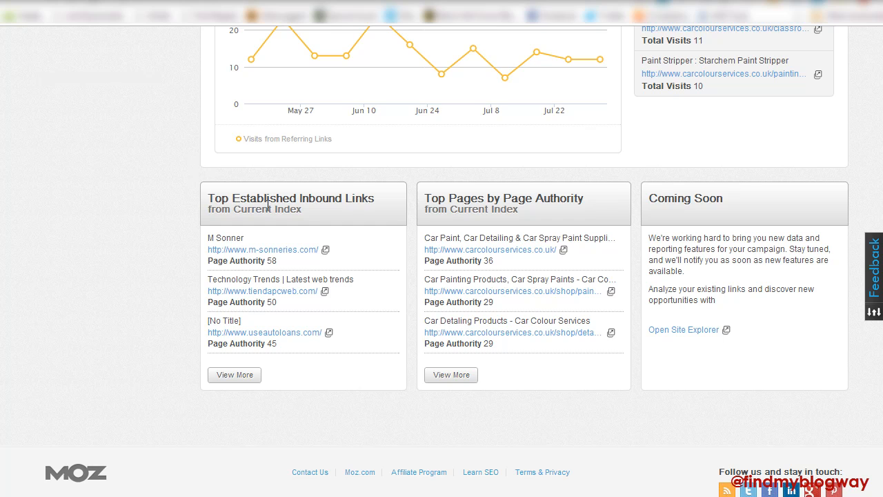
mouse_move(362, 197)
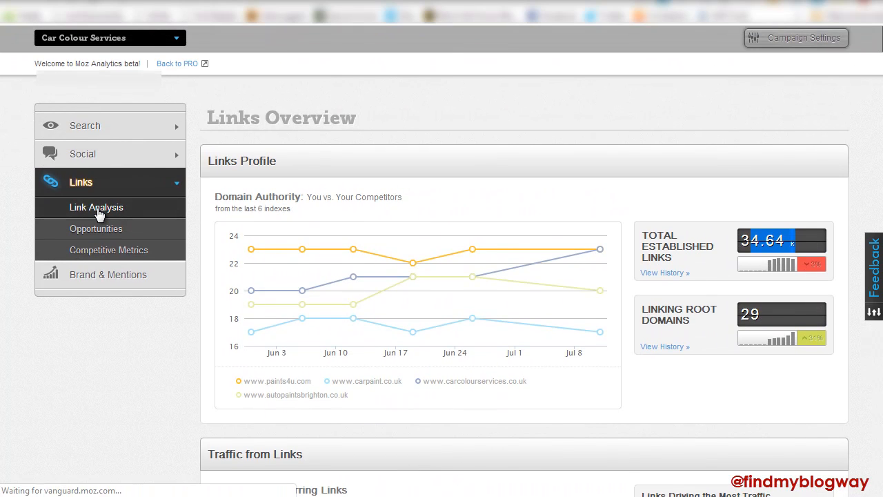
click(96, 207)
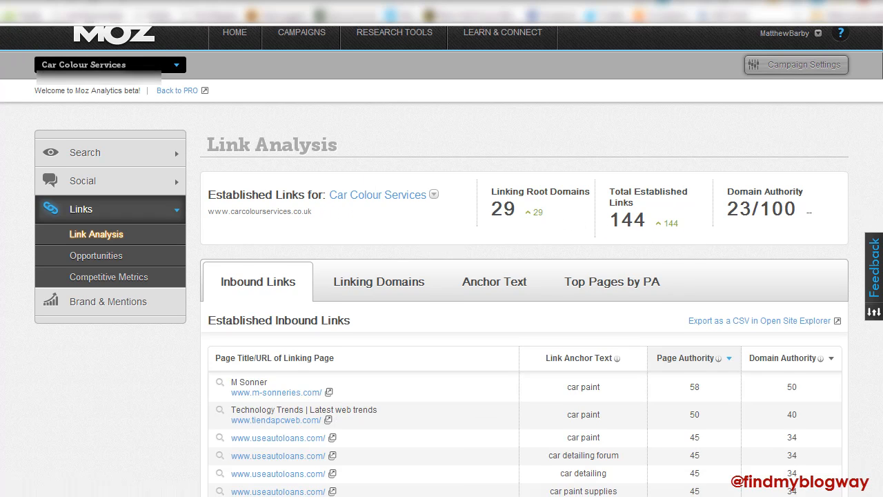
scroll(down, 3)
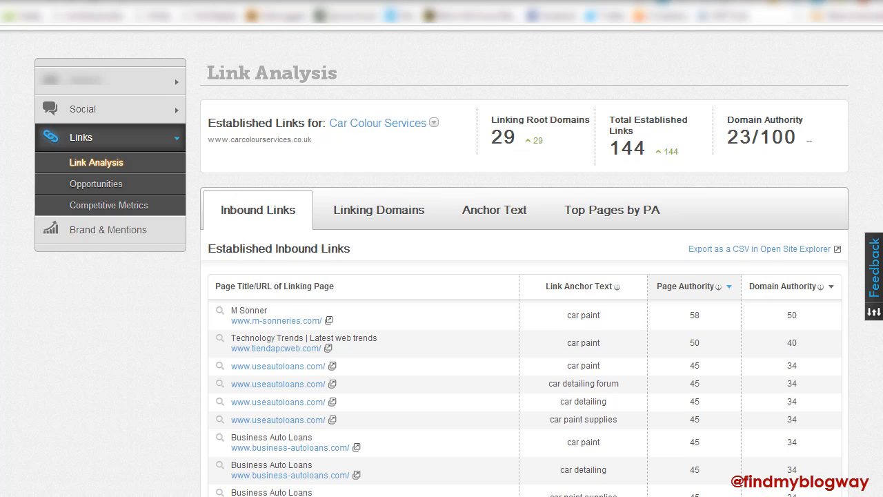
scroll(down, 3)
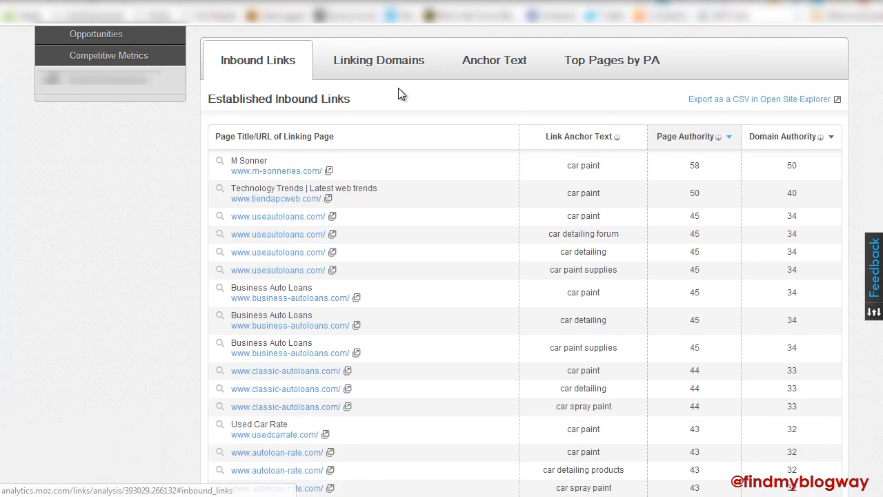
mouse_move(448, 107)
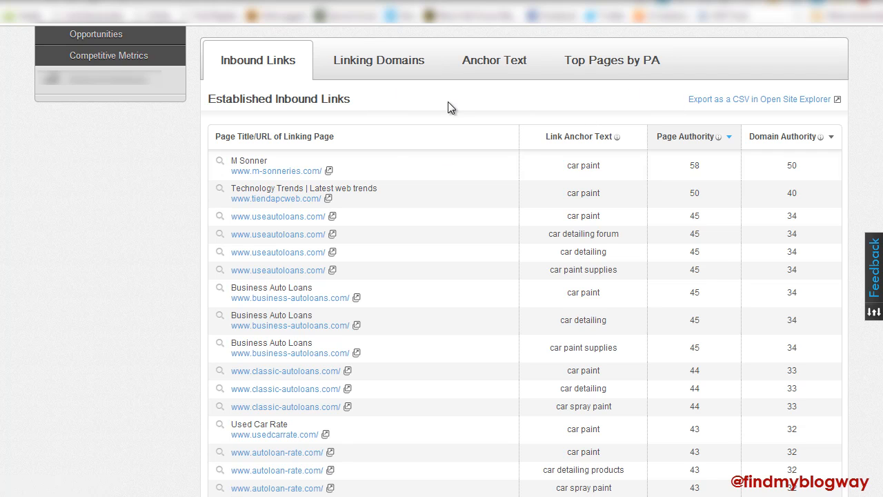
- Step through Linking Domains and Anchor Text to Top Pages by PA, homepage PA 36
click(378, 60)
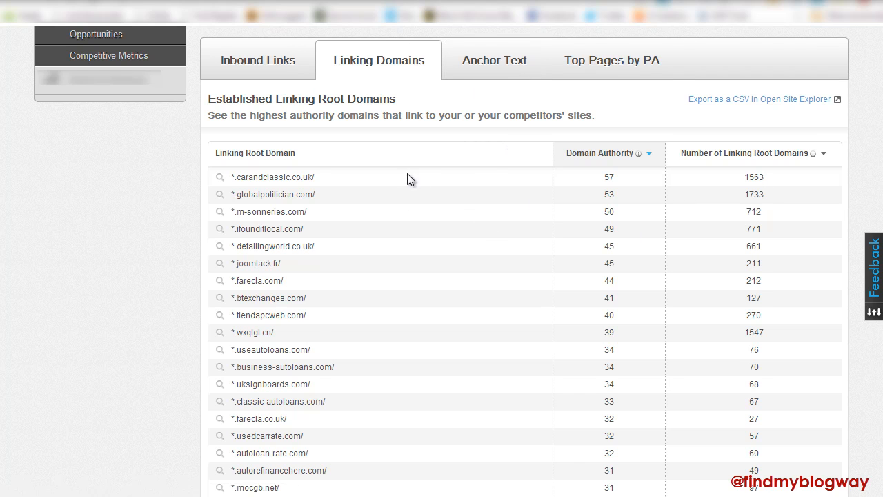
scroll(down, 3)
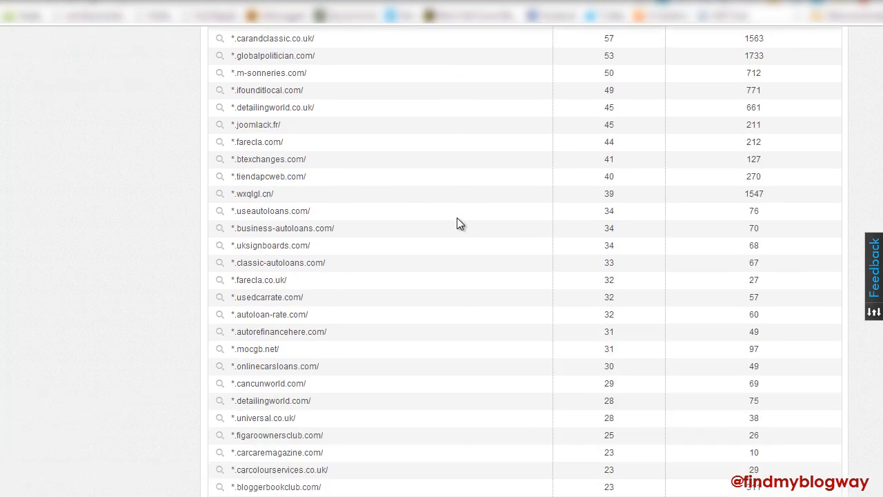
click(494, 197)
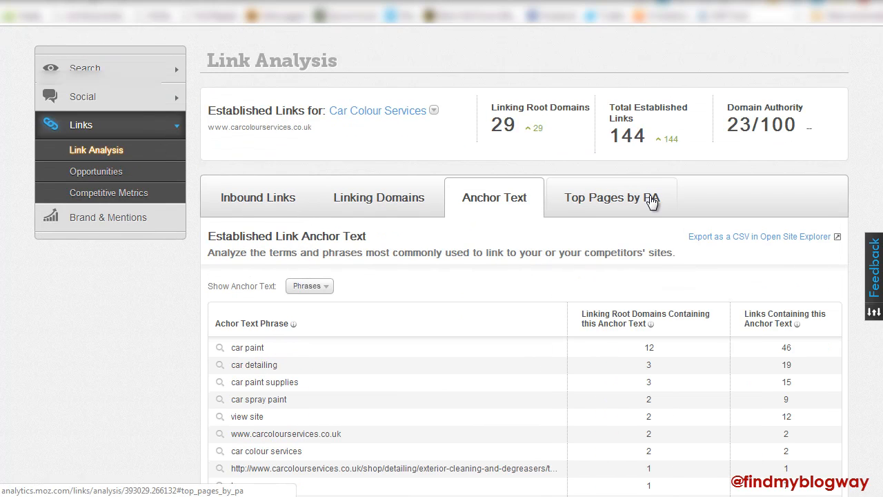
click(613, 197)
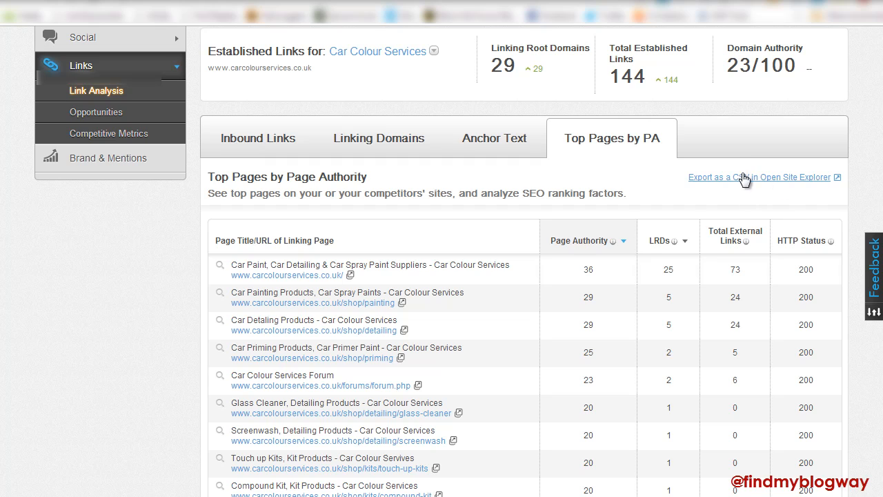
mouse_move(104, 114)
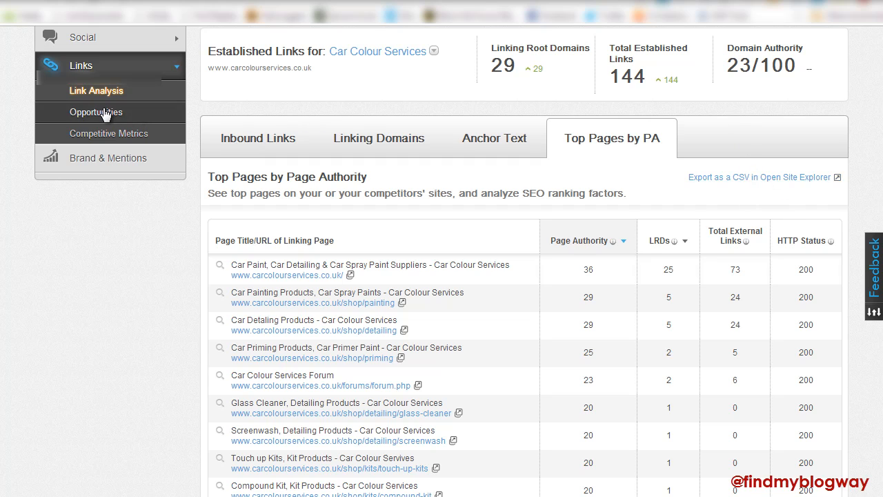
- Show the Links Opportunities page with its Coming Soon notice
click(96, 112)
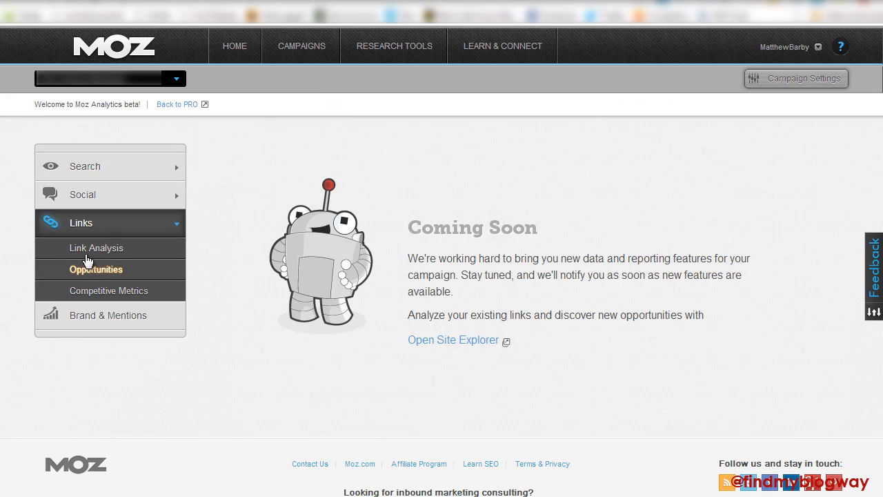
mouse_move(689, 293)
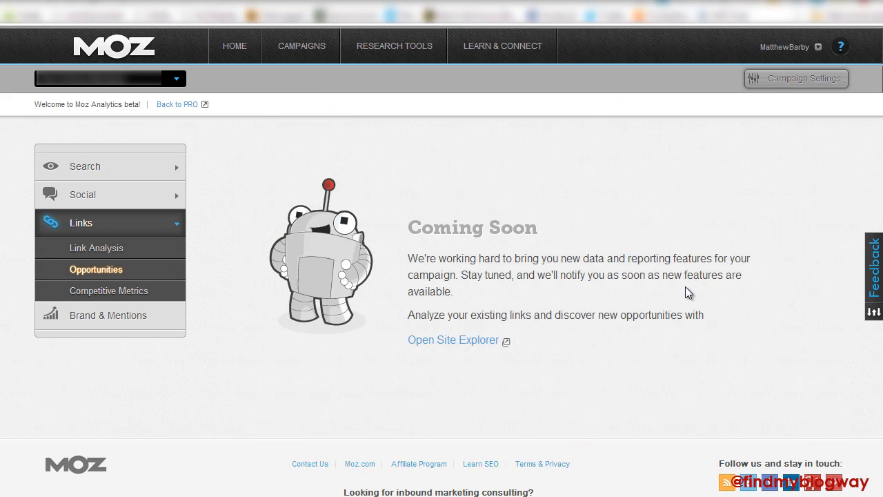
mouse_move(373, 181)
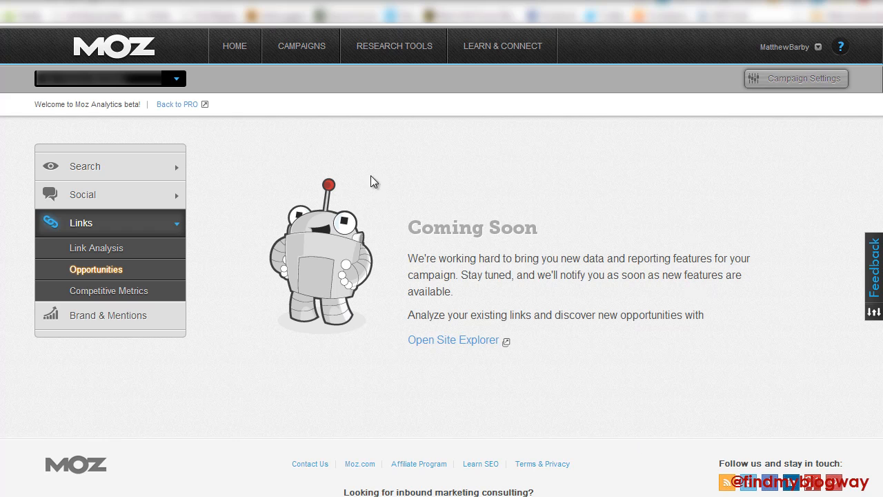
mouse_move(311, 207)
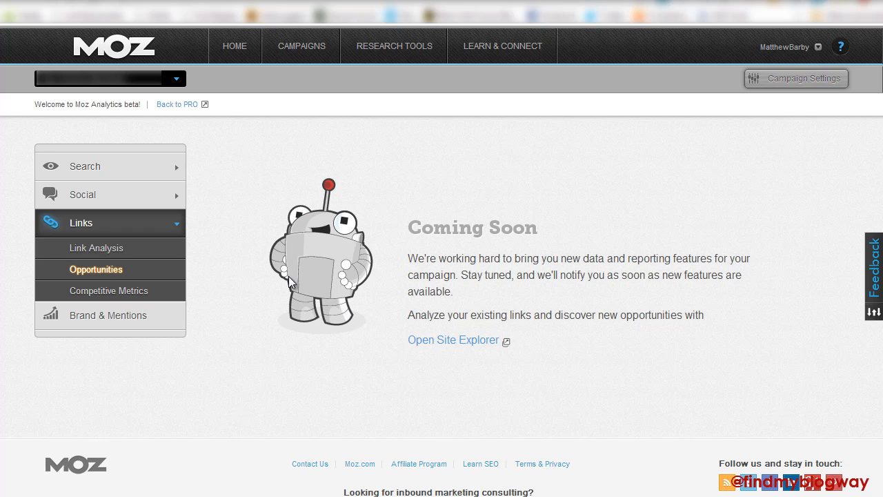
mouse_move(412, 198)
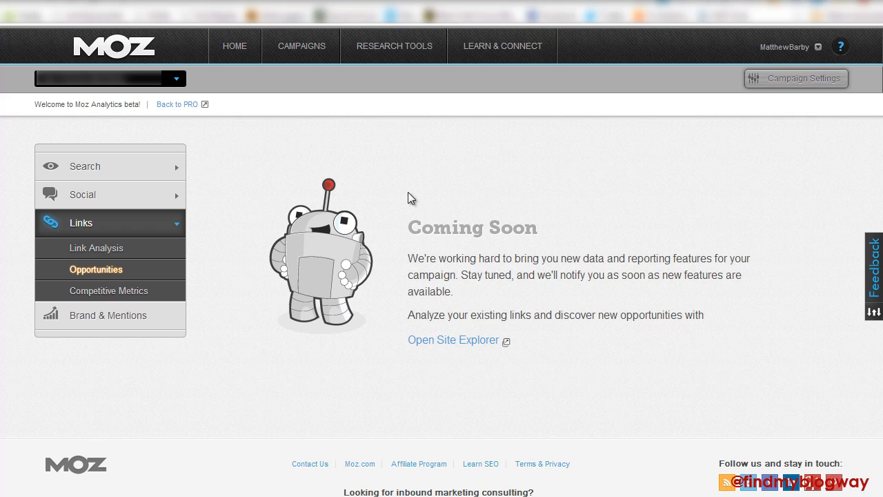
mouse_move(311, 271)
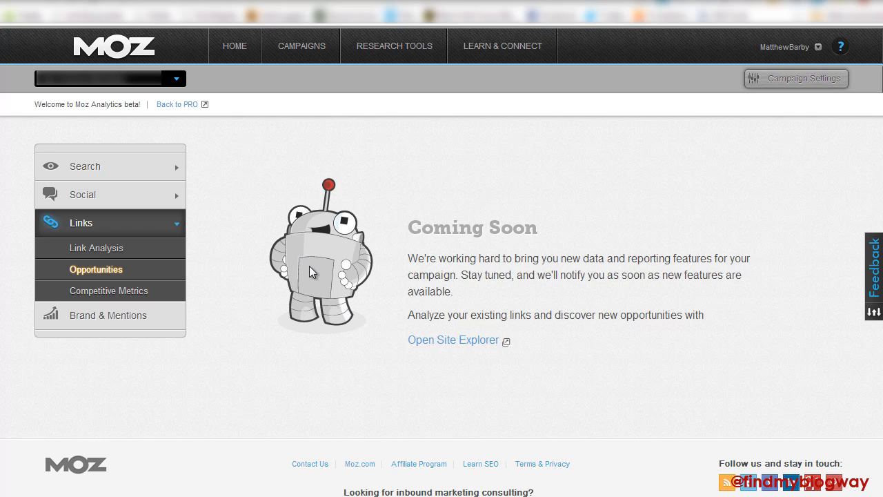
mouse_move(108, 291)
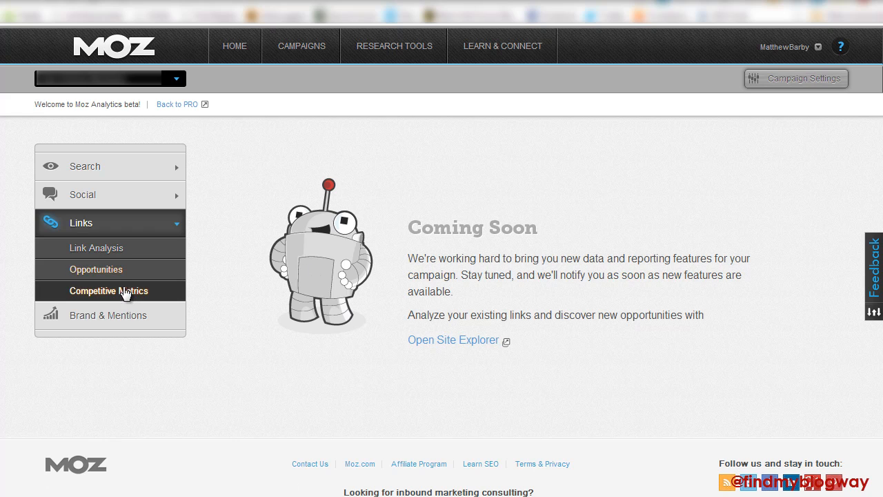
- Show Competitive Link Metrics and scroll the Summary table of three competitor domains
click(109, 291)
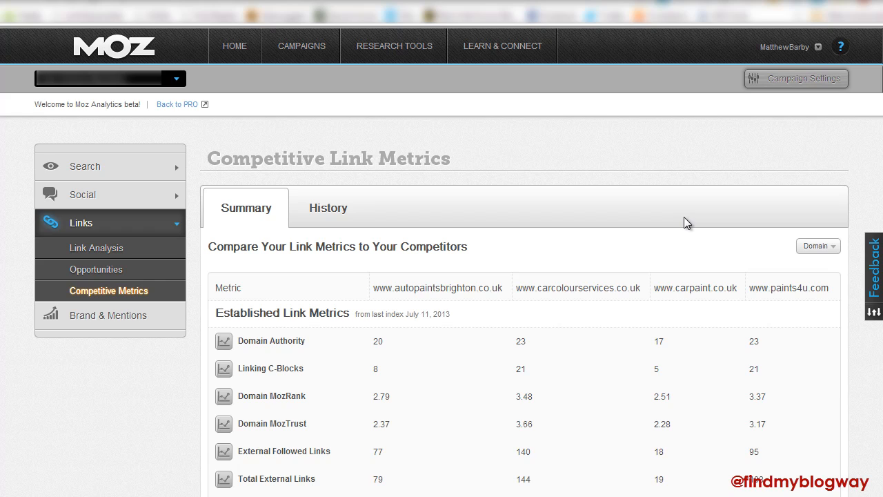
mouse_move(875, 177)
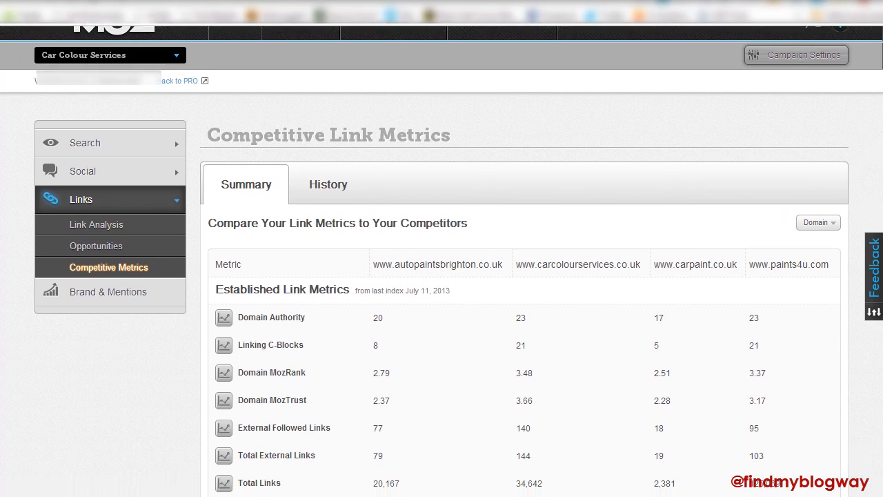
scroll(down, 3)
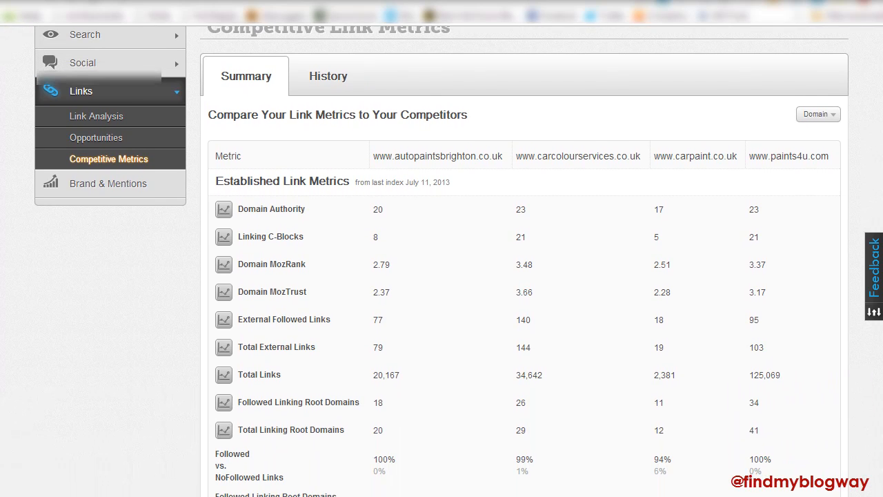
scroll(down, 3)
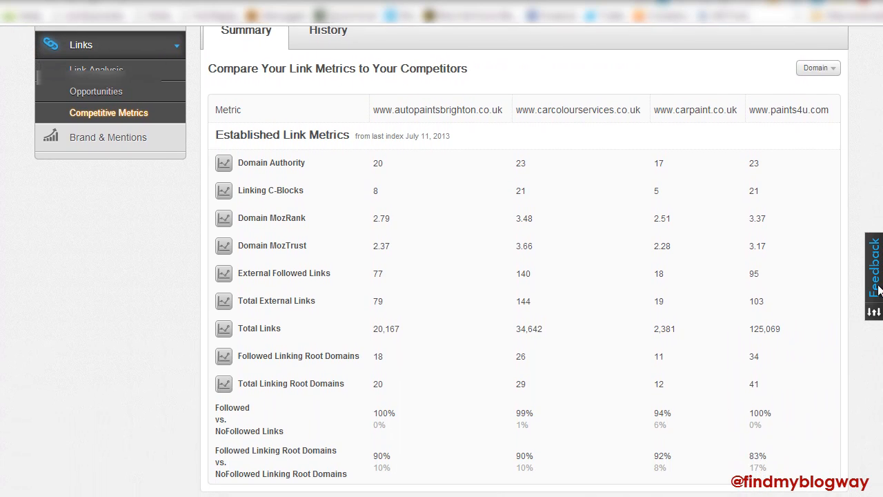
scroll(down, 3)
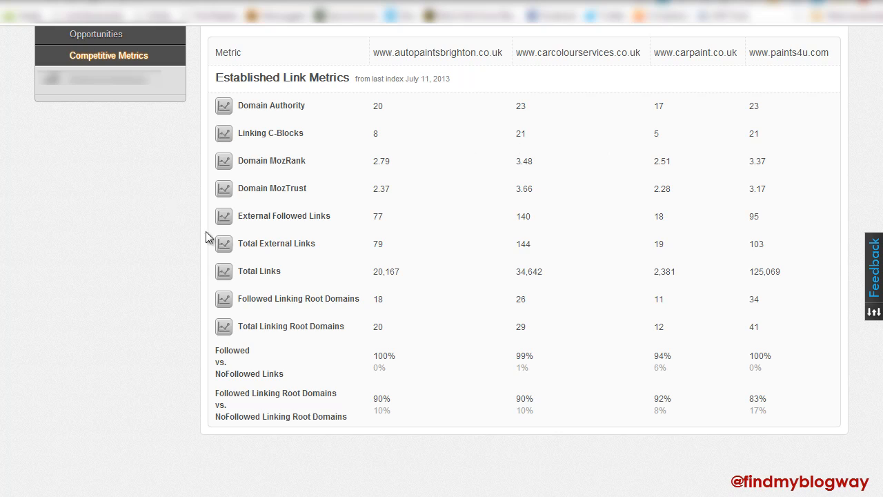
mouse_move(416, 225)
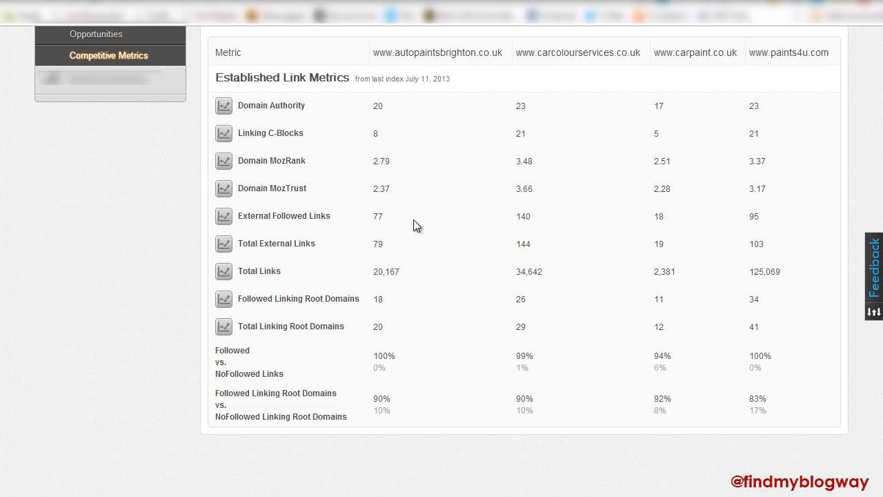
mouse_move(558, 192)
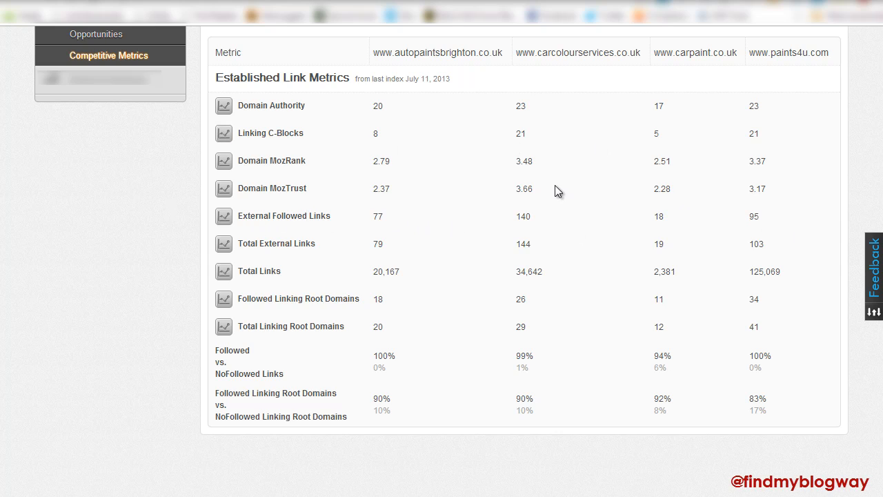
mouse_move(582, 325)
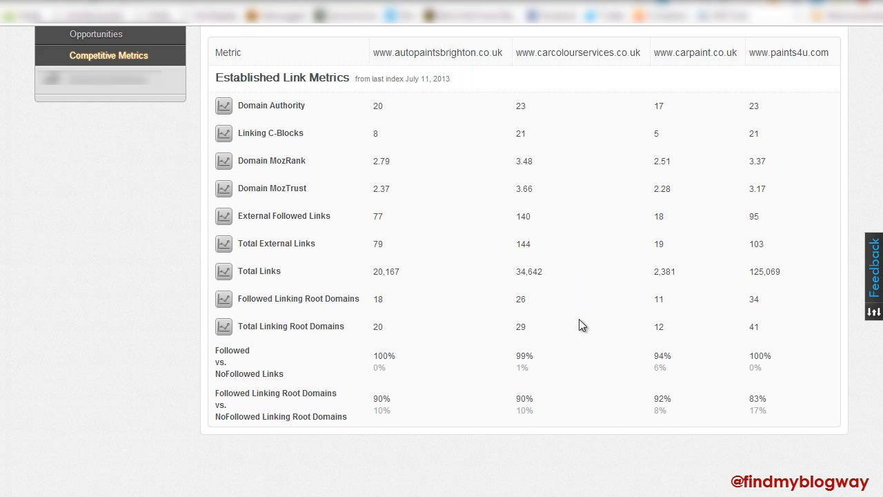
mouse_move(523, 323)
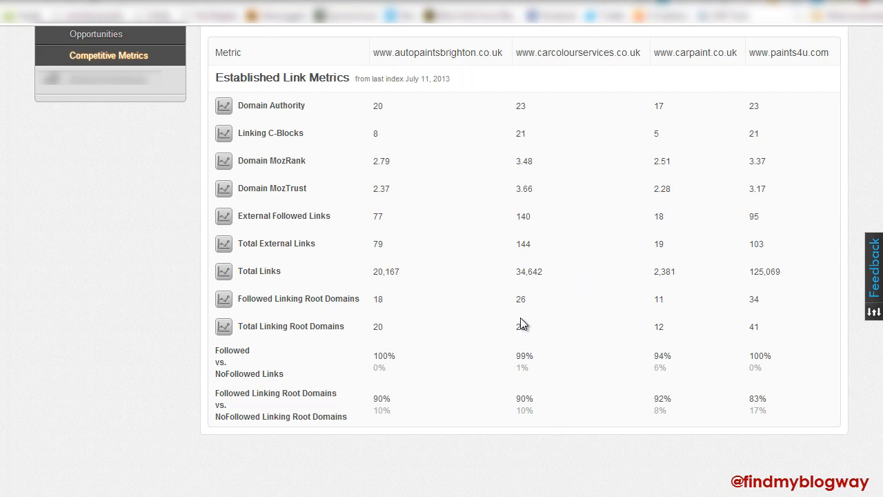
mouse_move(503, 361)
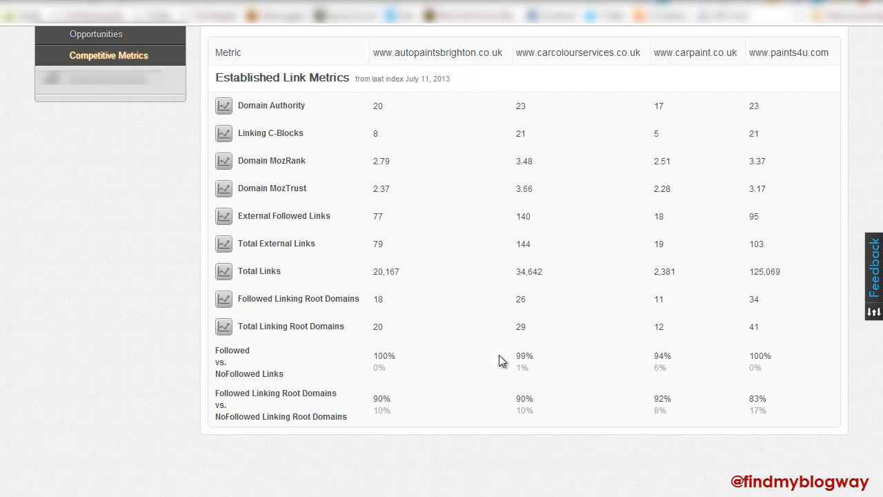
mouse_move(649, 378)
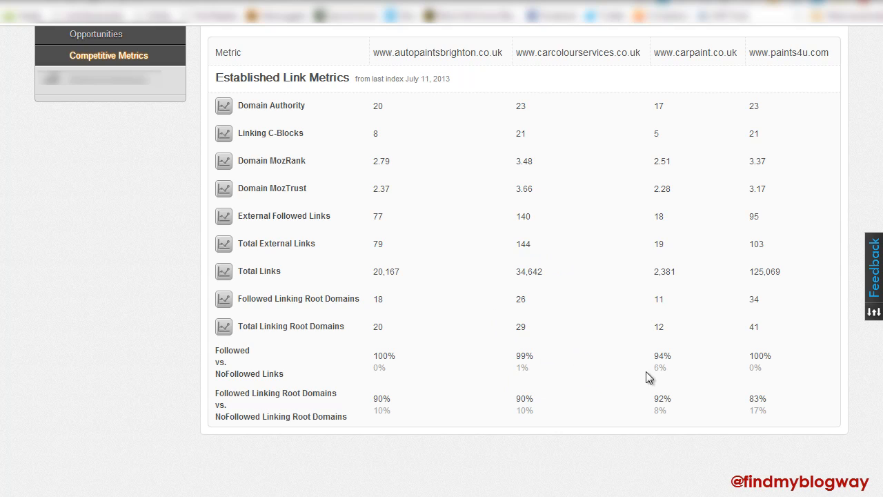
mouse_move(403, 106)
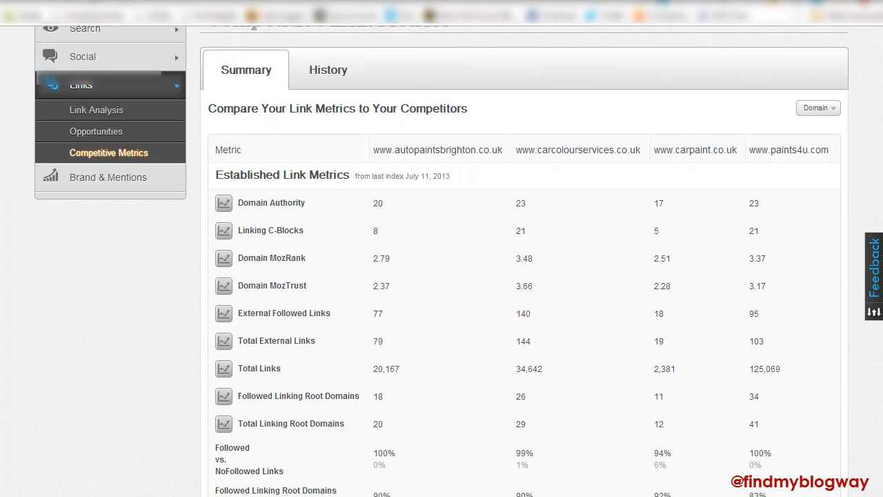
scroll(down, 3)
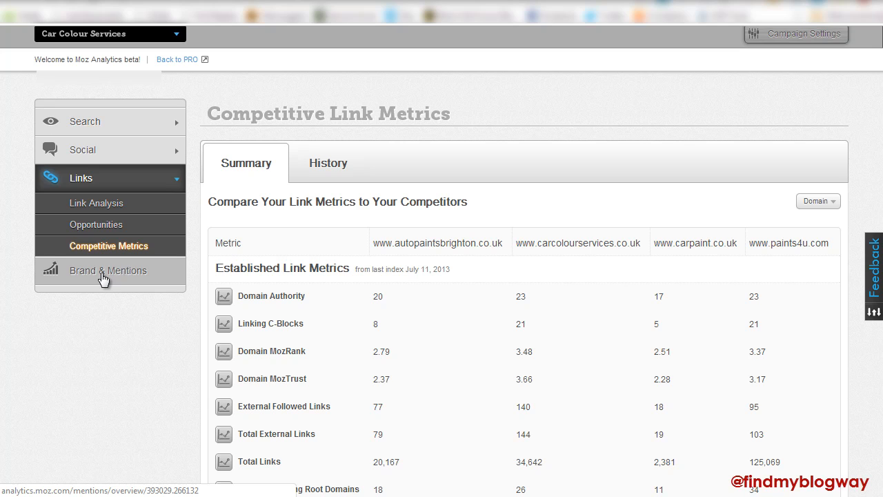
click(328, 163)
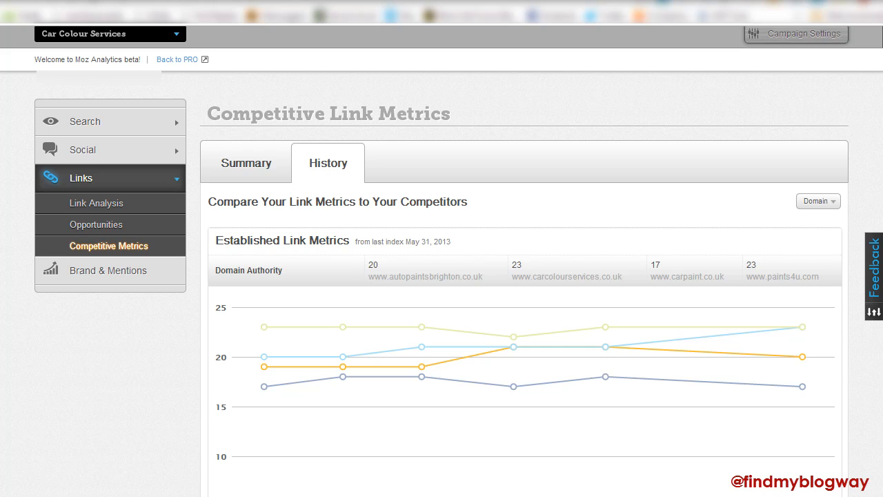
scroll(down, 3)
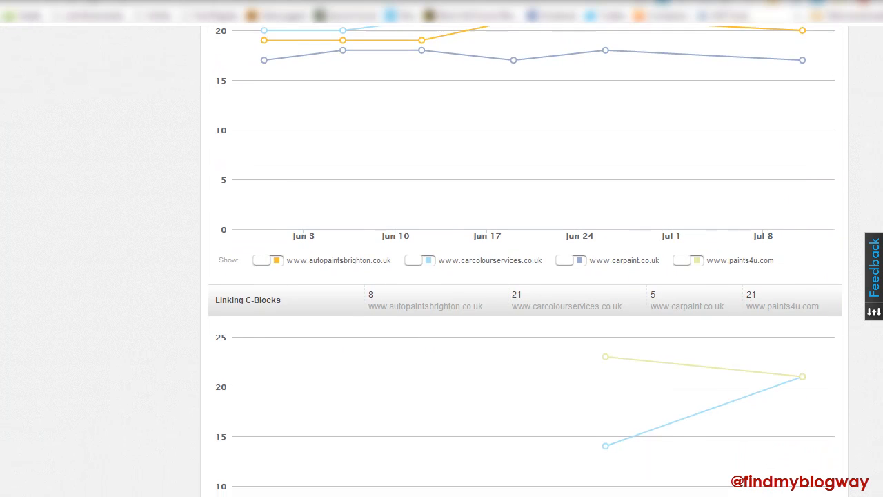
scroll(down, 3)
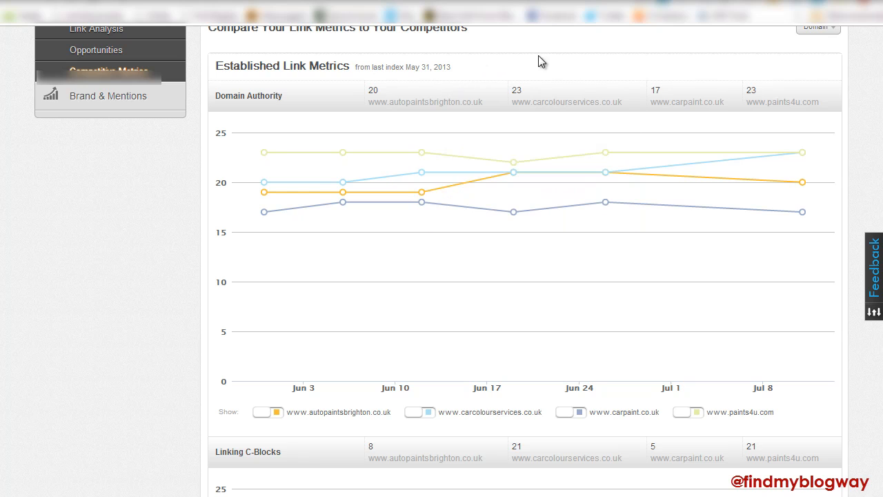
mouse_move(868, 93)
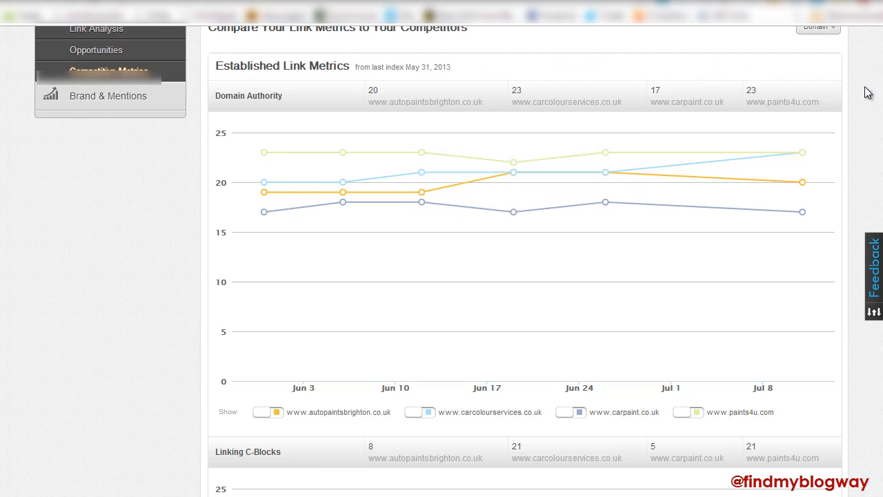
scroll(down, 3)
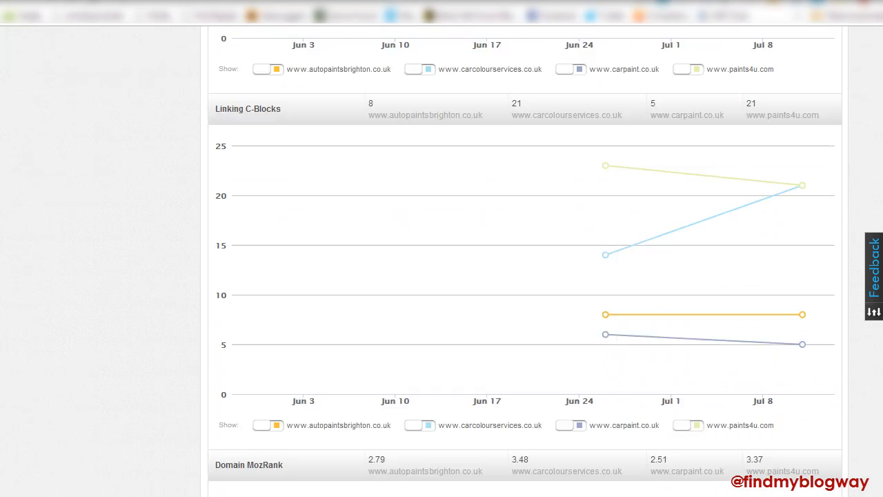
scroll(down, 3)
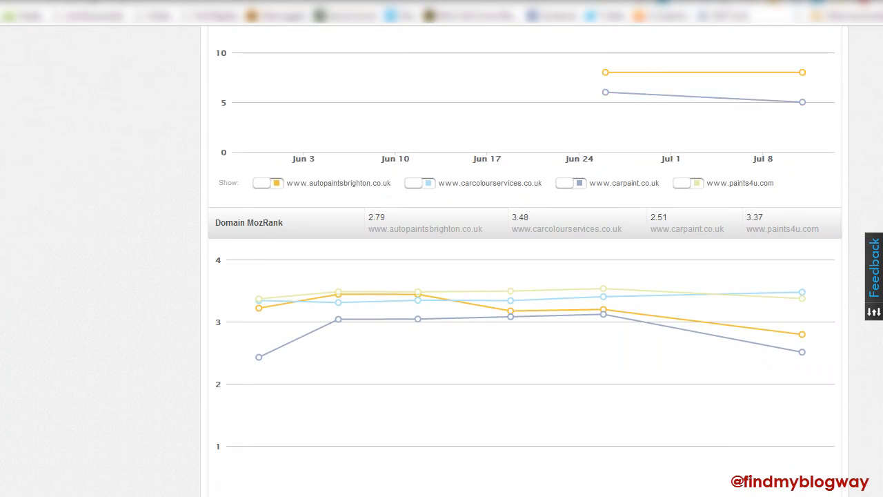
scroll(down, 3)
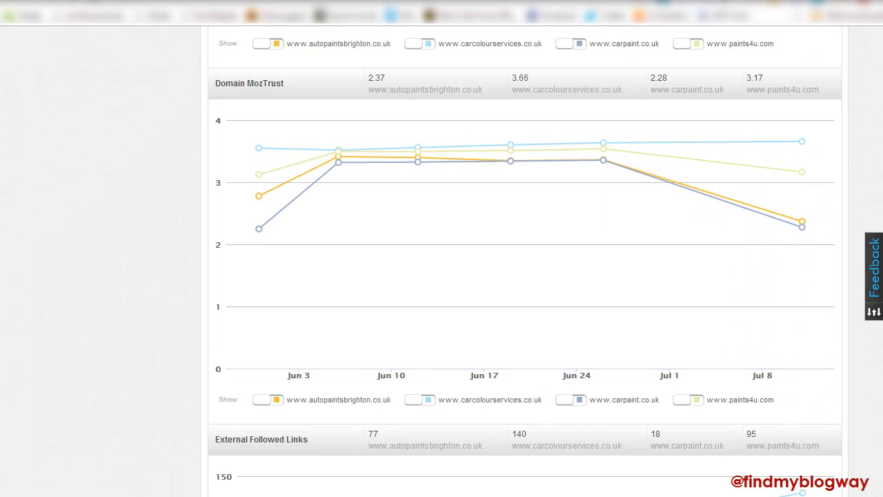
scroll(down, 3)
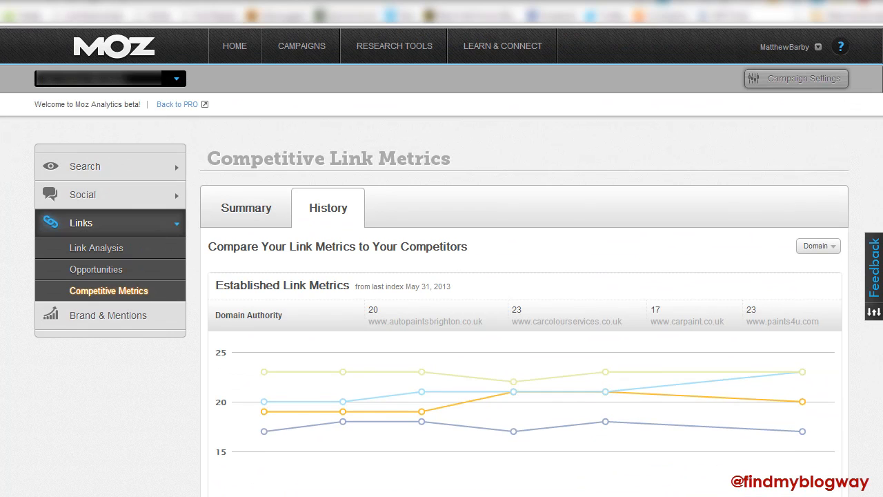
mouse_move(190, 302)
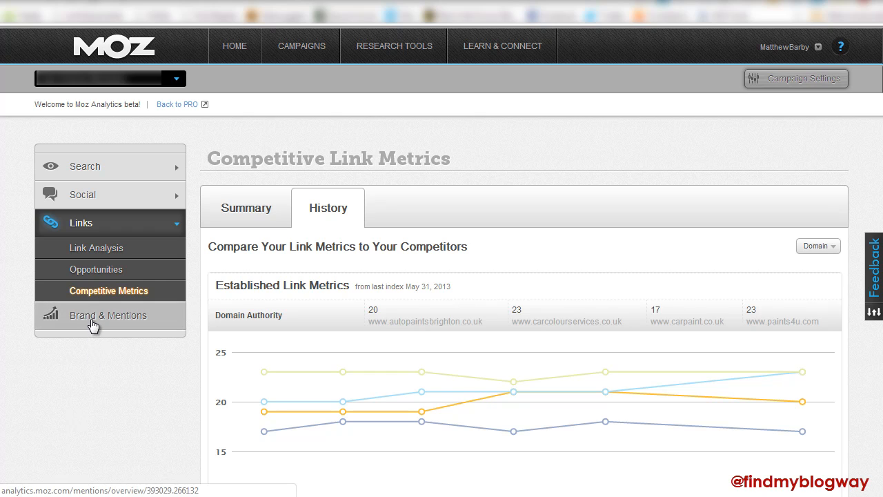
- Show the Brand & Mentions Coming Soon page pointing to Fresh Web Explorer
click(108, 316)
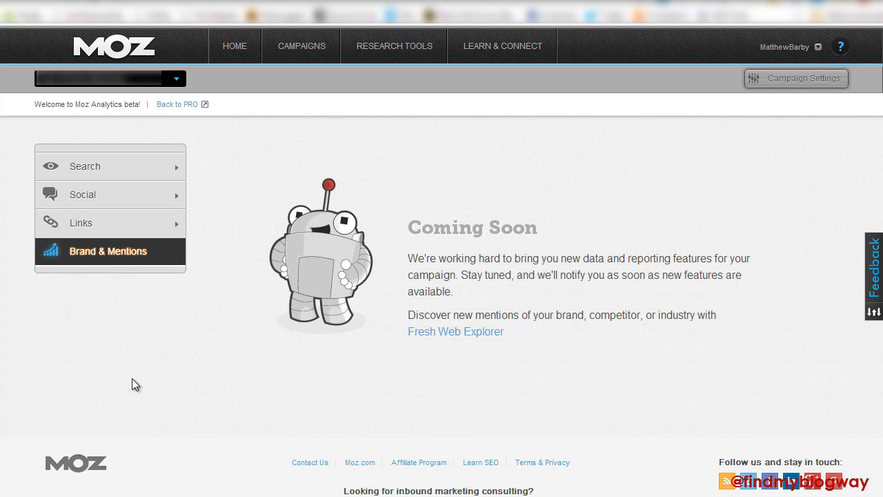
mouse_move(291, 194)
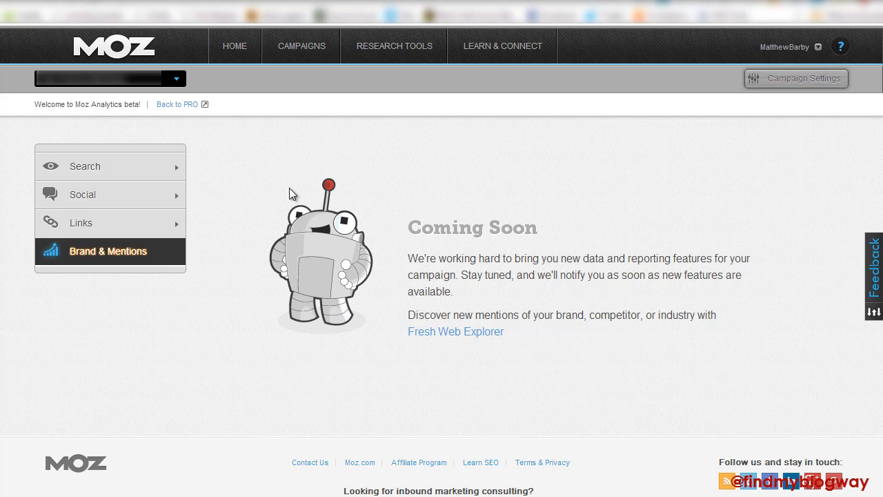
mouse_move(233, 292)
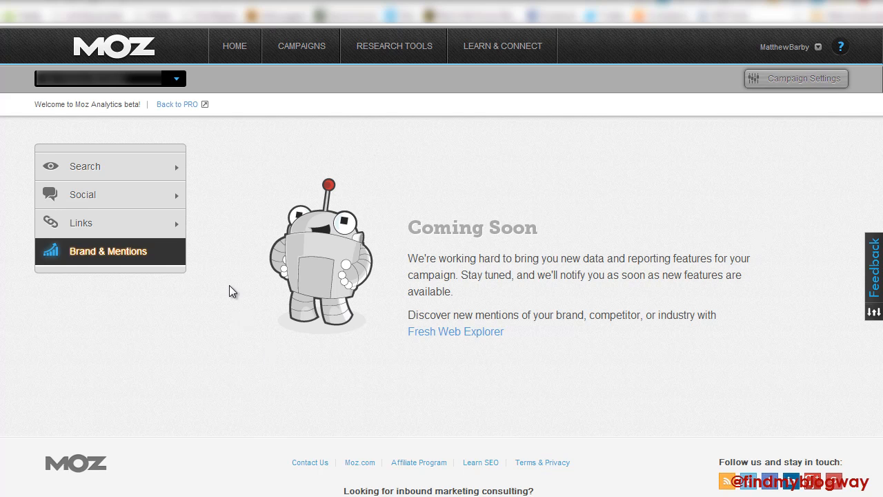
mouse_move(252, 309)
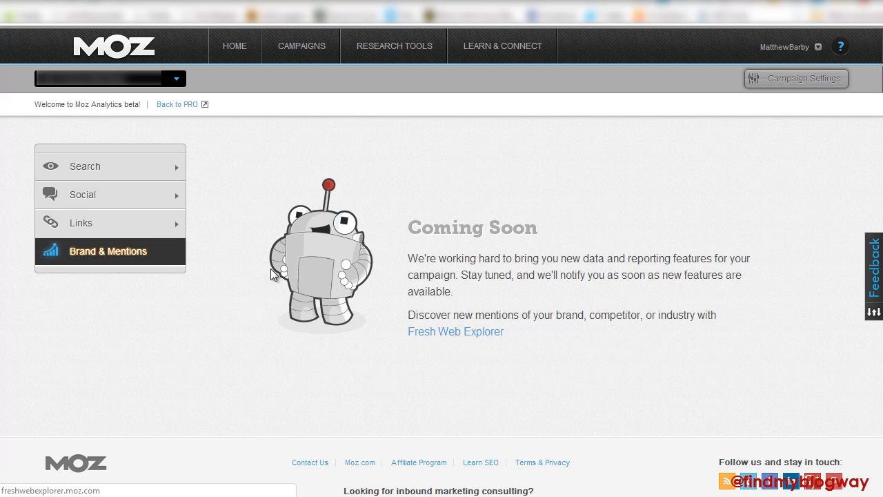
mouse_move(703, 210)
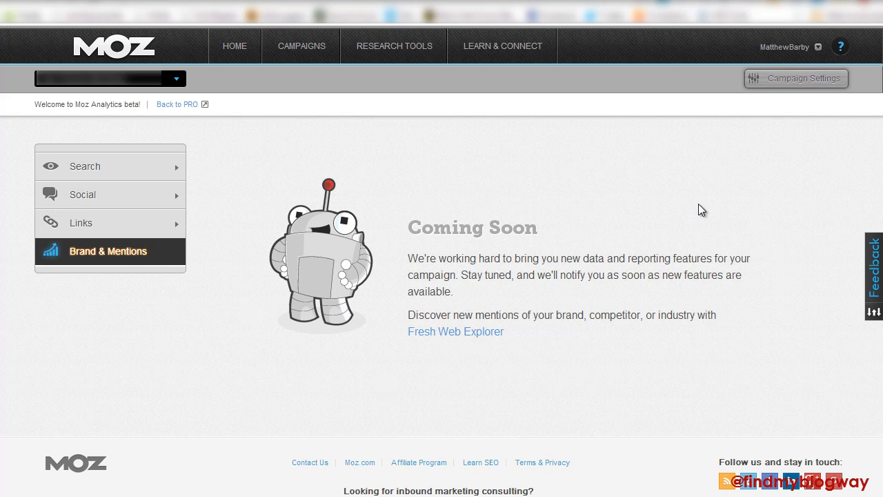
mouse_move(752, 315)
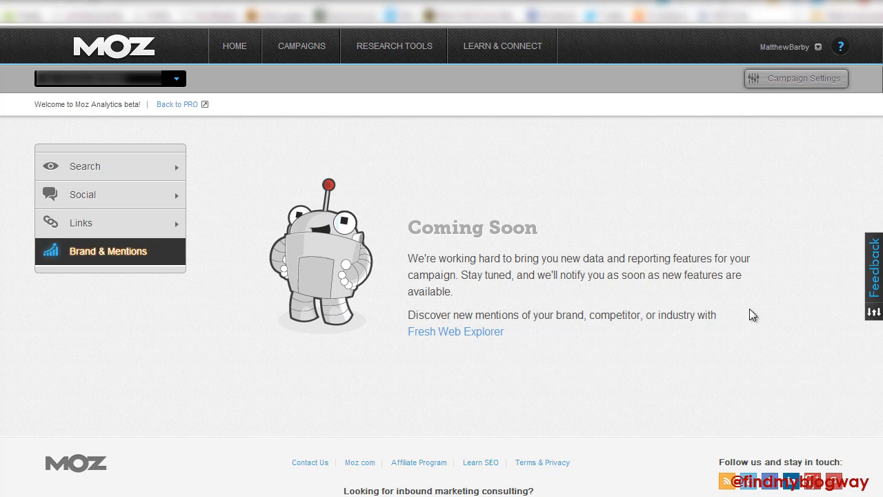
mouse_move(715, 332)
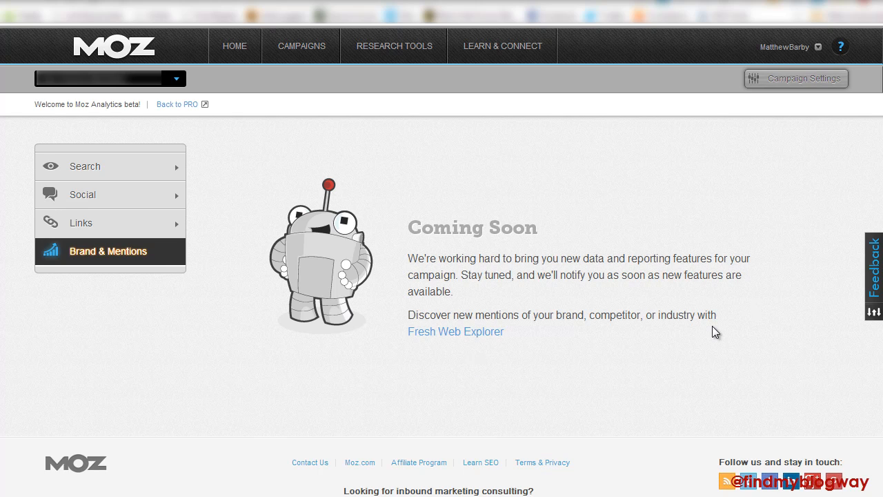
mouse_move(763, 293)
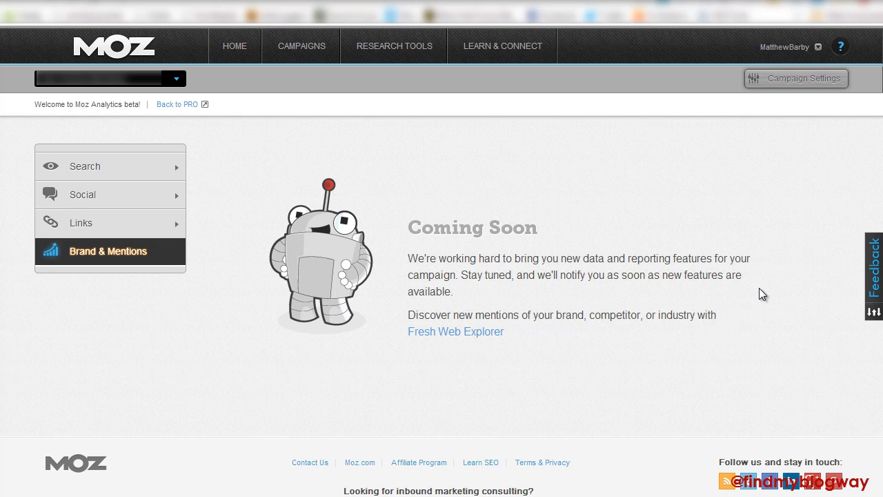
mouse_move(517, 337)
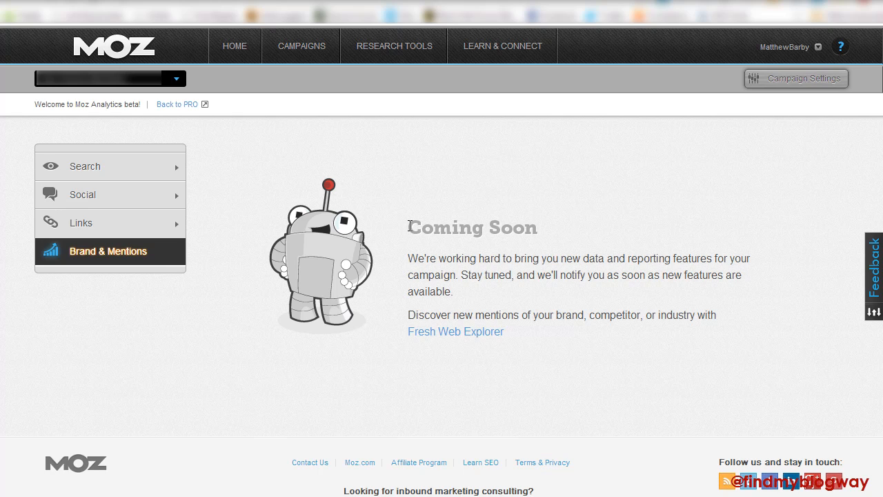
double_click(420, 227)
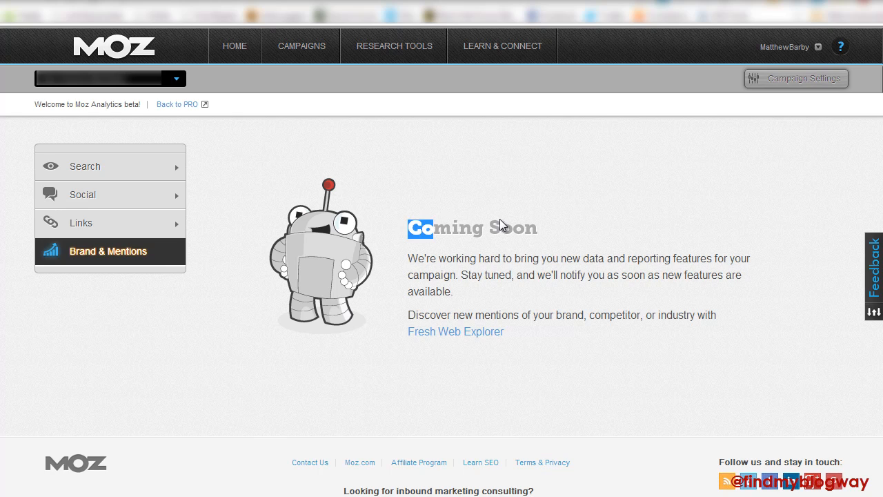
mouse_move(390, 308)
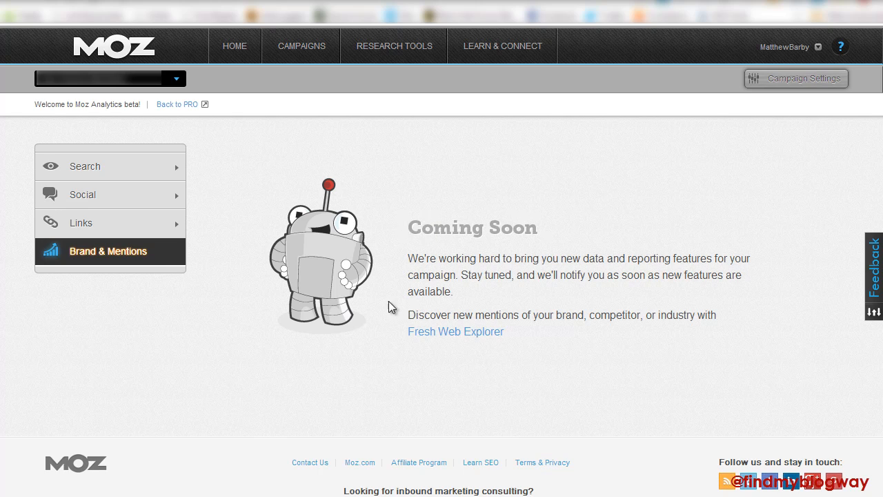
mouse_move(372, 307)
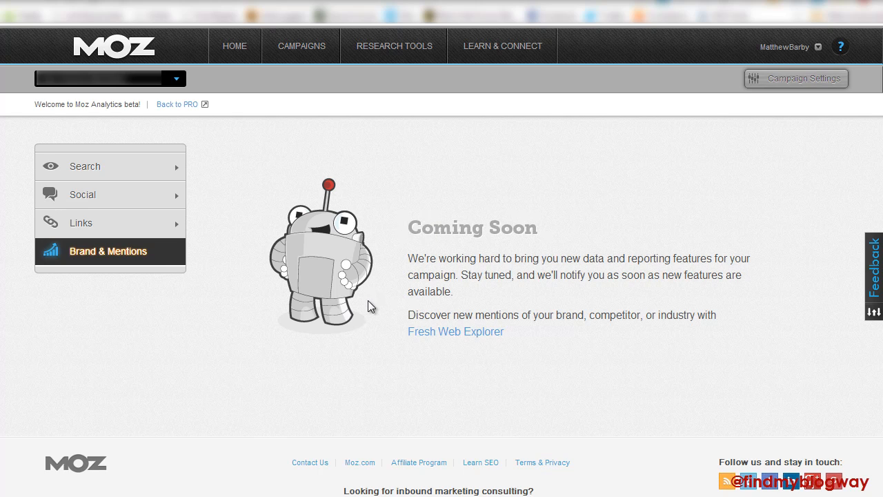
mouse_move(371, 320)
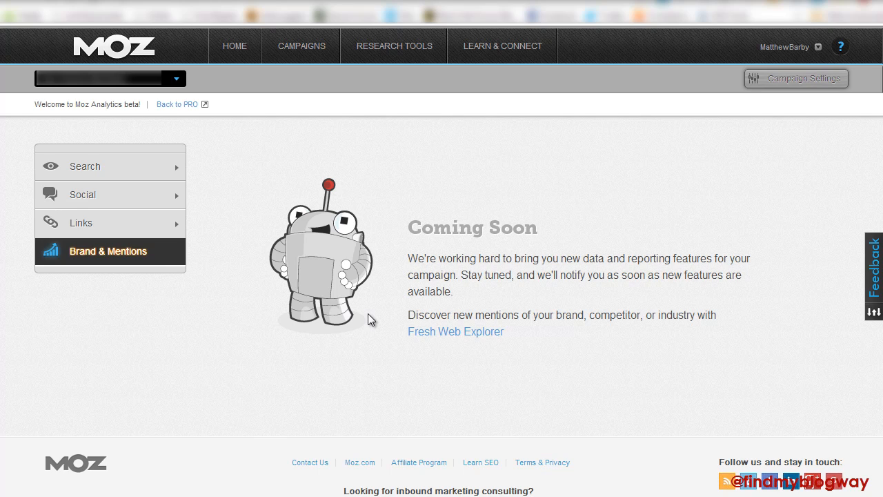
mouse_move(373, 332)
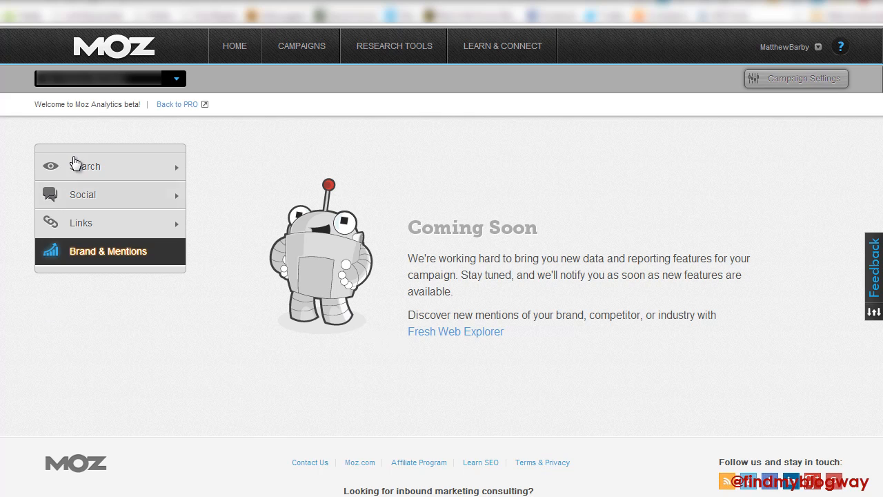
mouse_move(364, 164)
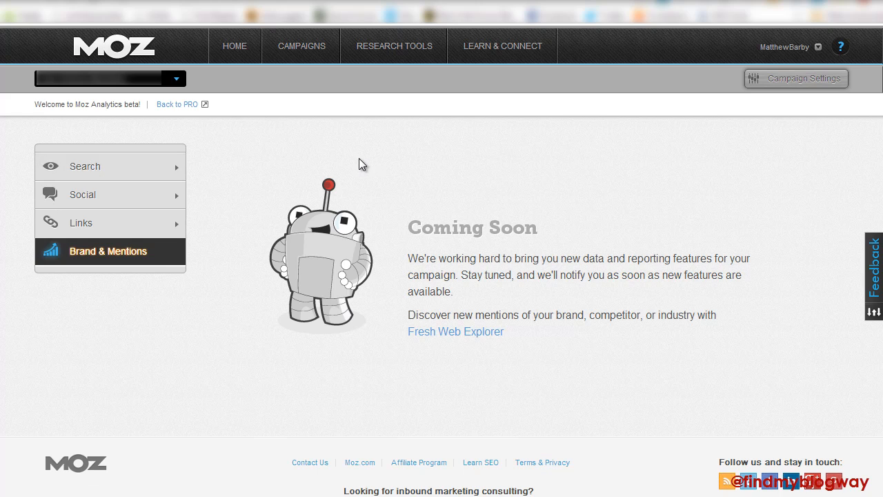
mouse_move(132, 176)
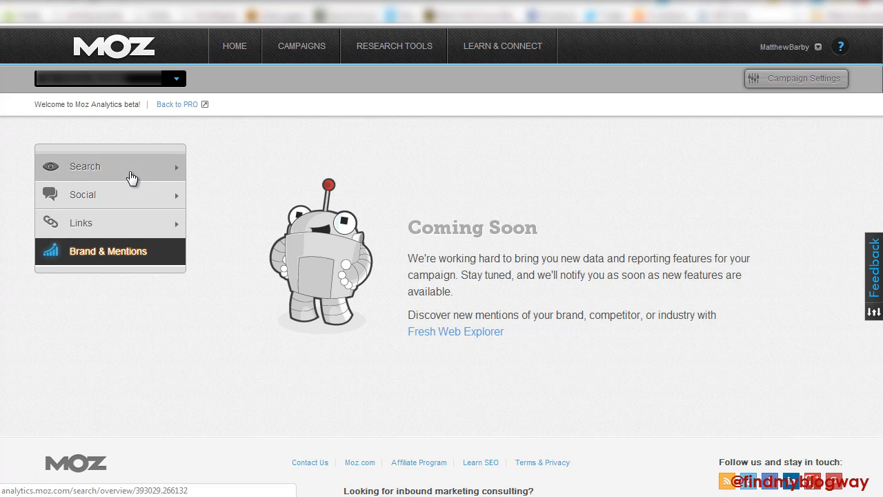